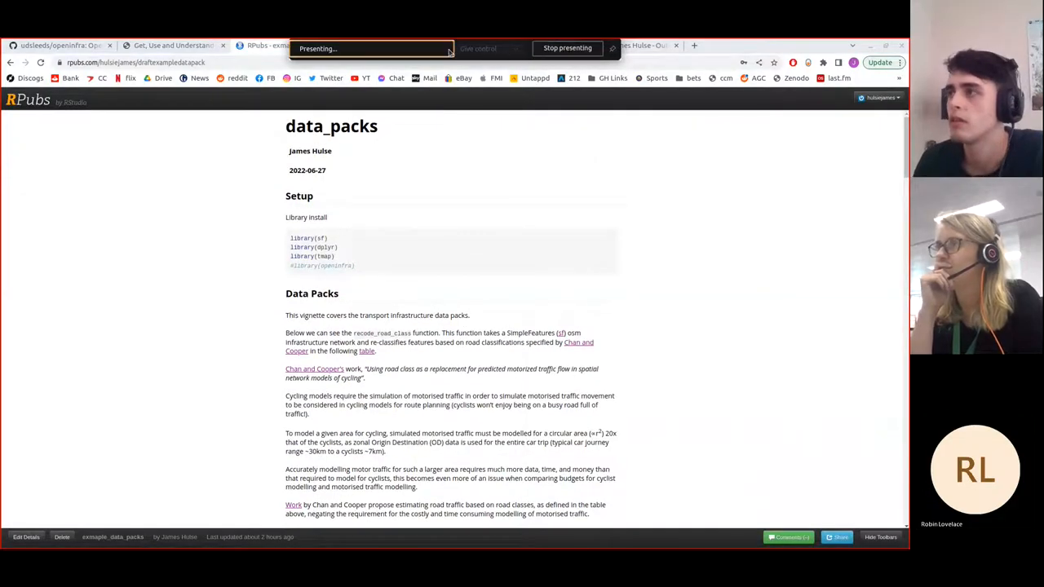
Step: Leave the RPubs data_packs draft for the openinfra documentation home page
click(567, 47)
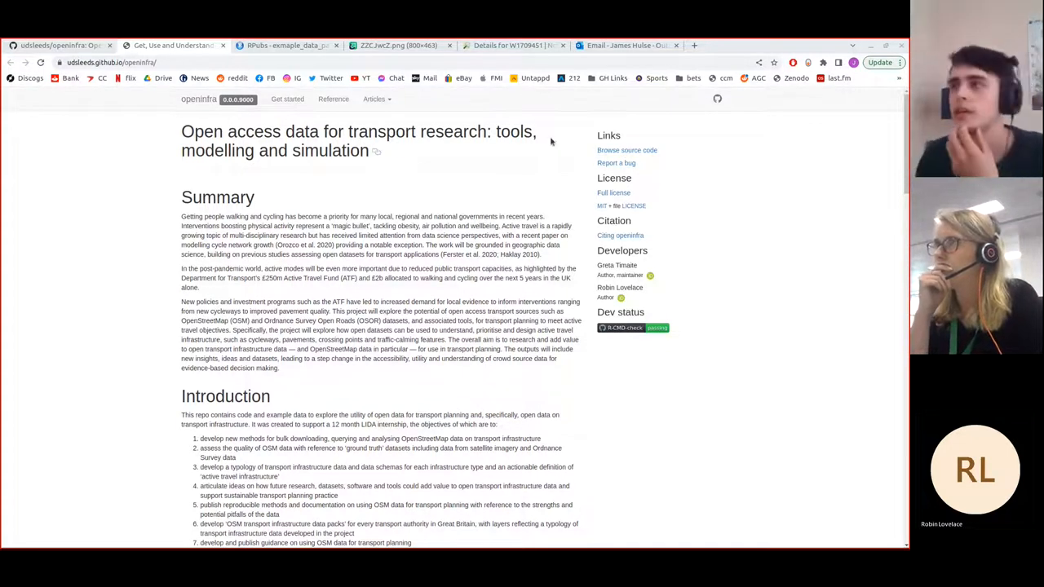
Step: Open and skim the 'Getting and using OSM data with the R package osmextract' article
click(373, 99)
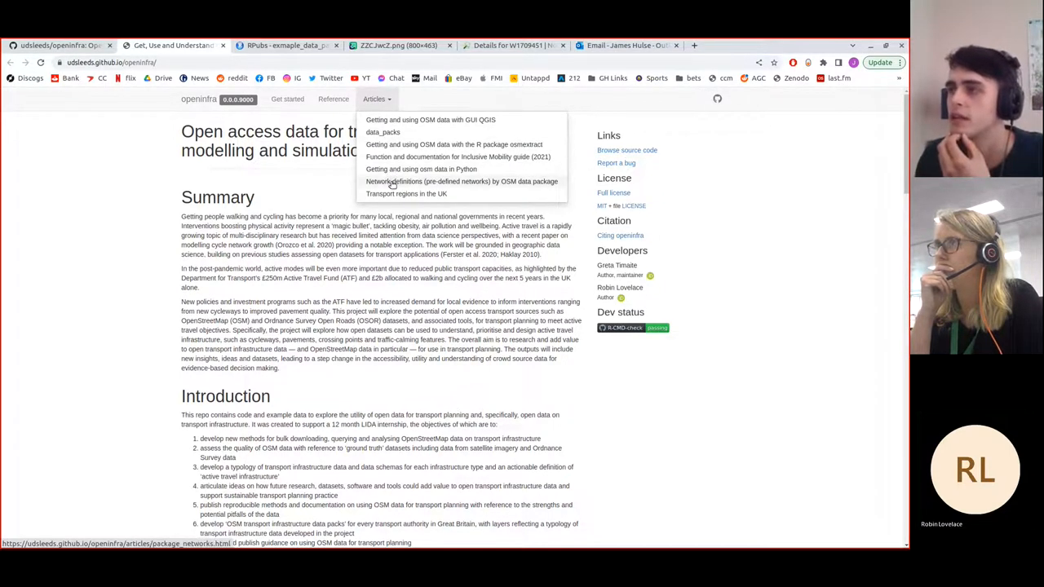
click(447, 181)
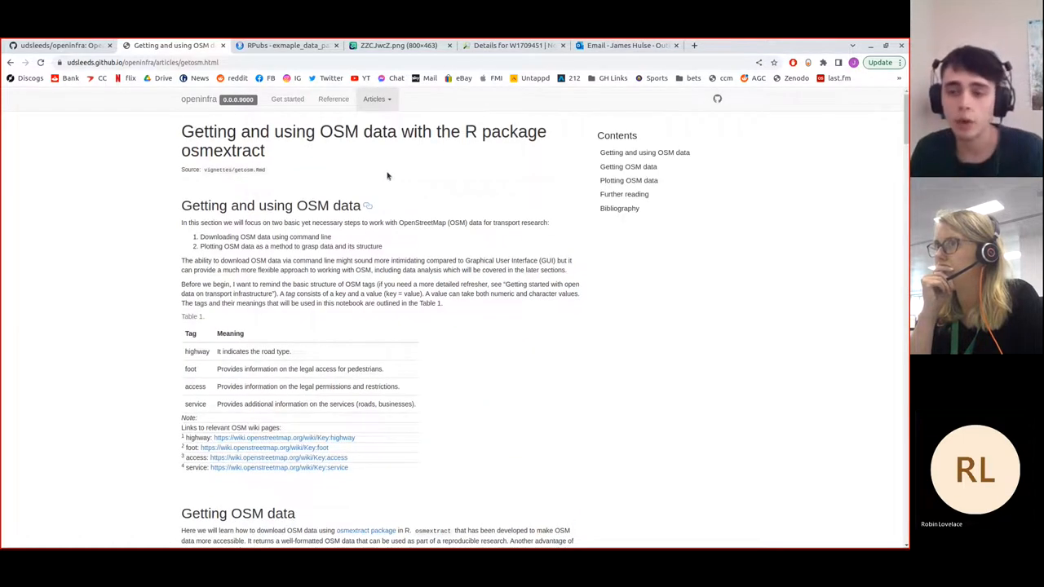
scroll(down, 3)
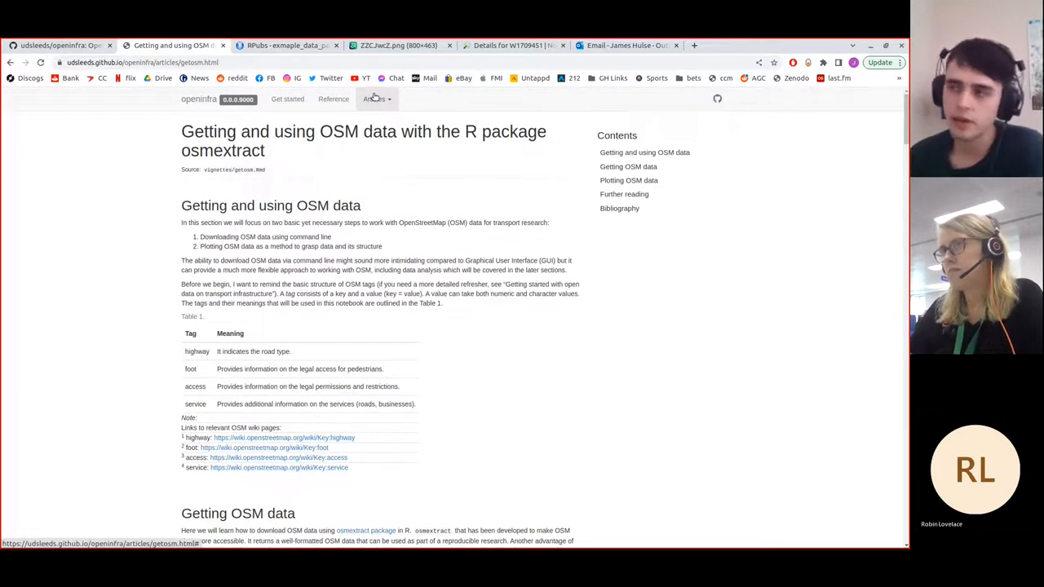
click(375, 99)
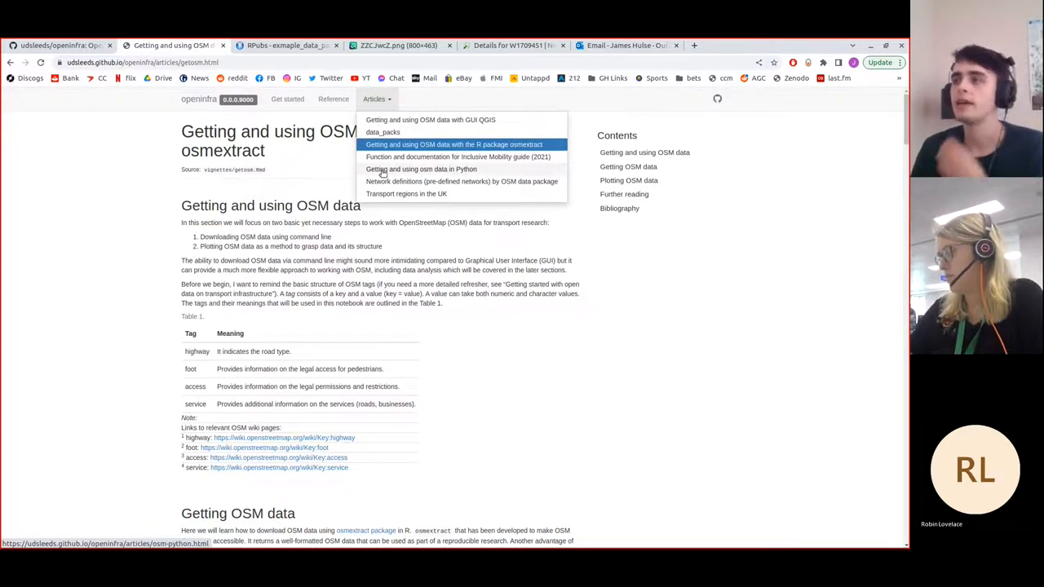
Step: Read the Python OSM data article's install and pyrosm download sections, returning to the top
click(421, 169)
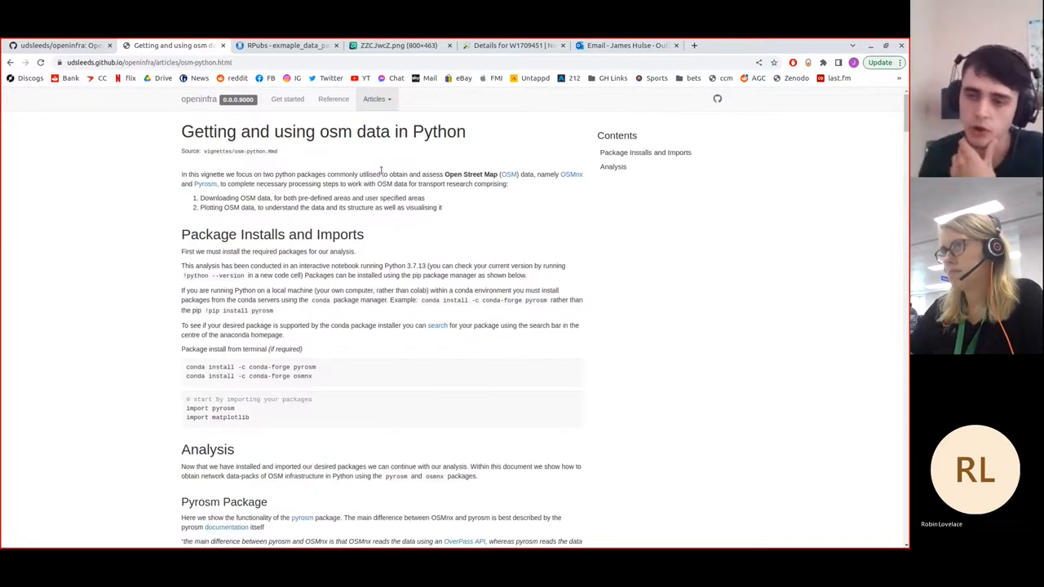
scroll(down, 3)
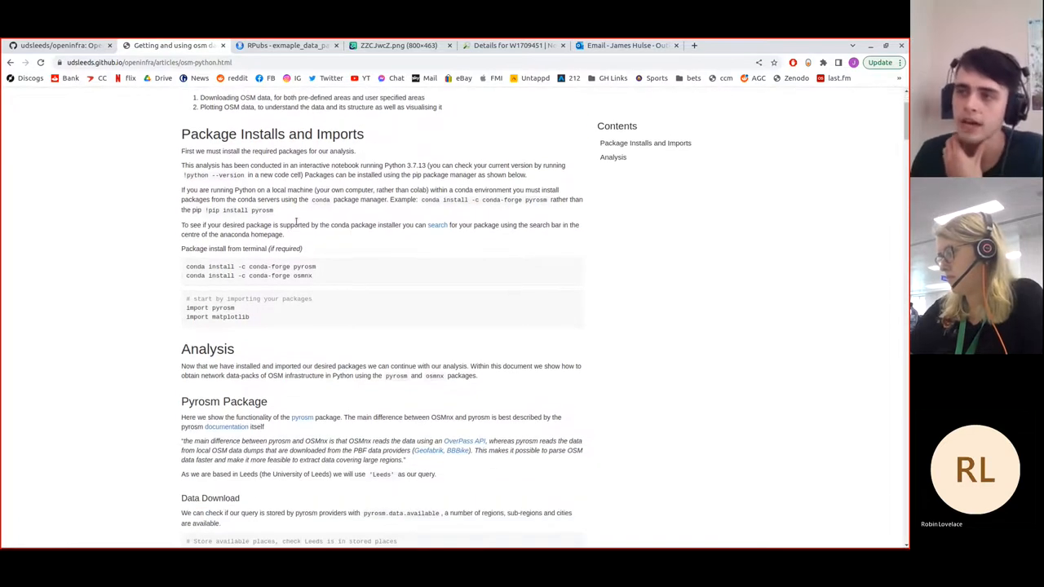
scroll(down, 3)
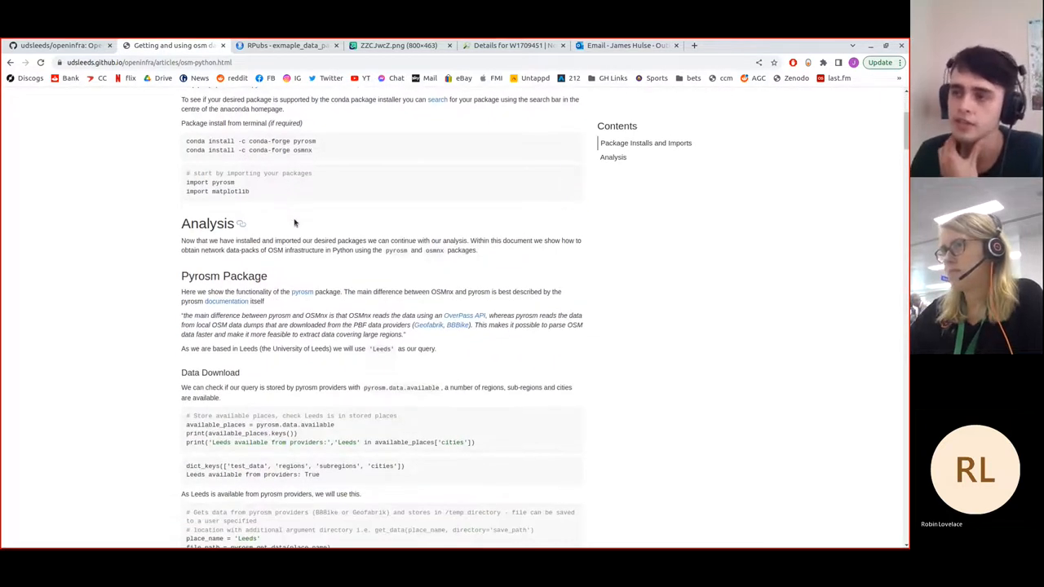
scroll(down, 3)
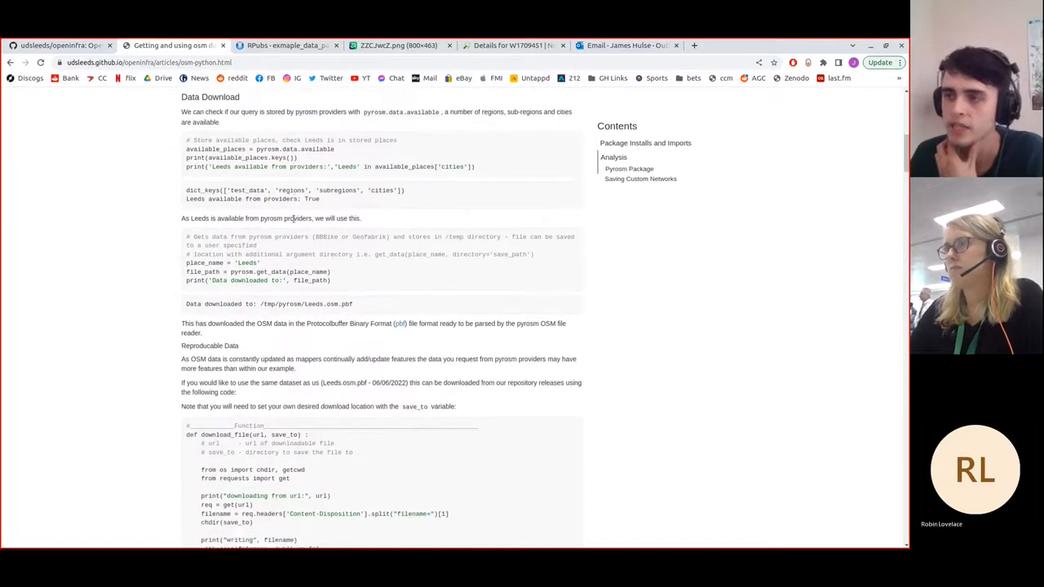
scroll(up, 3)
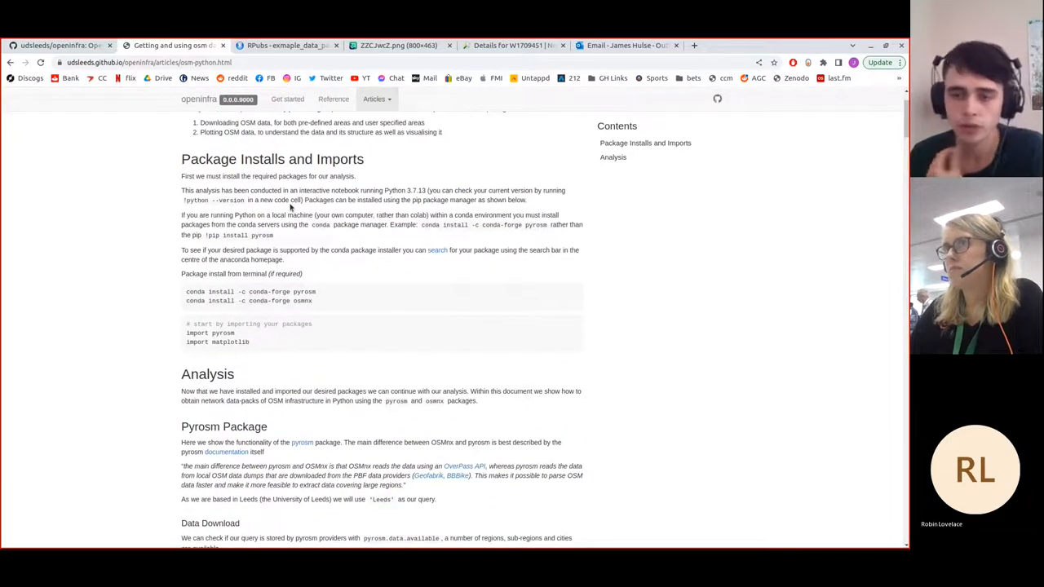
mouse_move(303, 231)
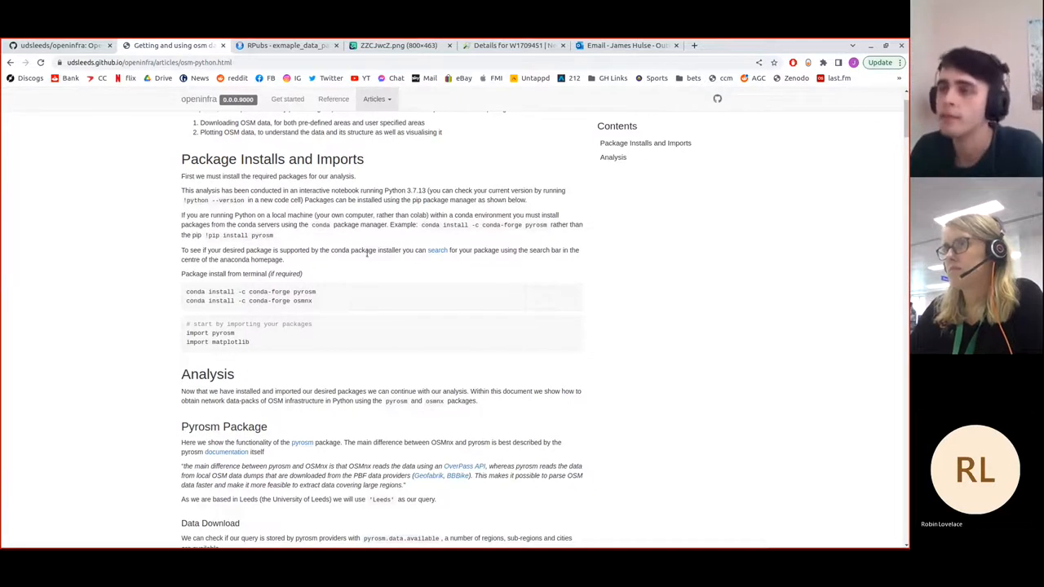
scroll(up, 3)
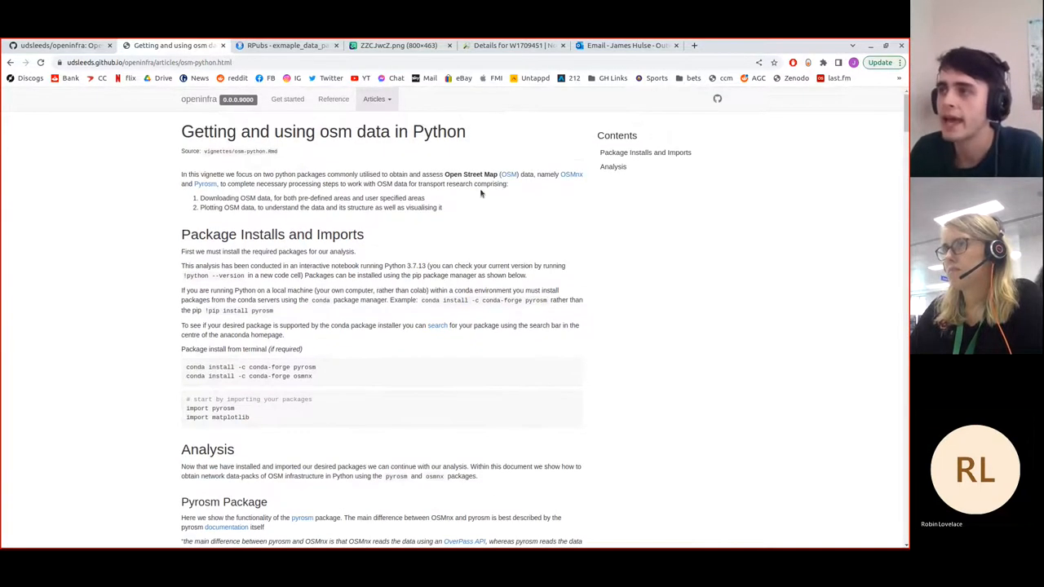
mouse_move(194, 194)
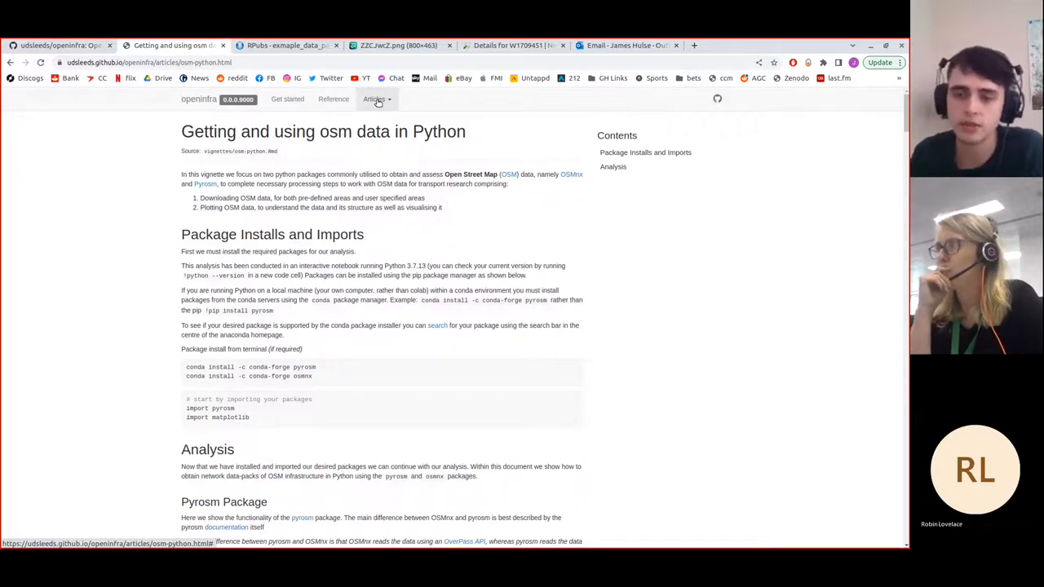
Step: Read through the QGIS OSMDownloader article, then go to the getting-started OpenStreetMap article
click(374, 99)
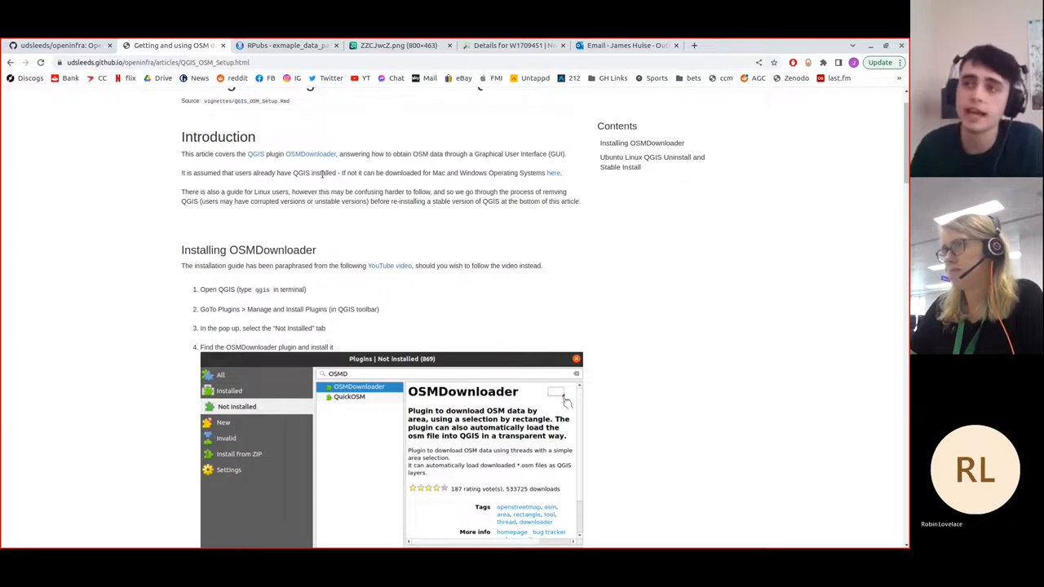
scroll(down, 3)
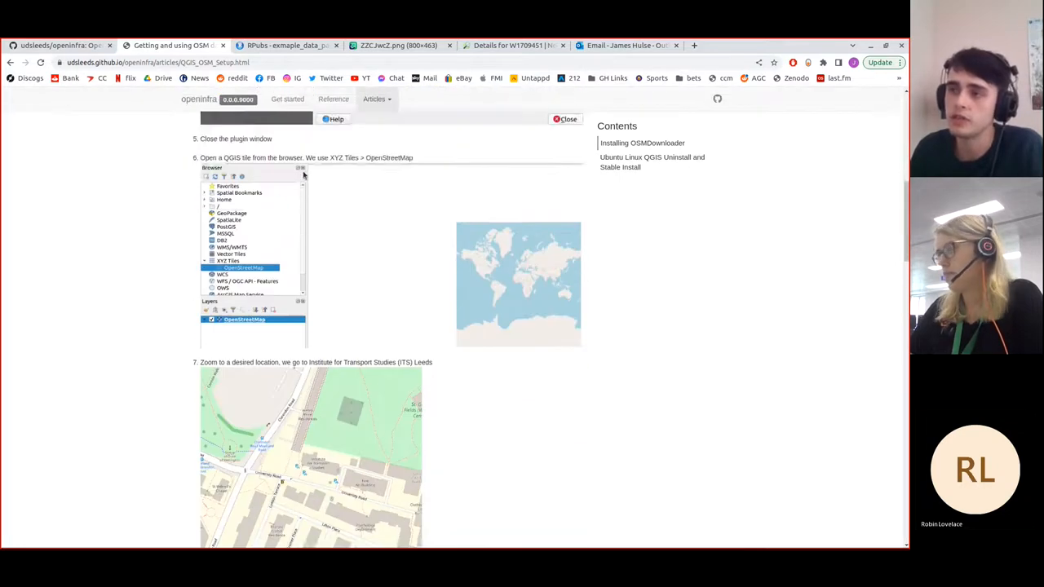
scroll(down, 3)
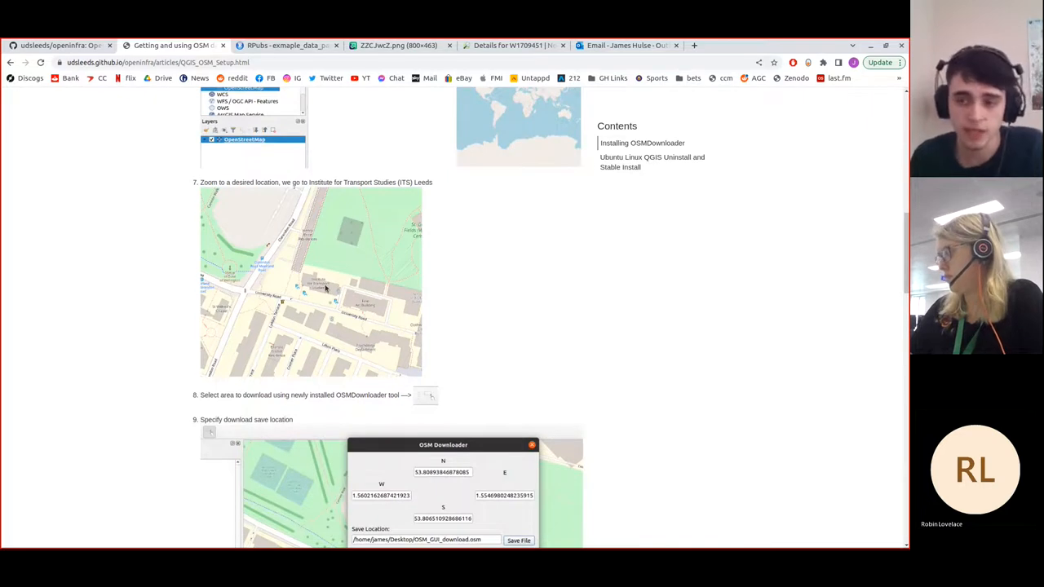
scroll(down, 3)
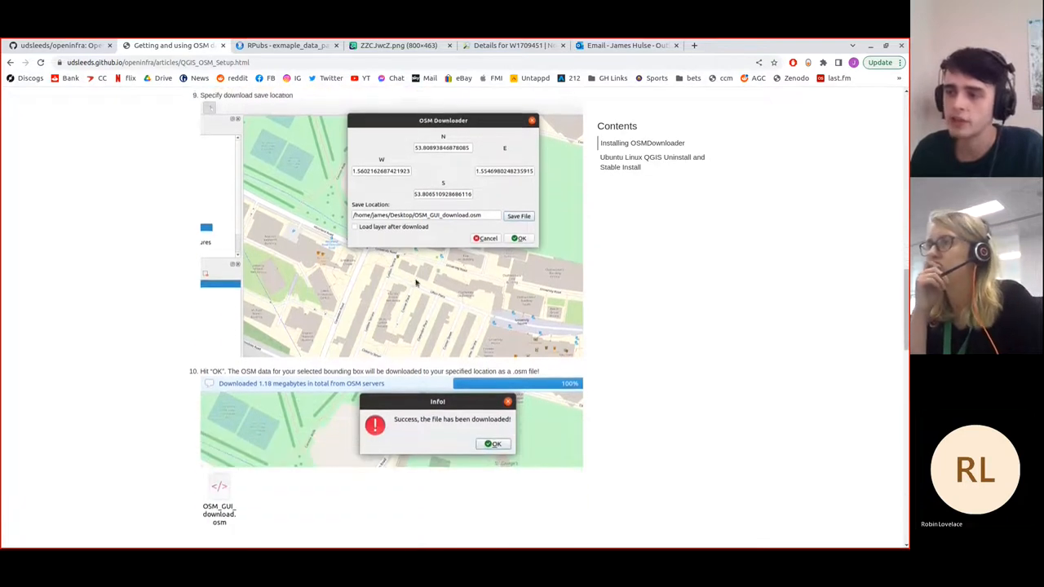
scroll(down, 3)
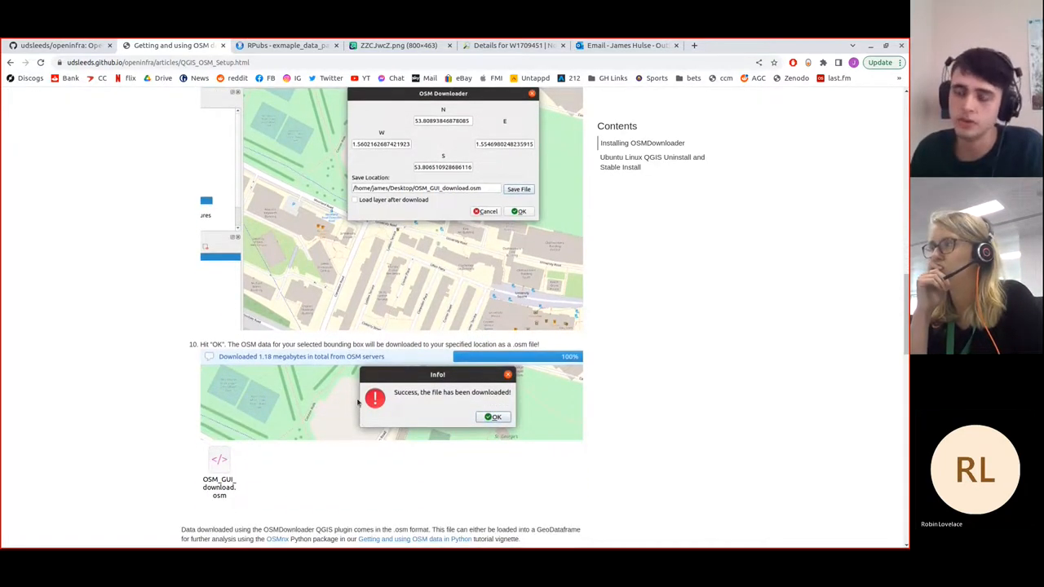
scroll(down, 3)
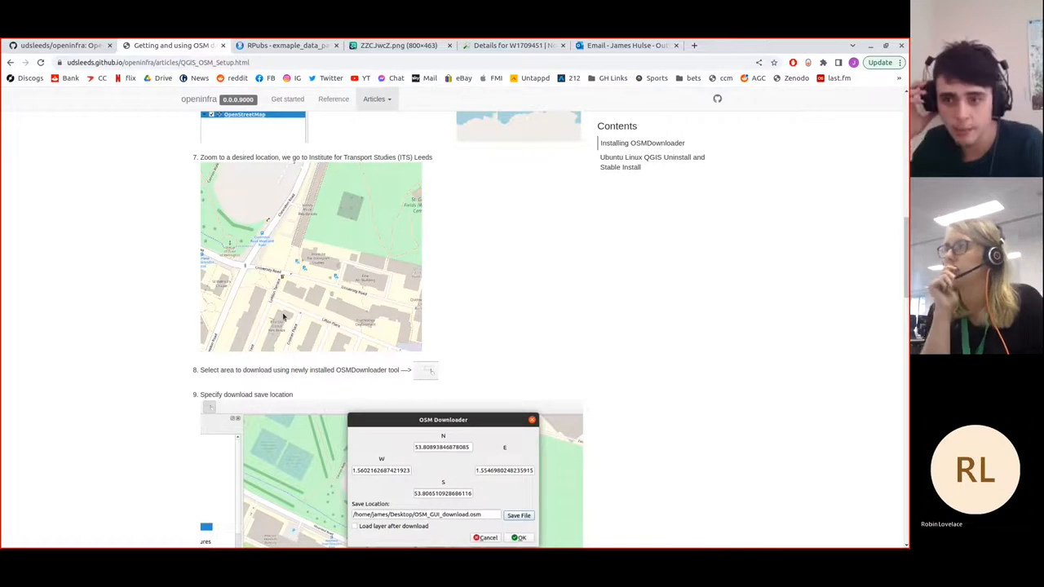
mouse_move(372, 189)
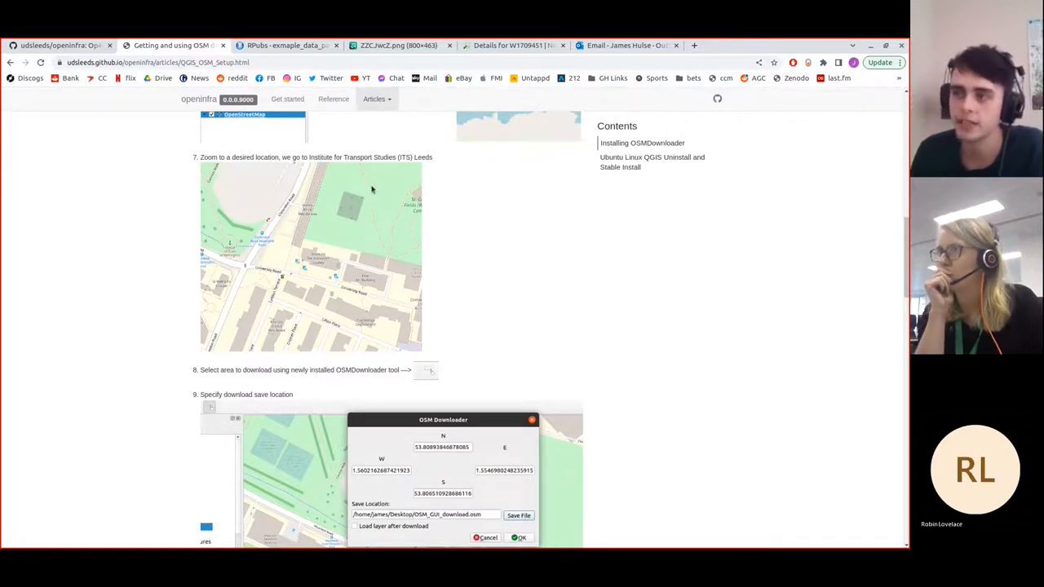
click(375, 99)
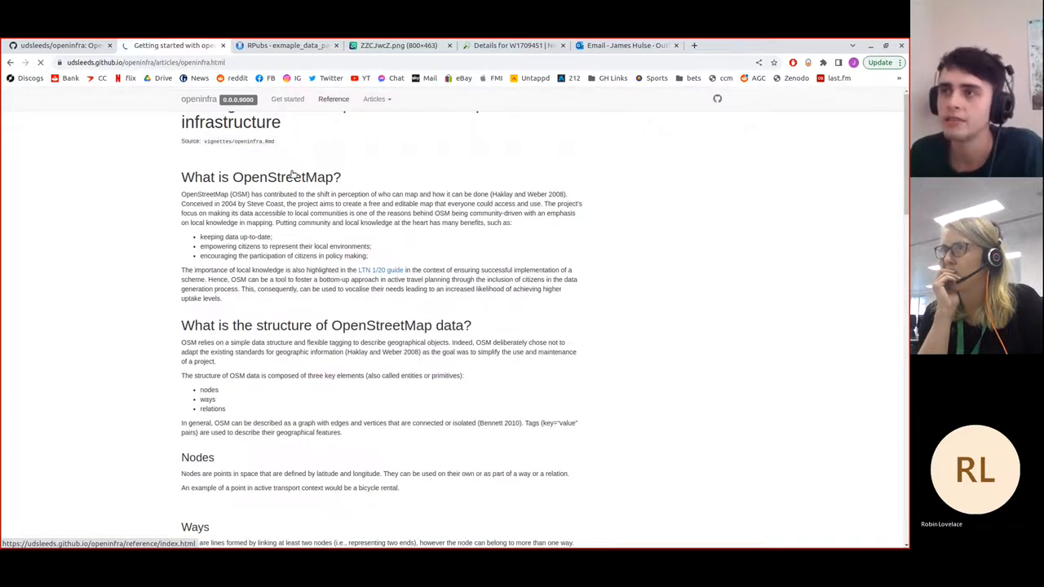
Step: Open the Reference page listing extended_data, oi_clean_maxspeed_uk() and recode_road_class()
click(336, 99)
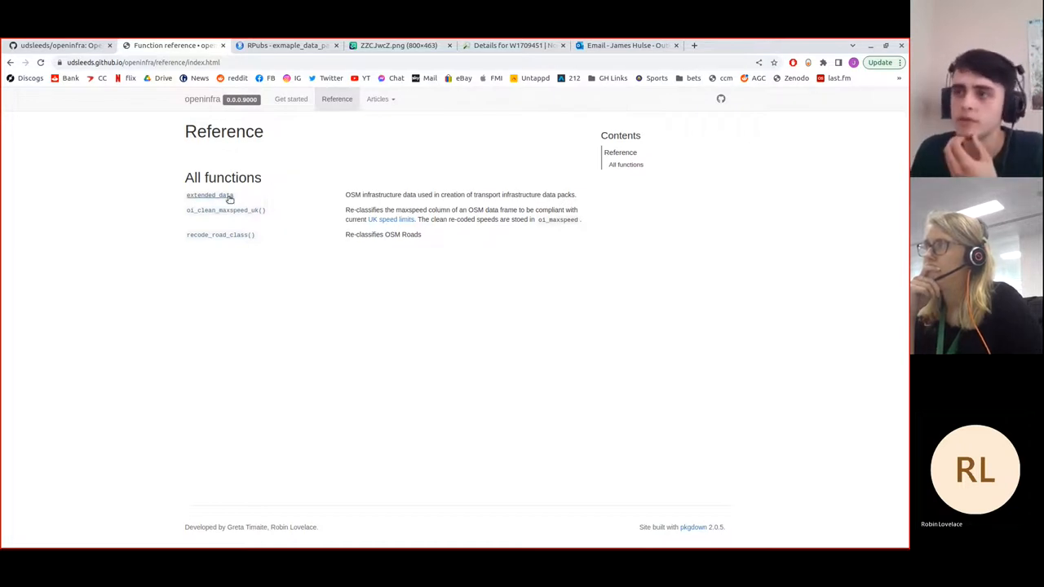
mouse_move(196, 210)
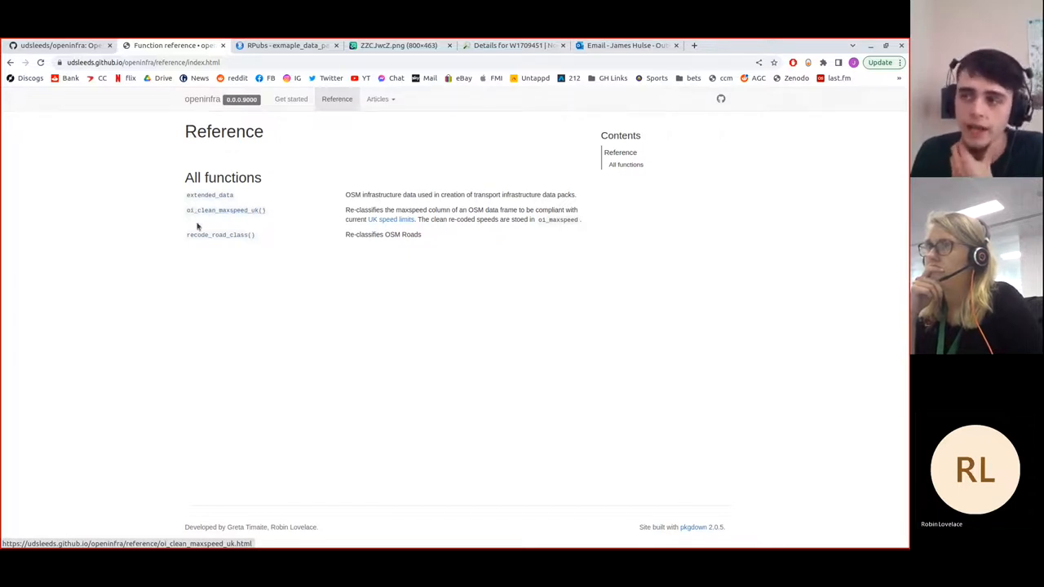
mouse_move(199, 240)
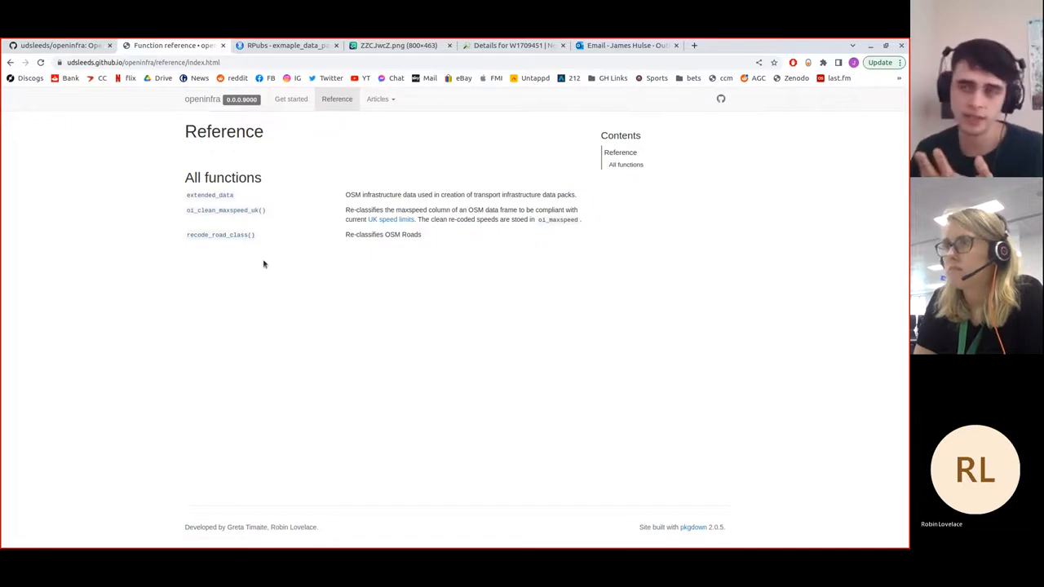
click(285, 44)
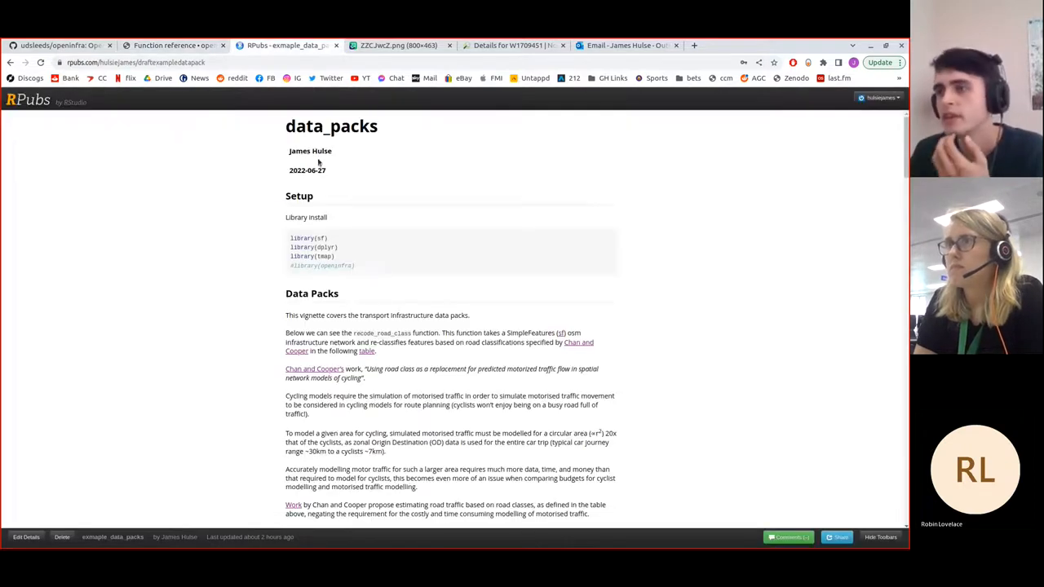
scroll(down, 3)
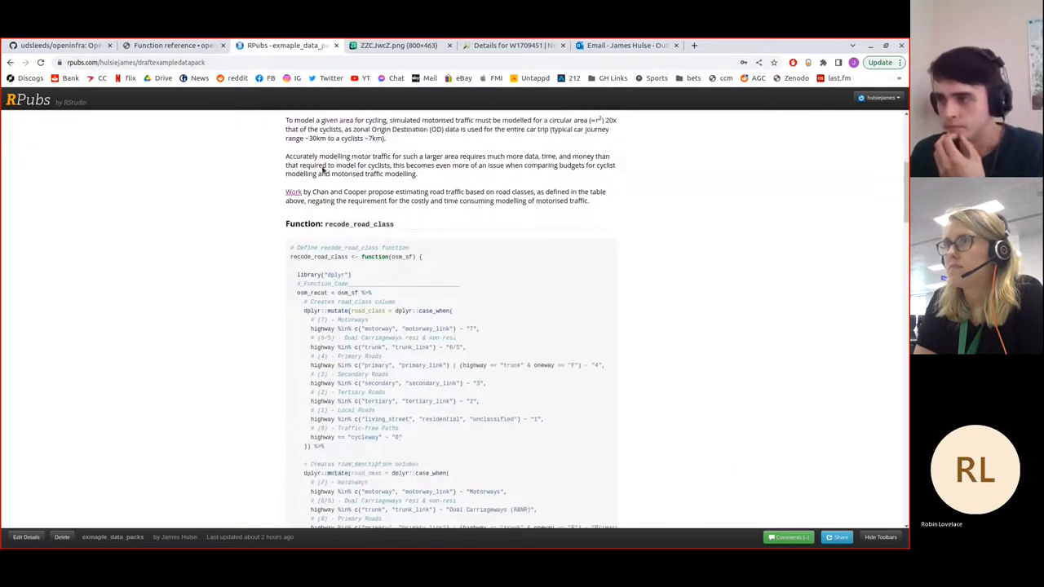
scroll(down, 3)
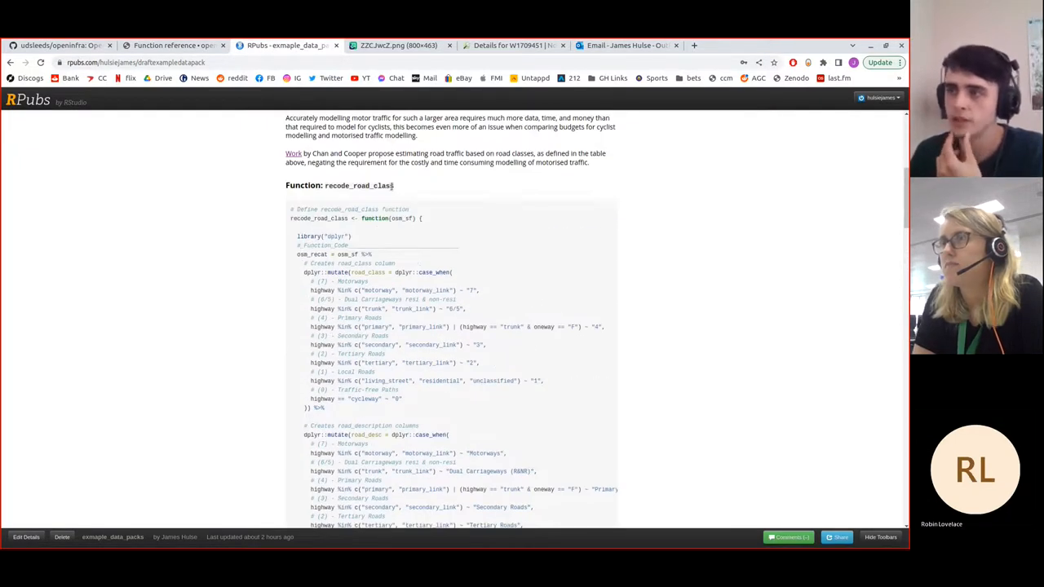
scroll(down, 3)
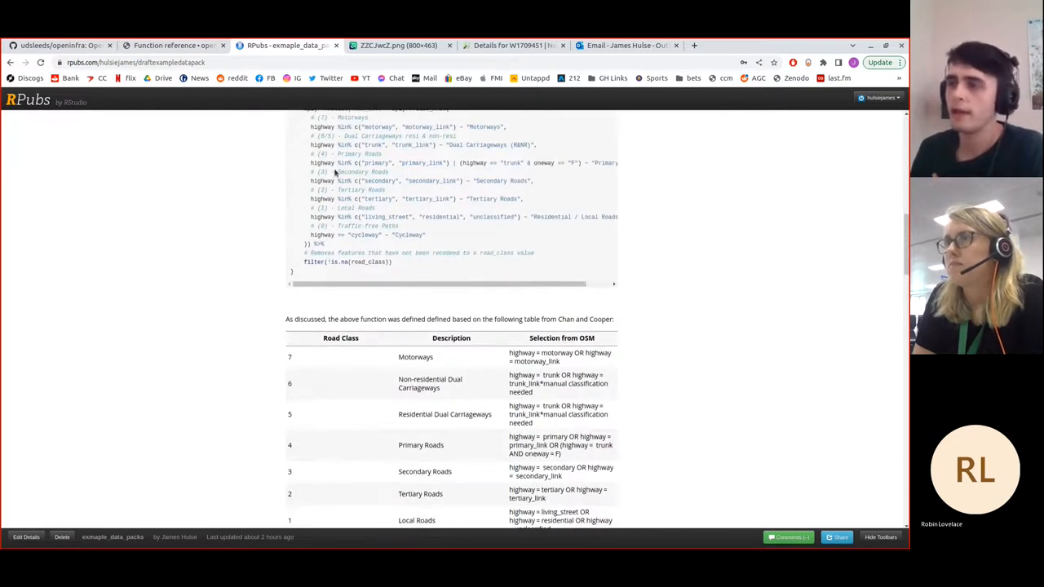
scroll(down, 3)
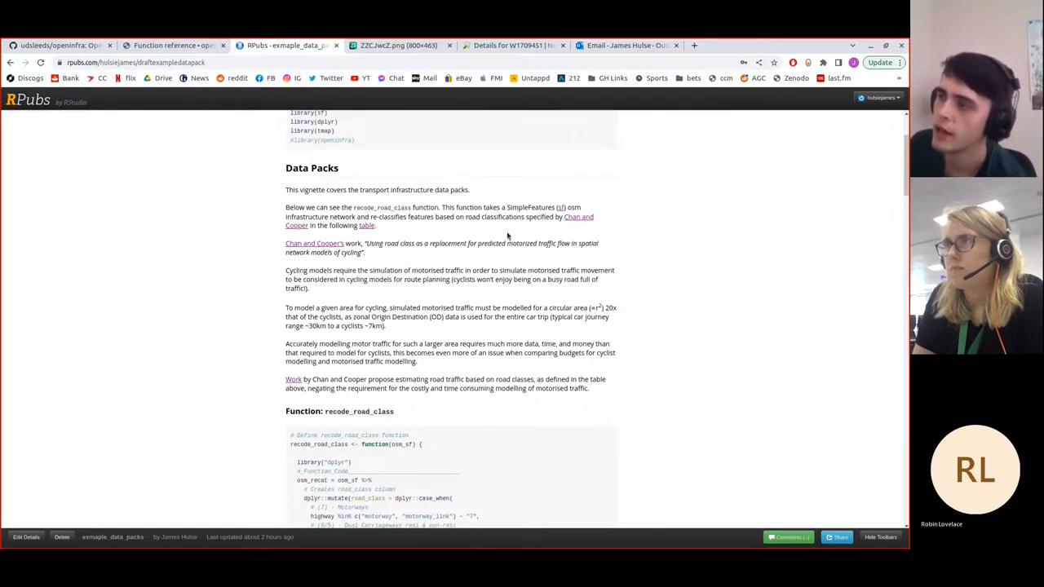
scroll(down, 3)
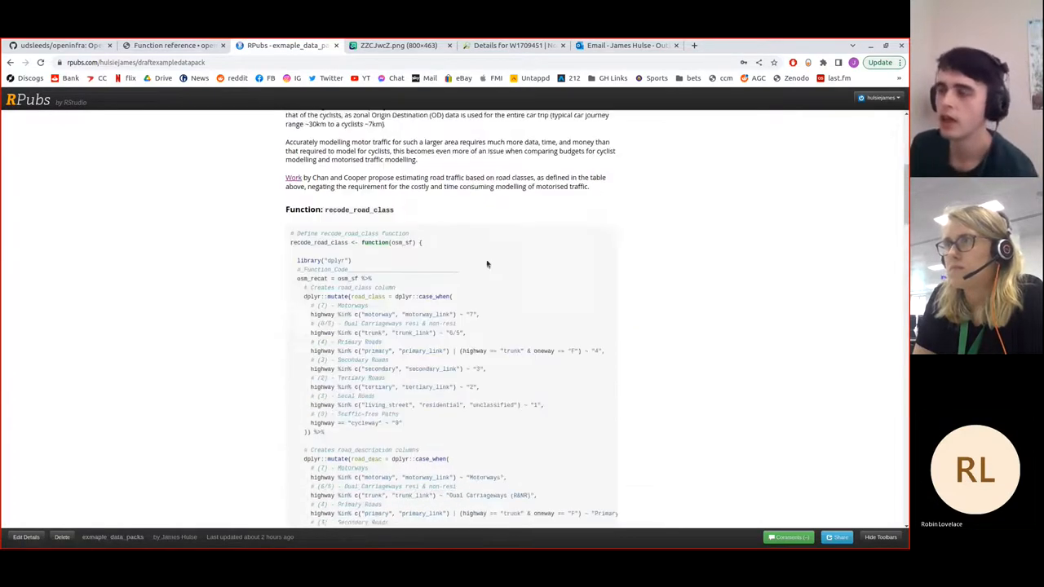
scroll(down, 3)
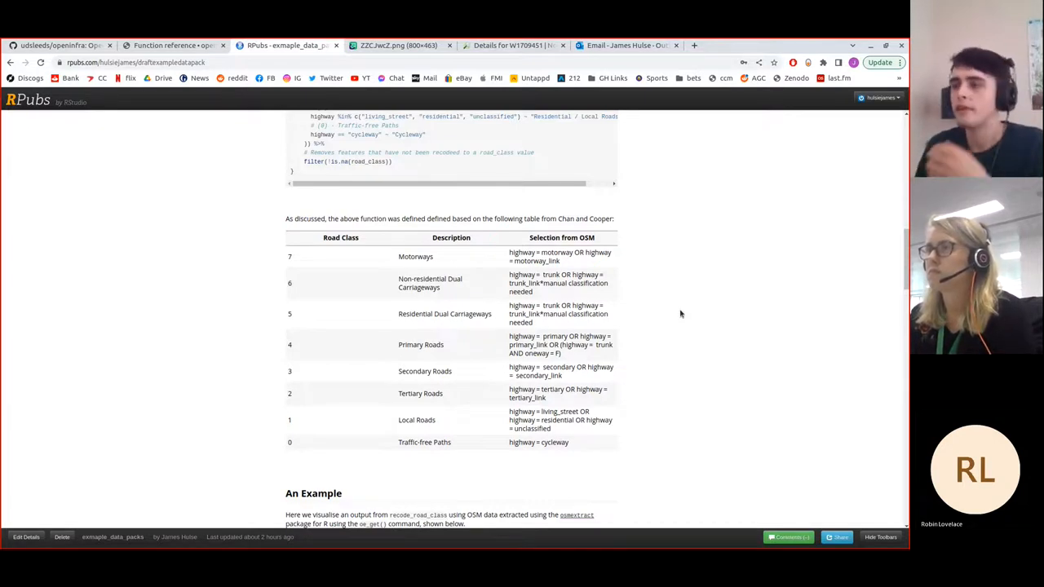
scroll(down, 3)
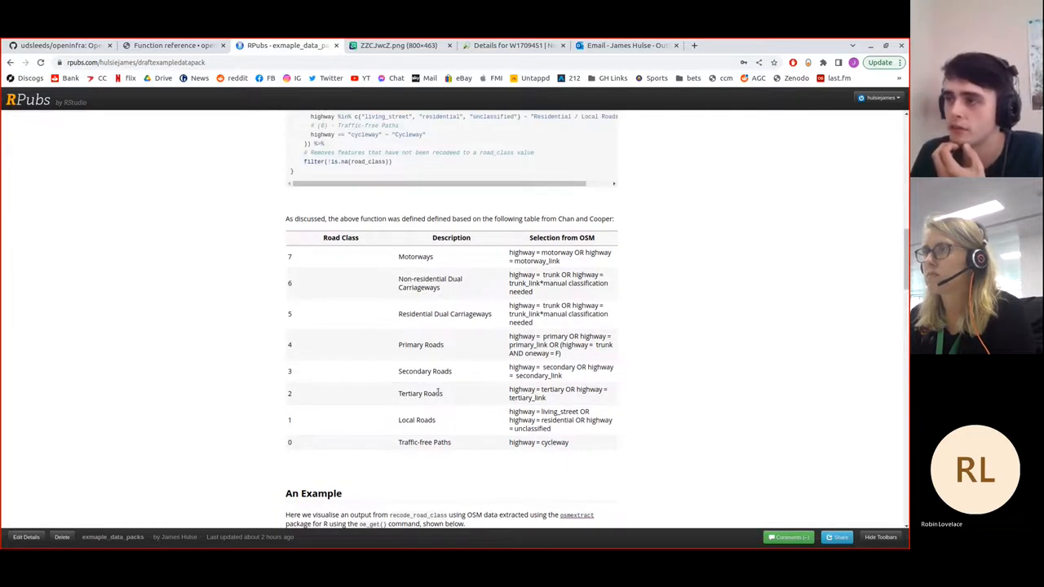
scroll(down, 3)
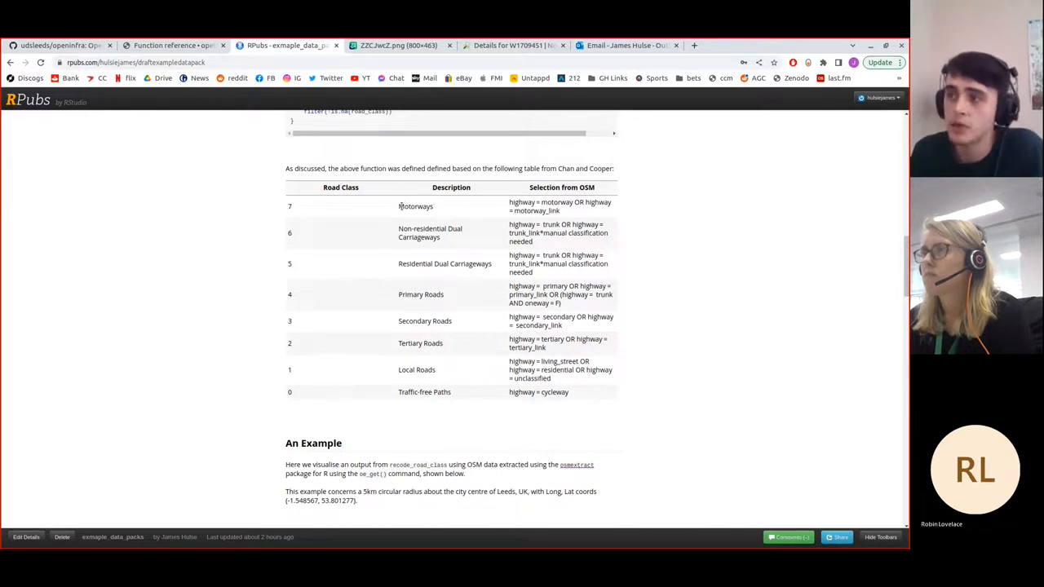
mouse_move(417, 261)
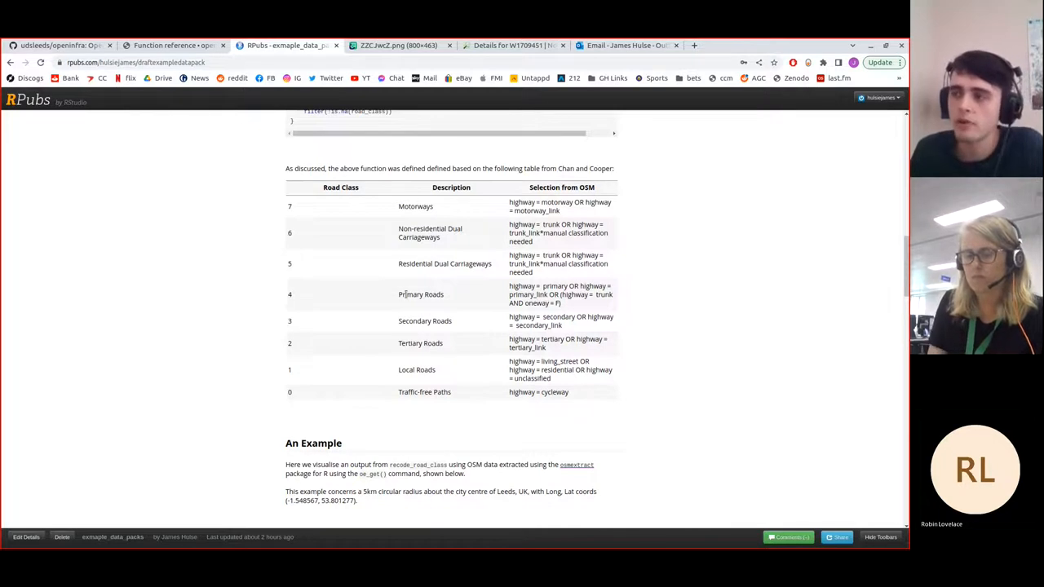
mouse_move(428, 360)
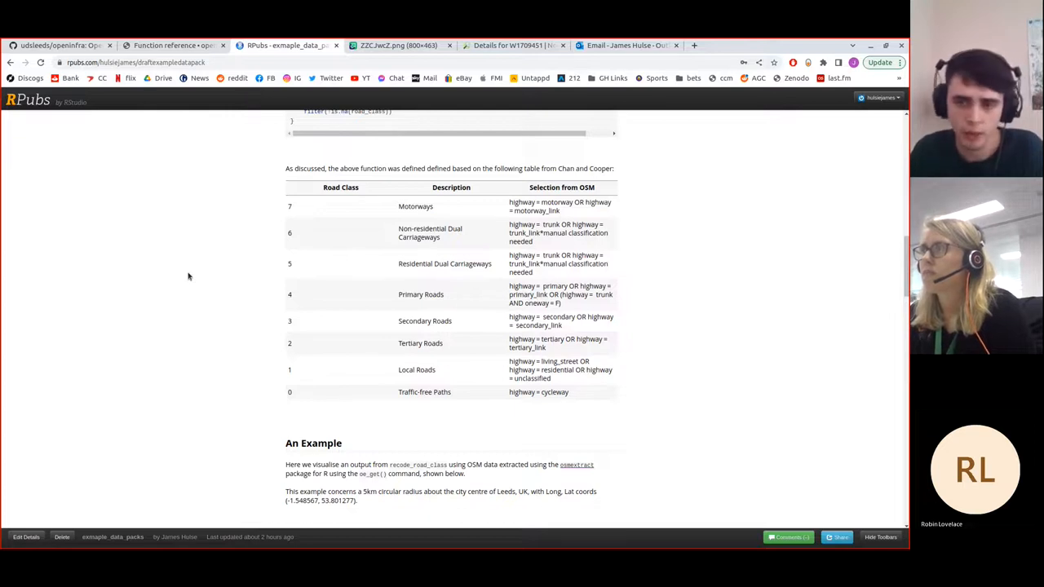
mouse_move(201, 273)
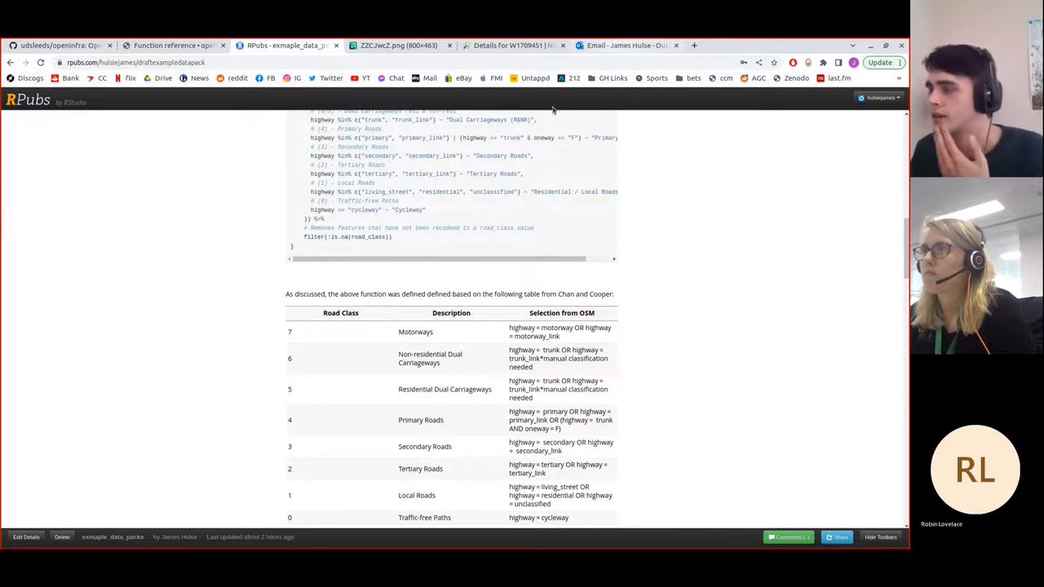
scroll(down, 3)
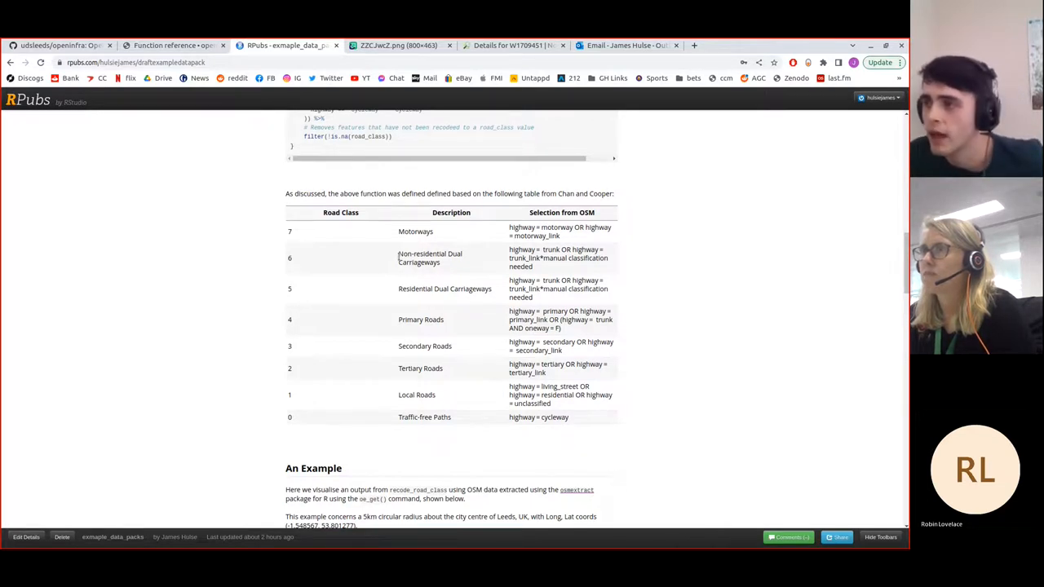
Step: Highlight 'Non-residential Dual Carriageways' in the road-class table's Description column
double_click(430, 253)
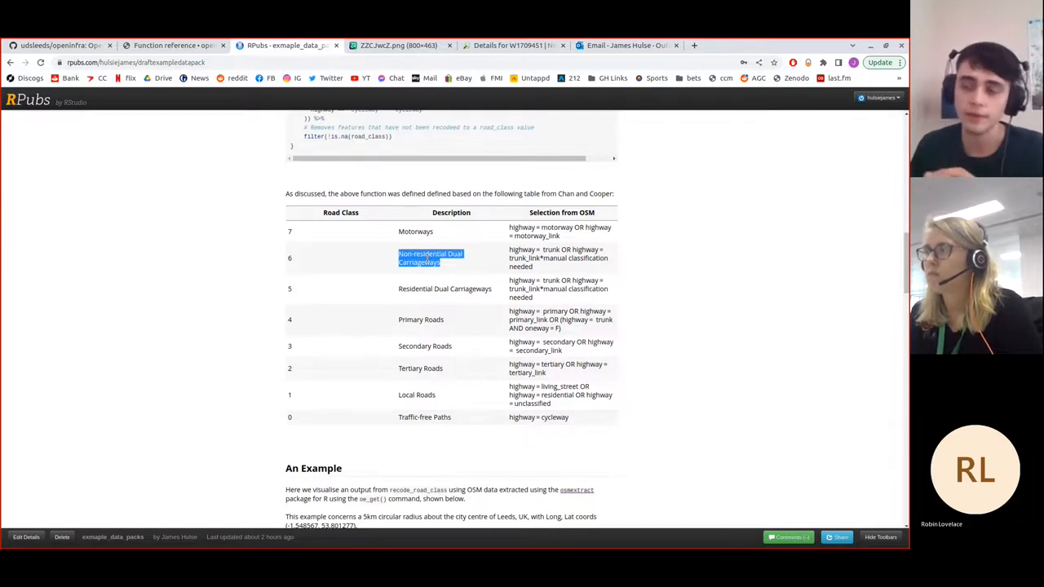
mouse_move(431, 319)
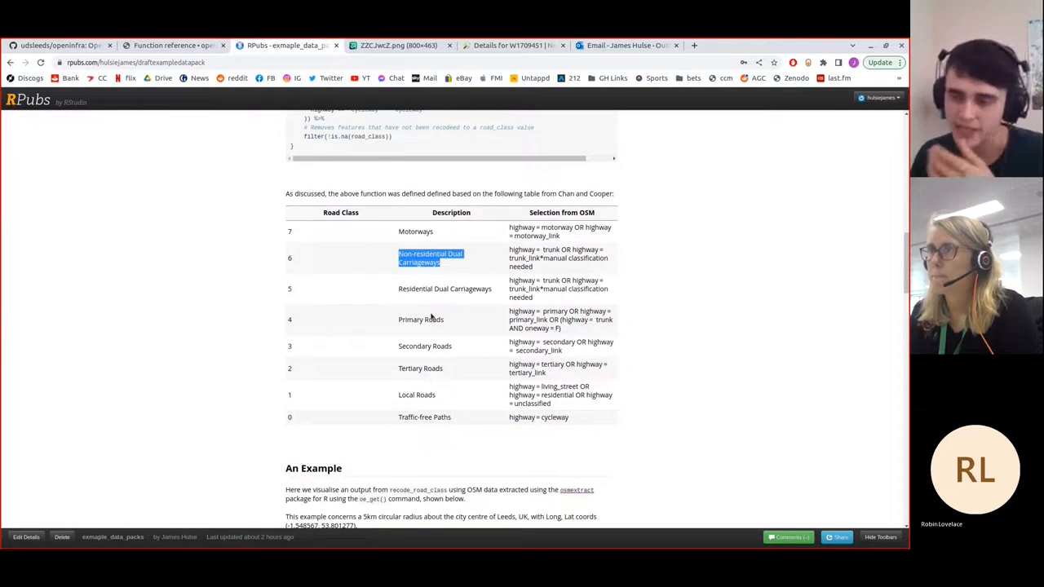
Step: Select the Set Up Circular Buffer code below Getting Data, then reach the highways map
scroll(down, 3)
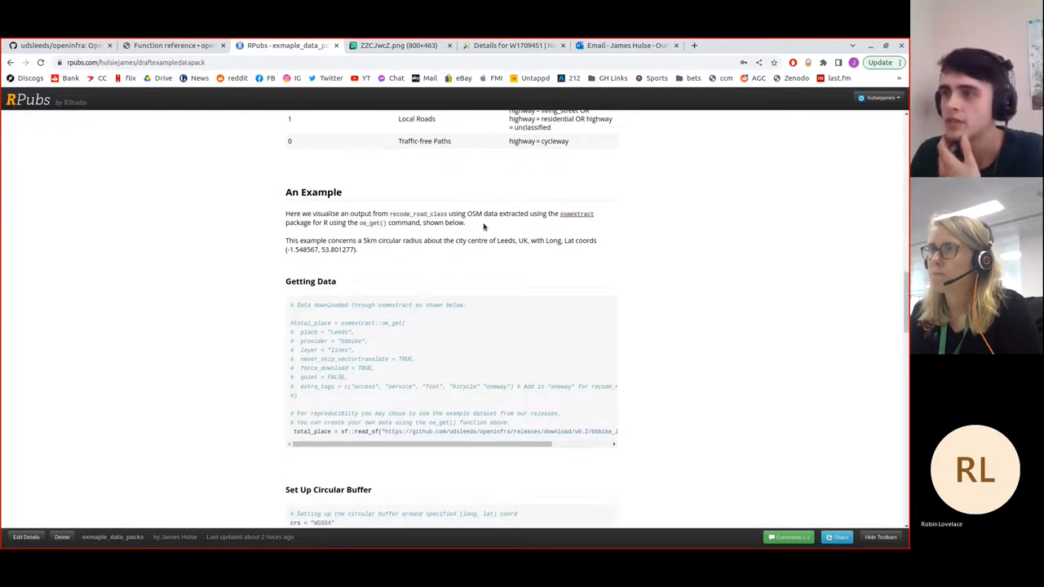
scroll(down, 3)
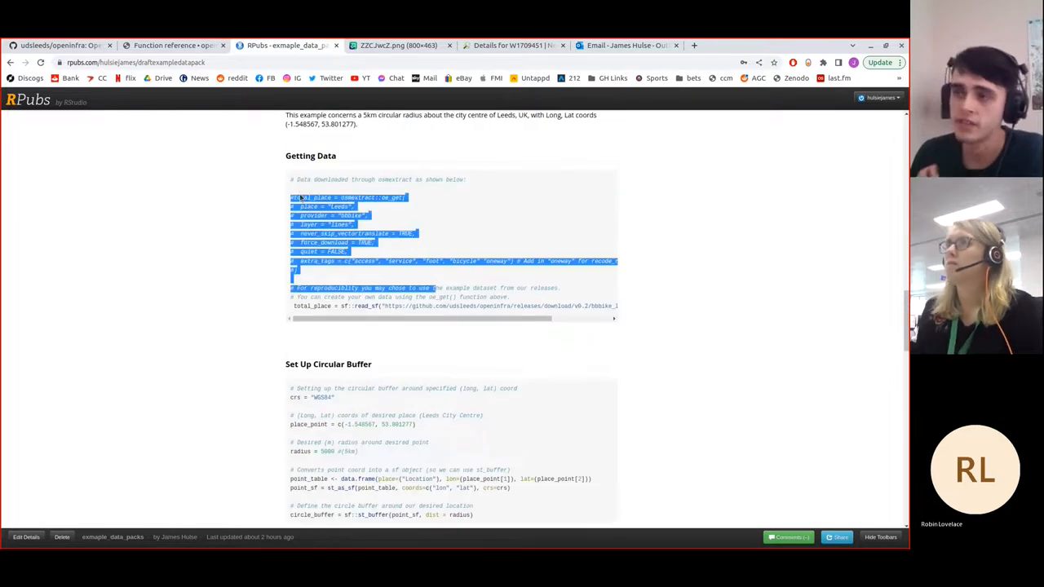
scroll(down, 3)
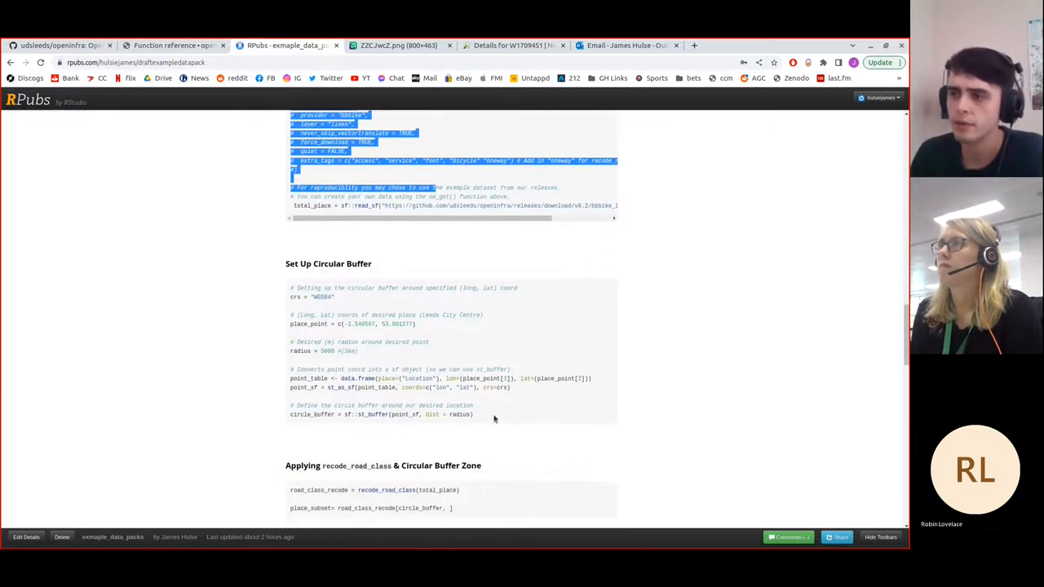
drag(291, 287, 474, 414)
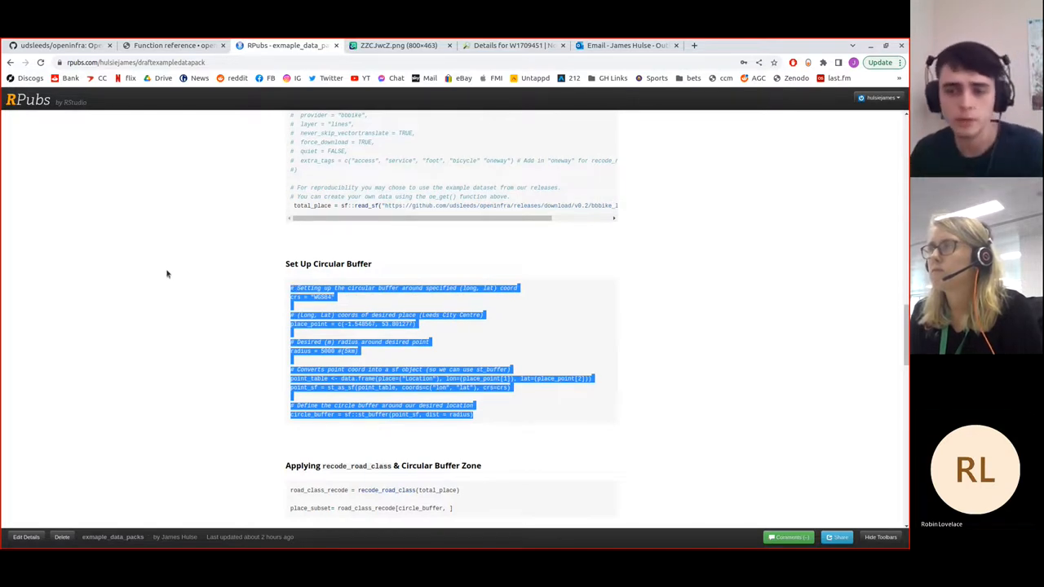
scroll(down, 3)
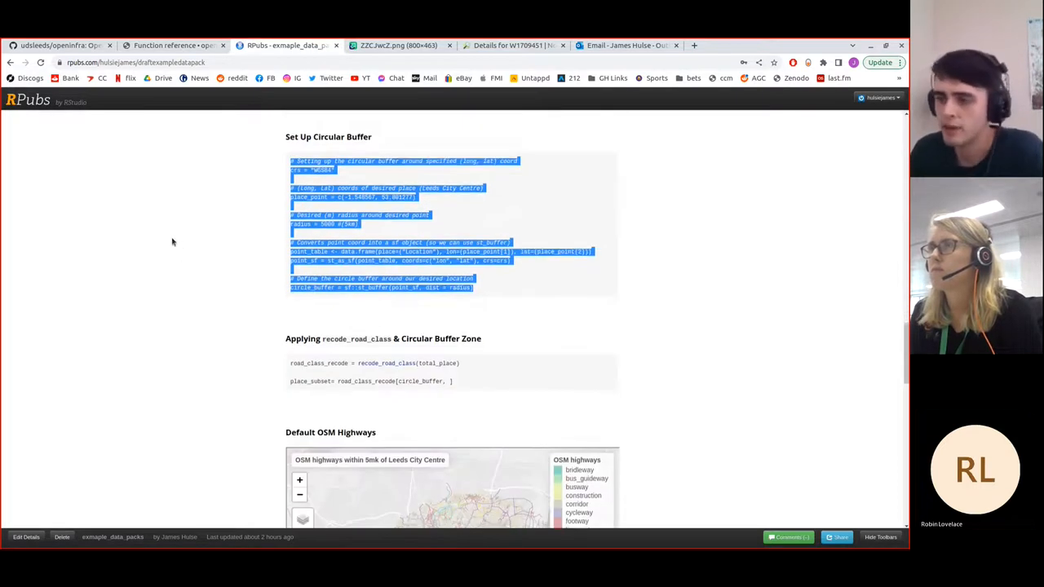
scroll(down, 3)
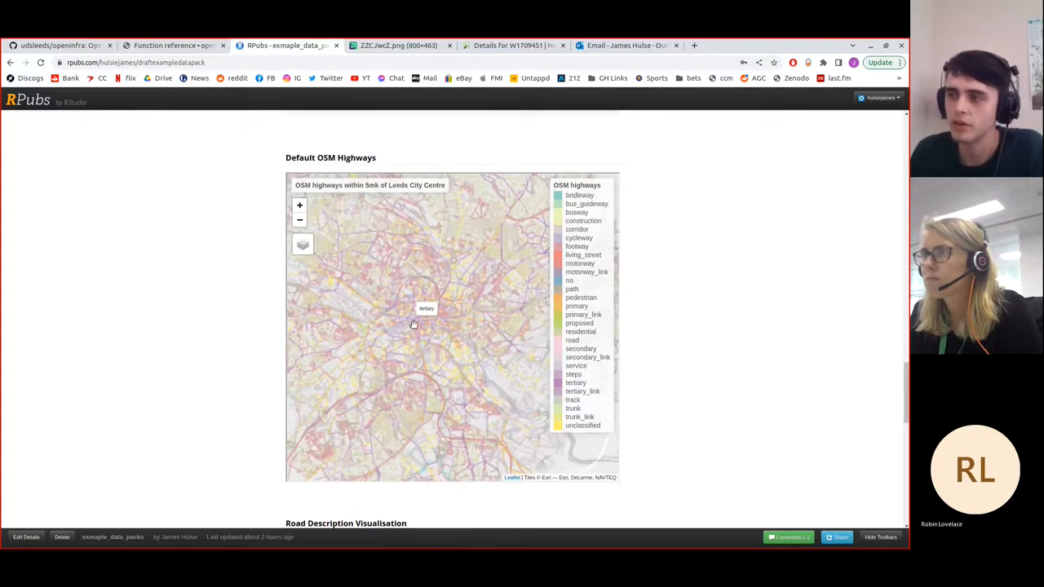
mouse_move(406, 308)
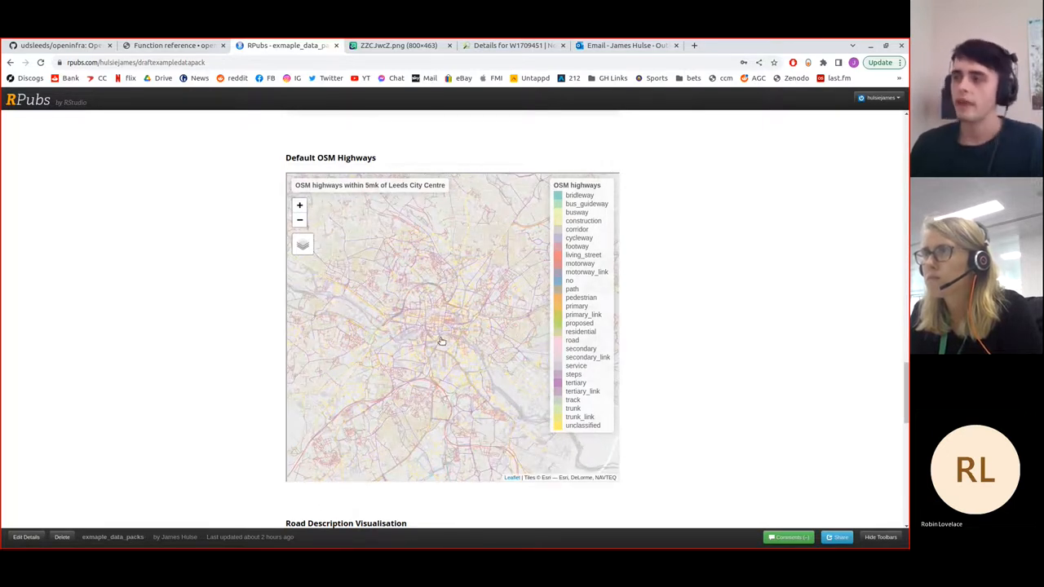
mouse_move(387, 330)
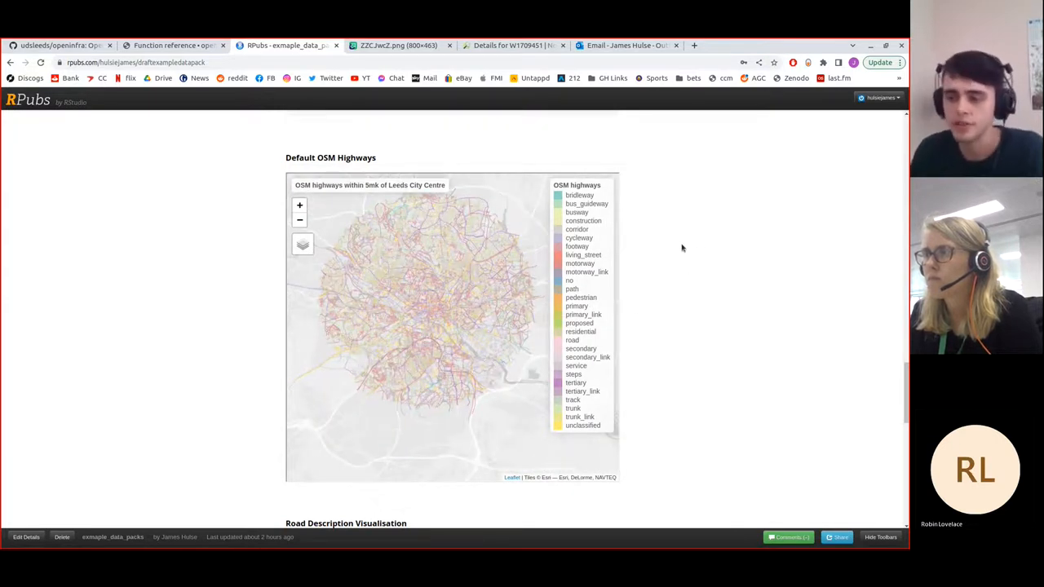
Step: Scroll past the Default OSM Highways map of the 5 km Leeds circle
scroll(down, 3)
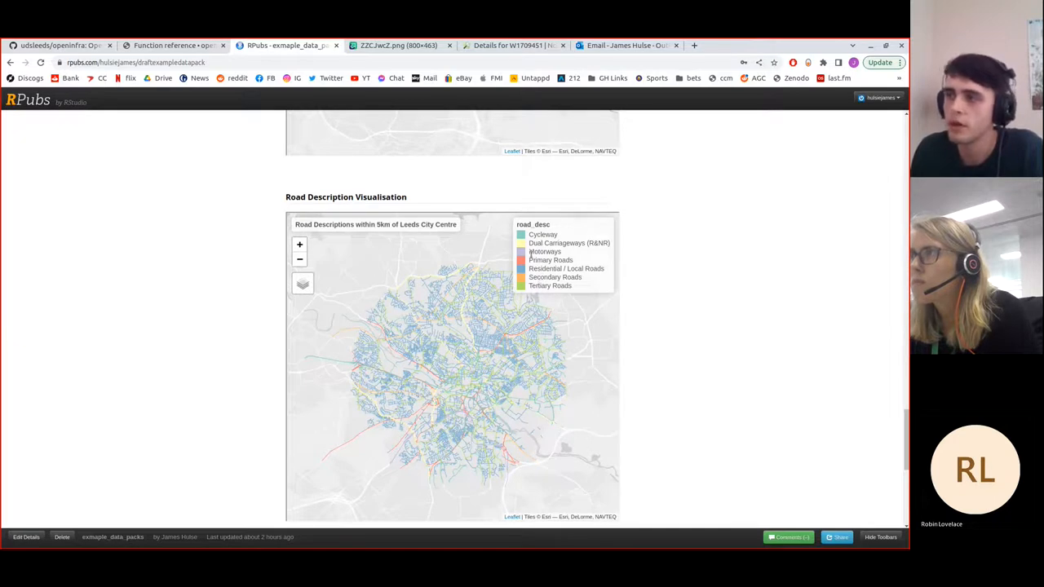
mouse_move(432, 290)
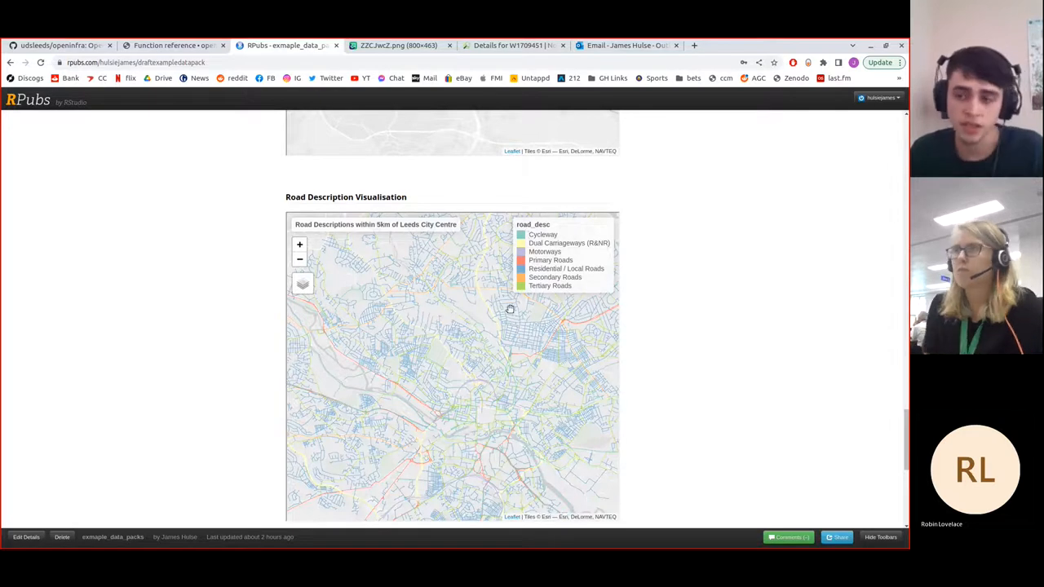
mouse_move(468, 325)
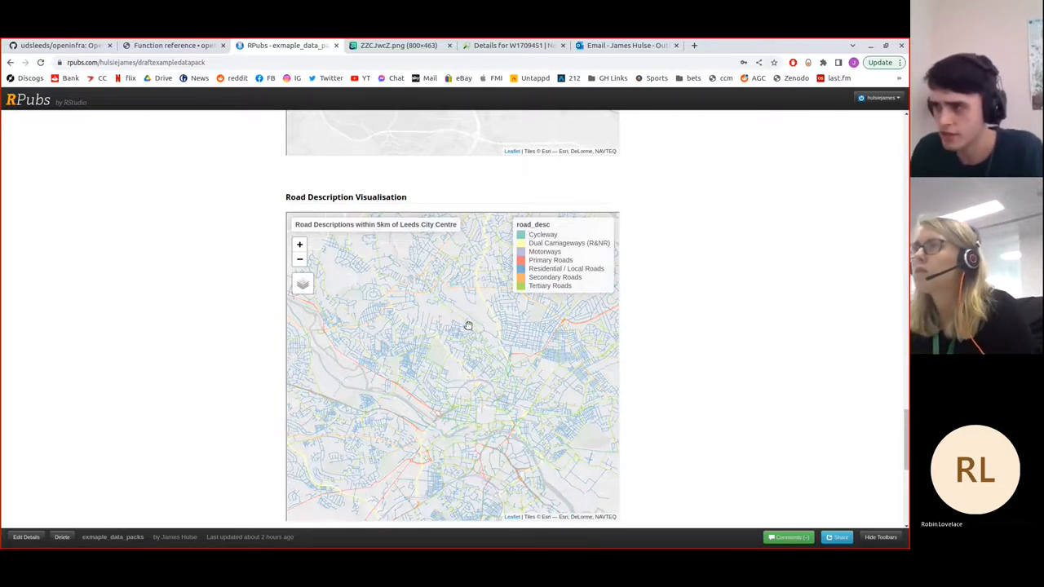
Step: Pan the zoomed Road Description map, then scroll to the re-categorised road text
drag(469, 325, 424, 372)
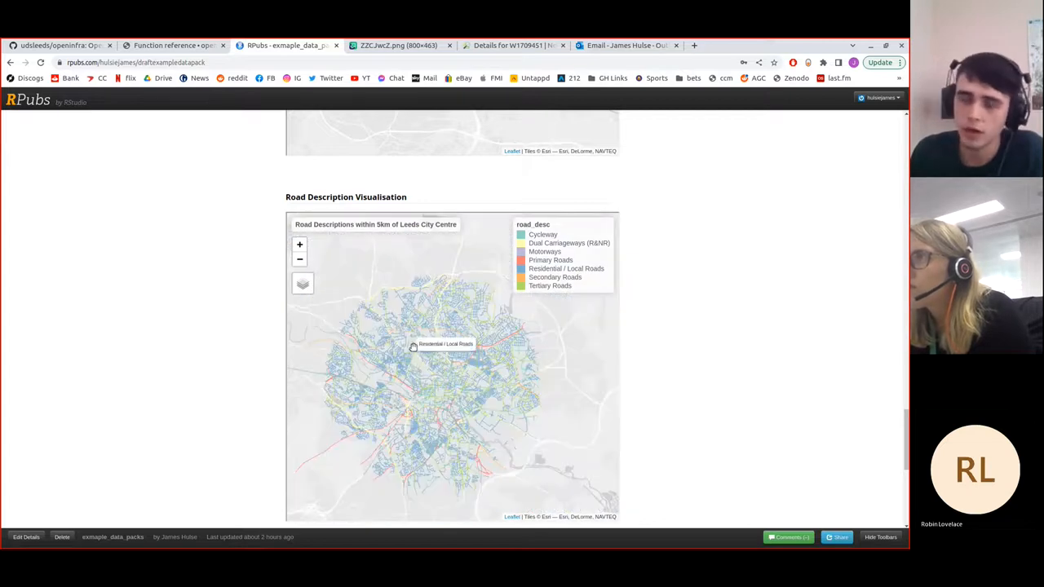
mouse_move(490, 333)
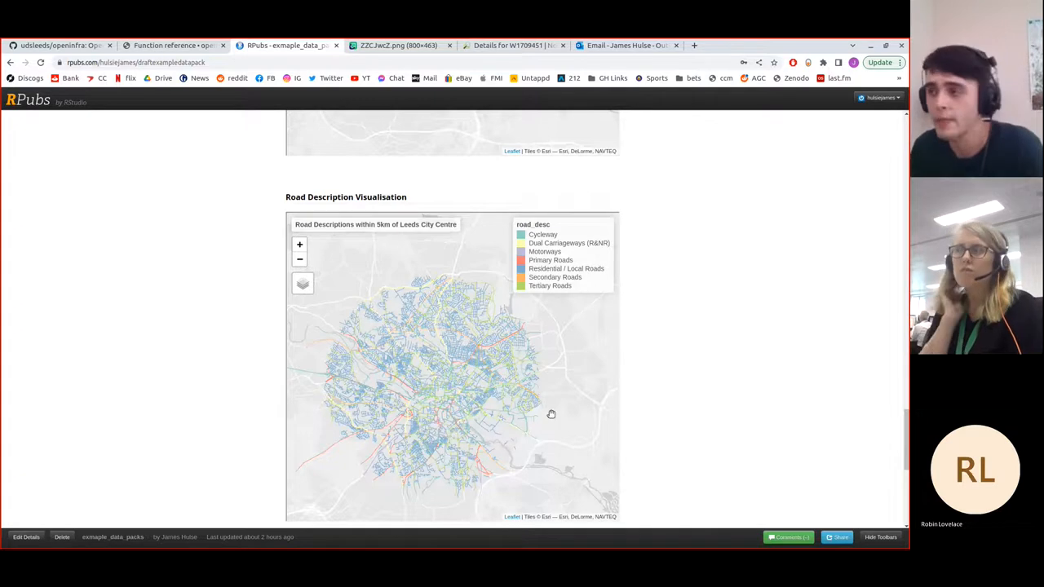
scroll(down, 3)
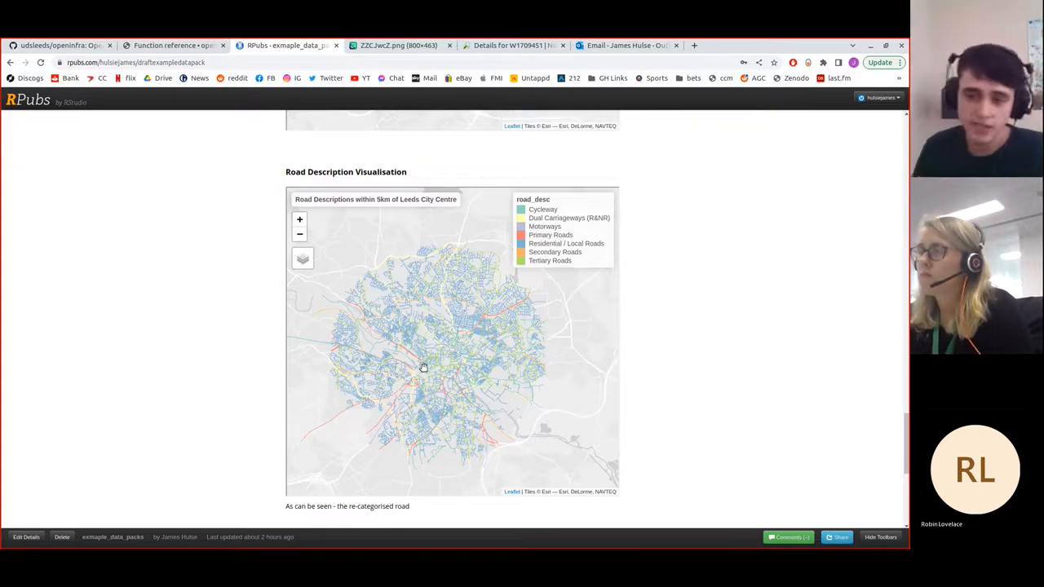
mouse_move(171, 332)
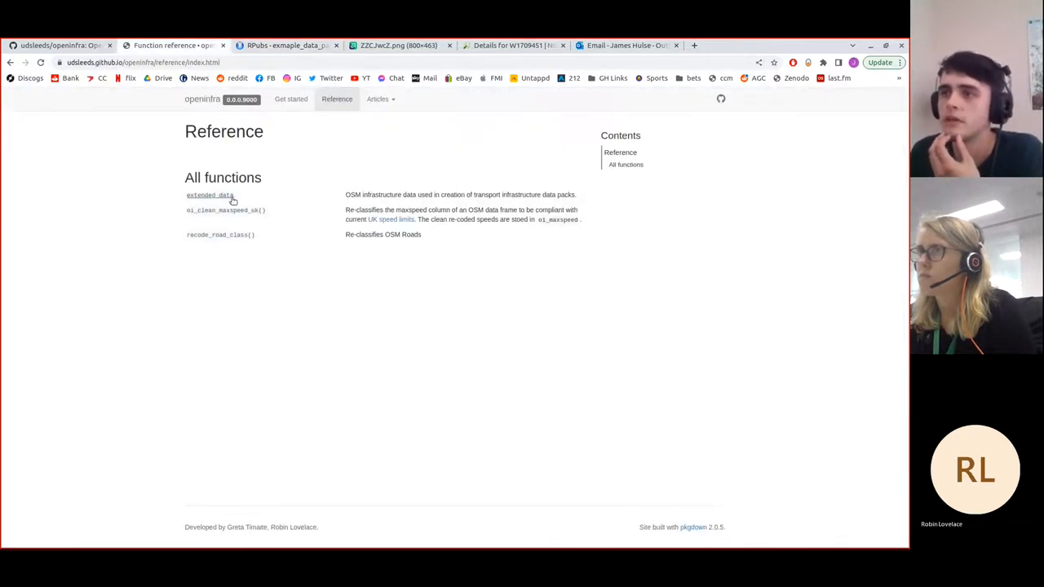
mouse_move(226, 210)
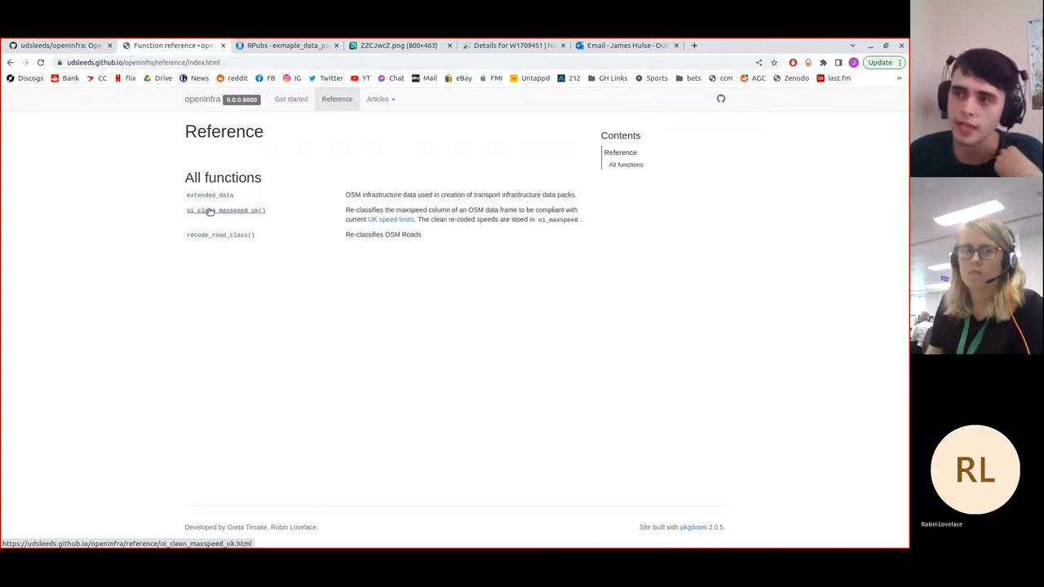
Step: View the oi_clean_maxspeed_uk() reference page, then return to the RPubs tab
click(225, 211)
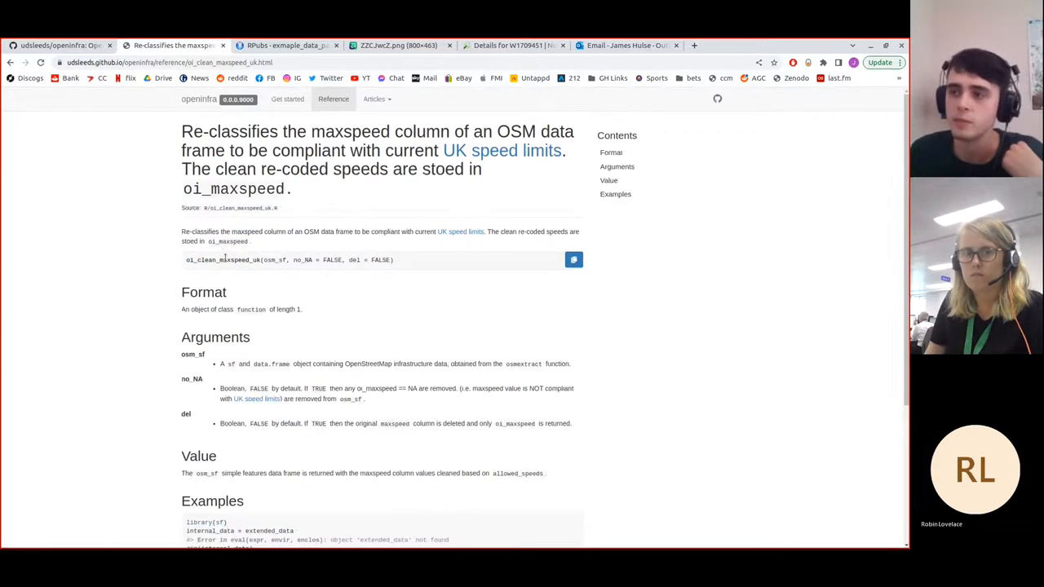
scroll(down, 3)
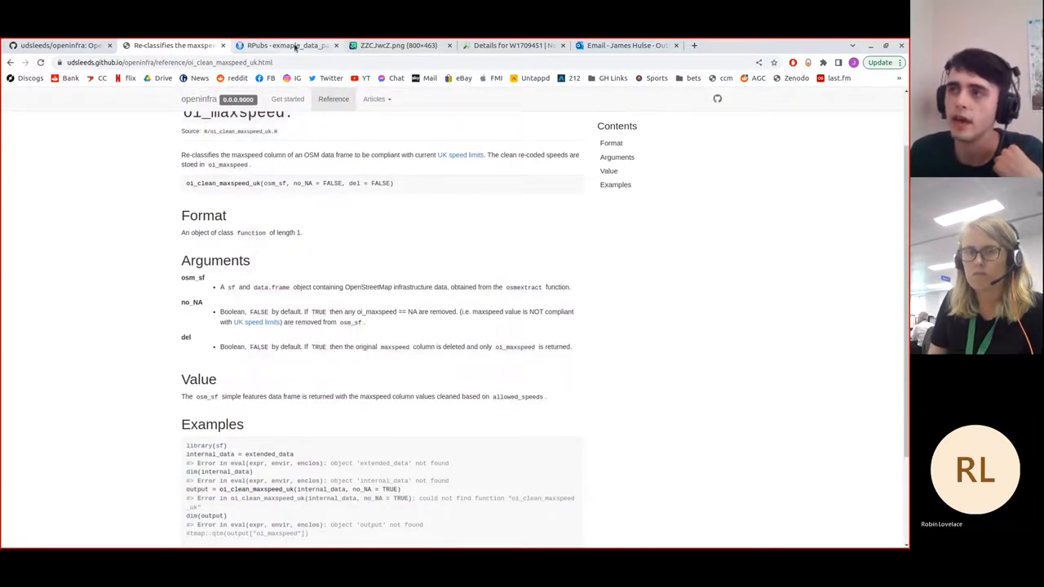
click(281, 45)
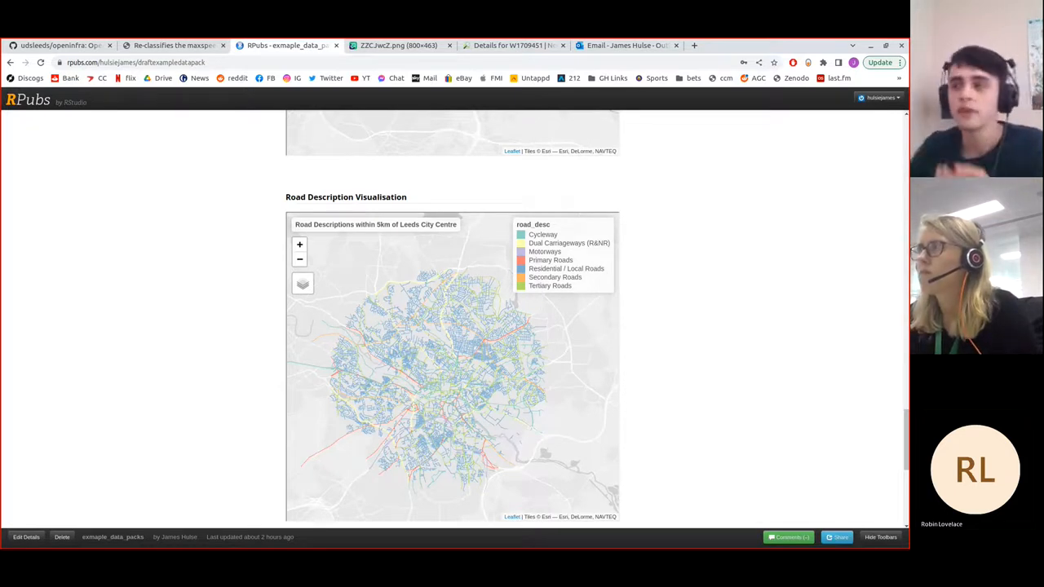
Step: Scroll the RPubs data pack report down to the Clean maxspeed map of Leeds
scroll(down, 3)
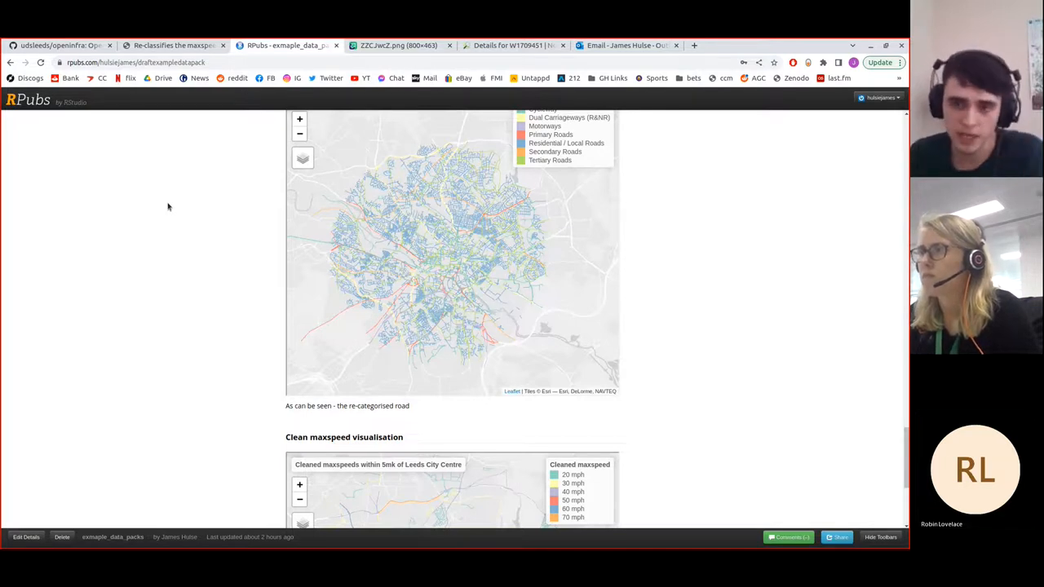
mouse_move(255, 229)
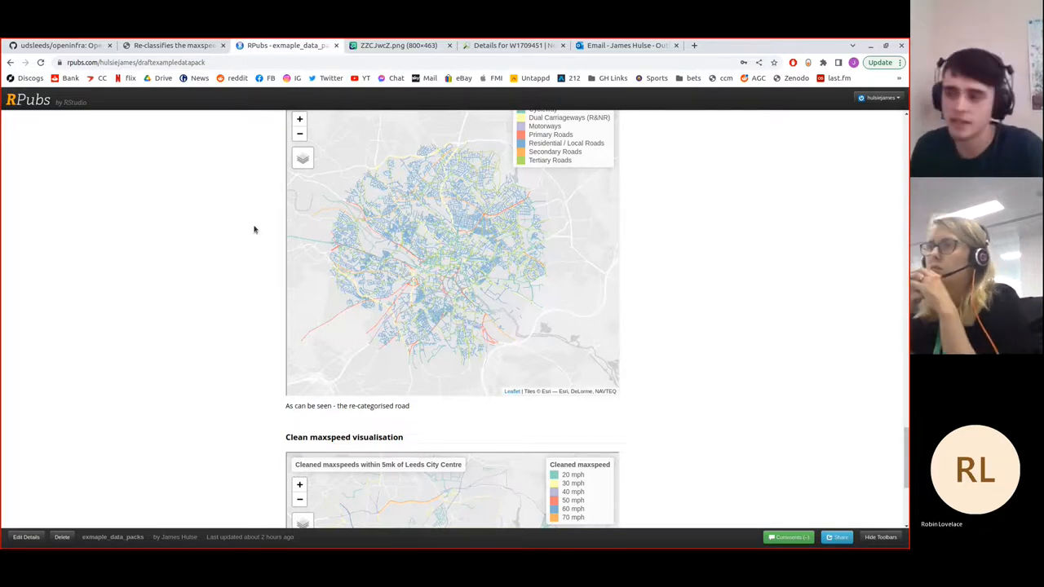
scroll(down, 3)
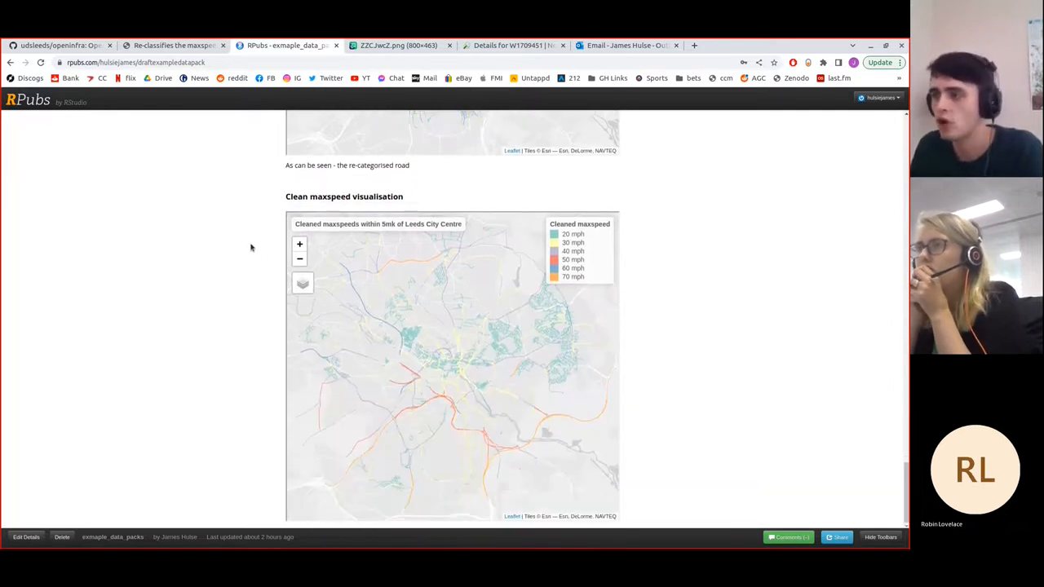
mouse_move(427, 360)
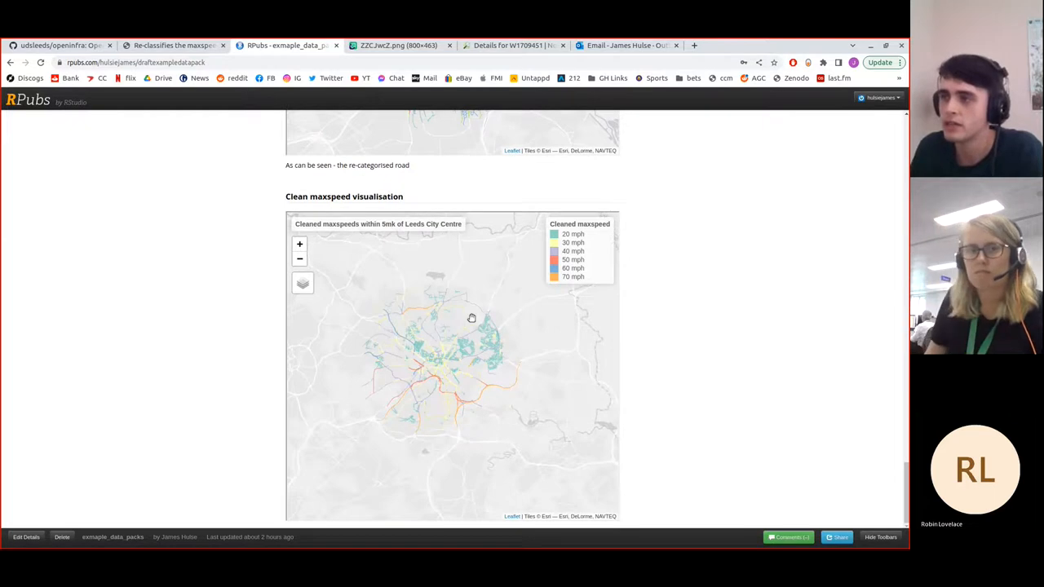
mouse_move(468, 321)
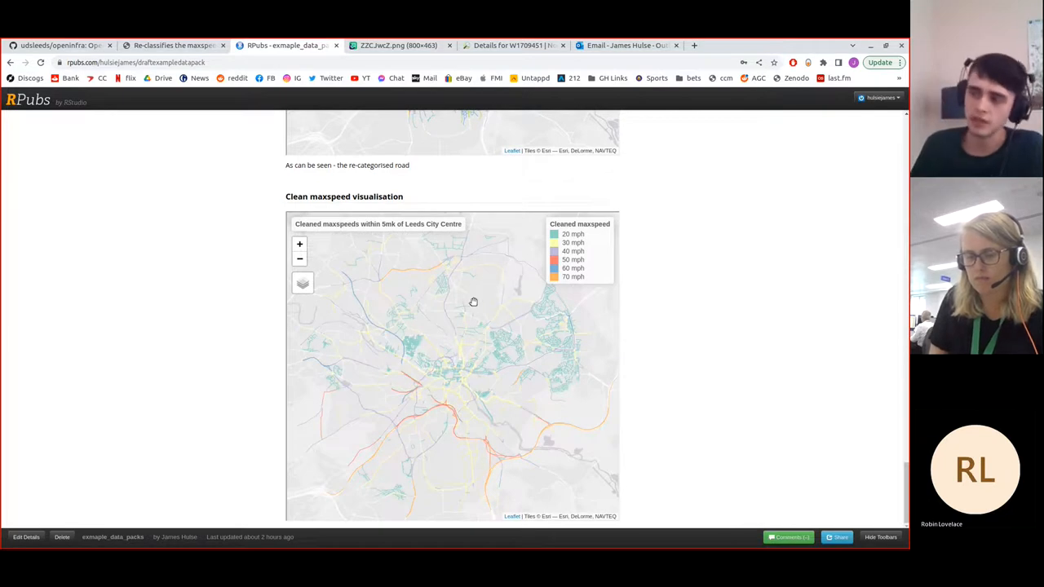
mouse_move(491, 310)
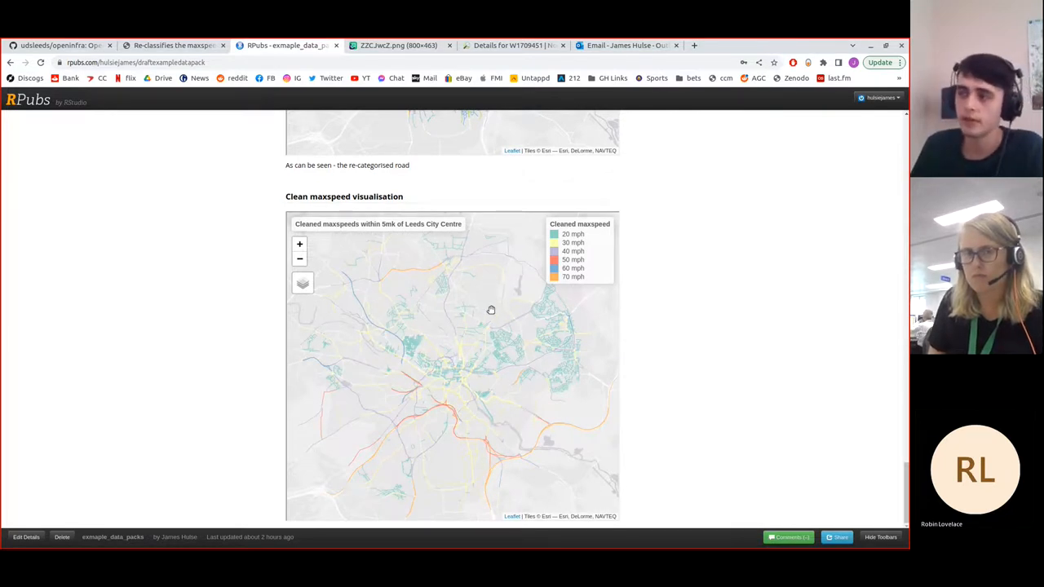
scroll(up, 3)
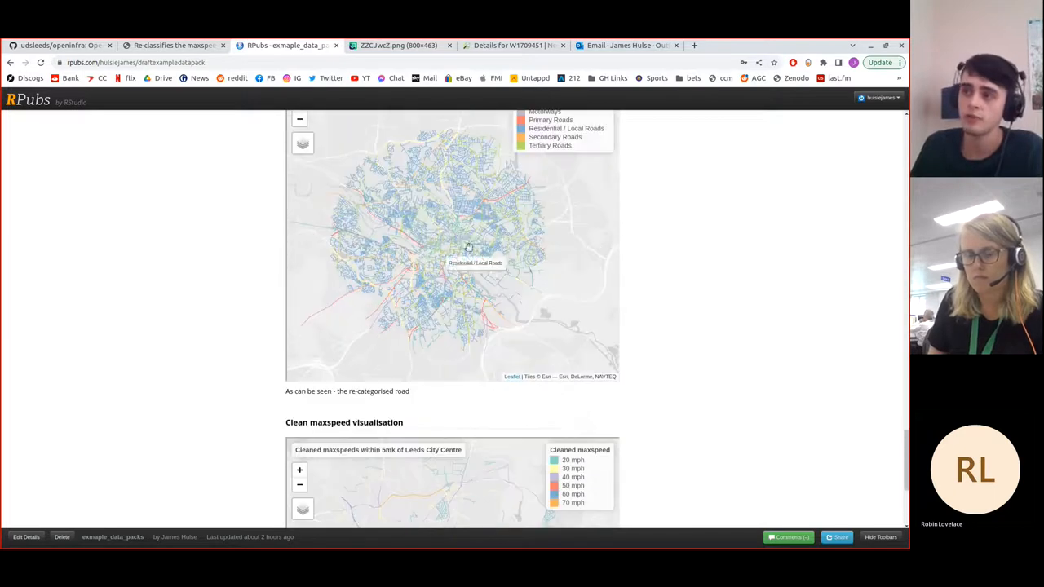
scroll(down, 3)
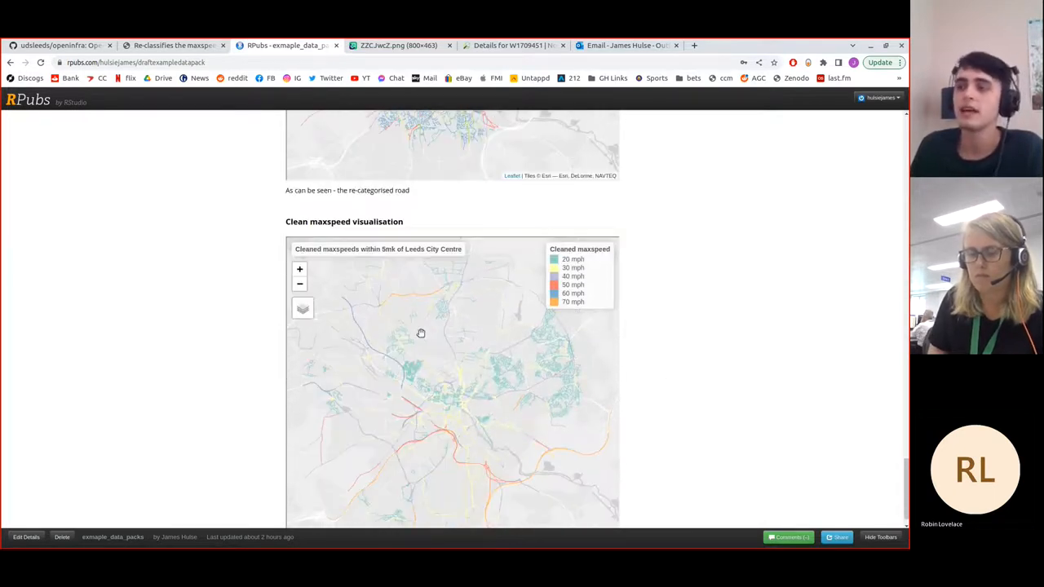
mouse_move(431, 328)
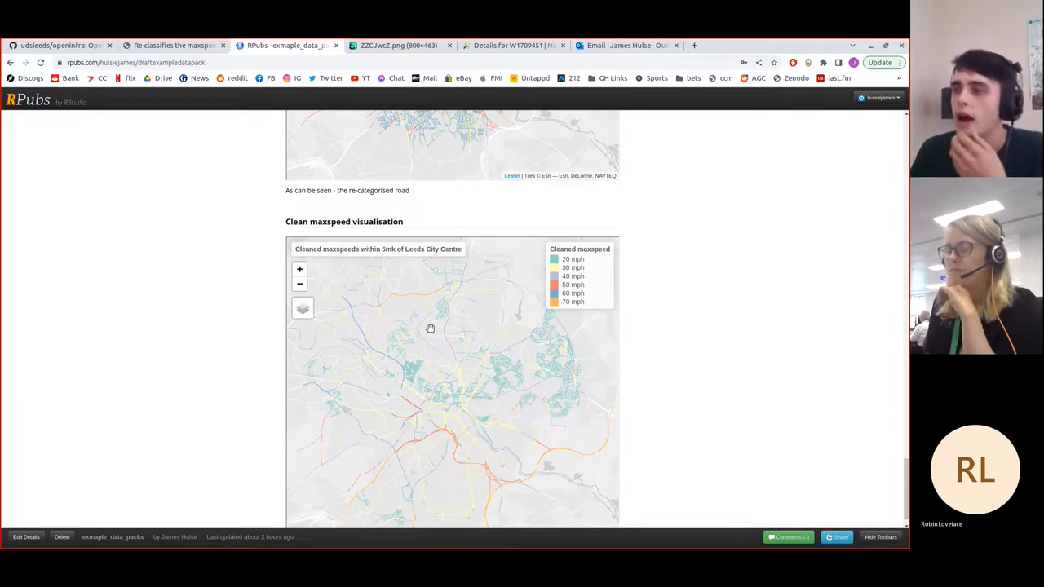
mouse_move(583, 383)
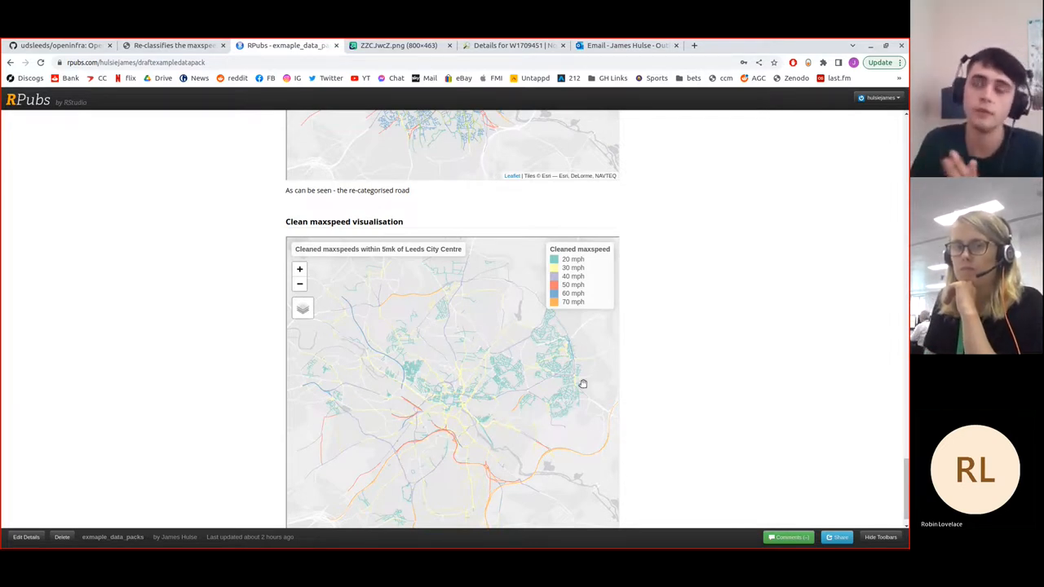
mouse_move(681, 392)
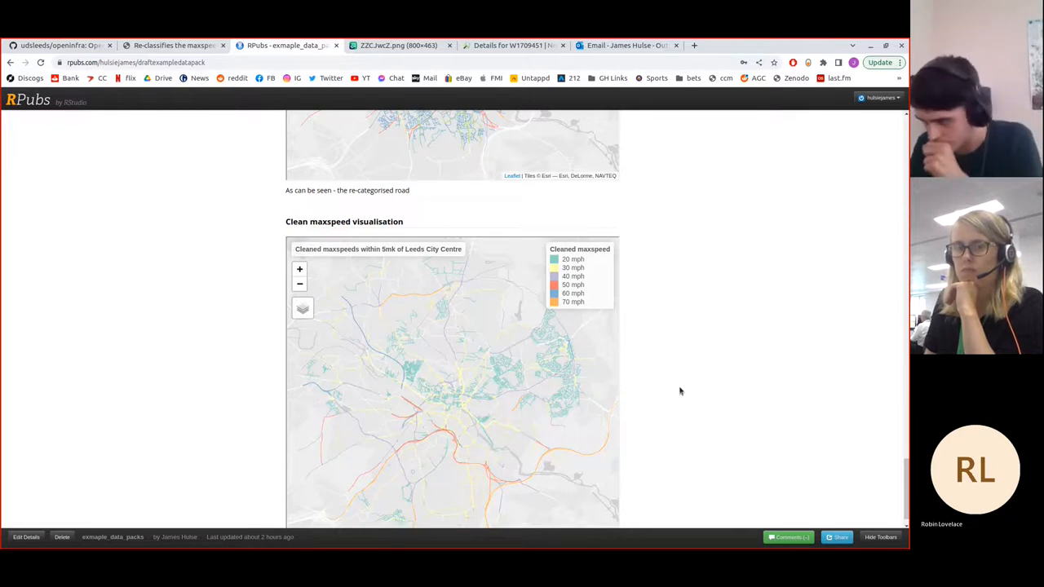
scroll(up, 3)
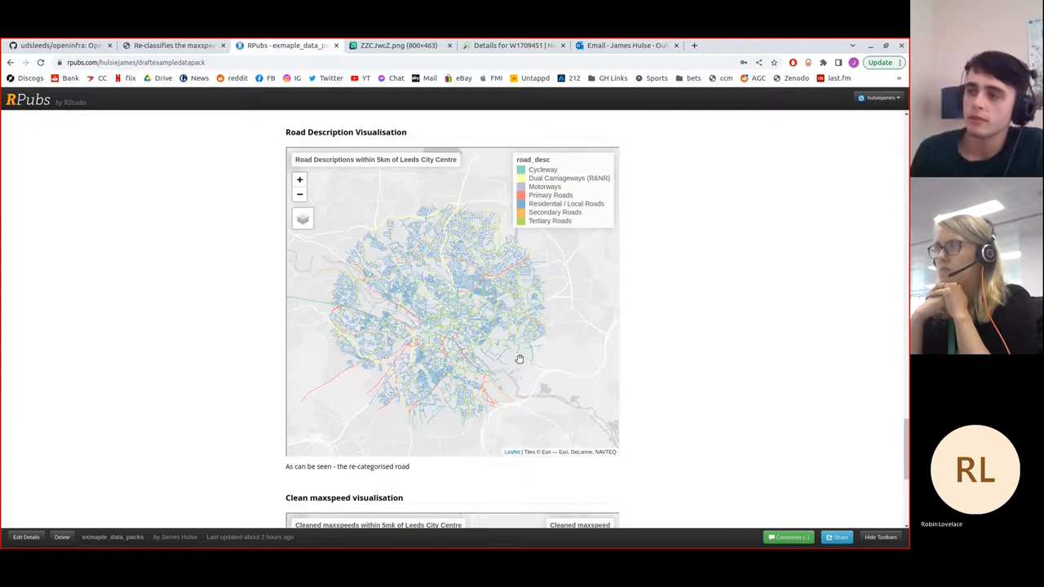
mouse_move(428, 267)
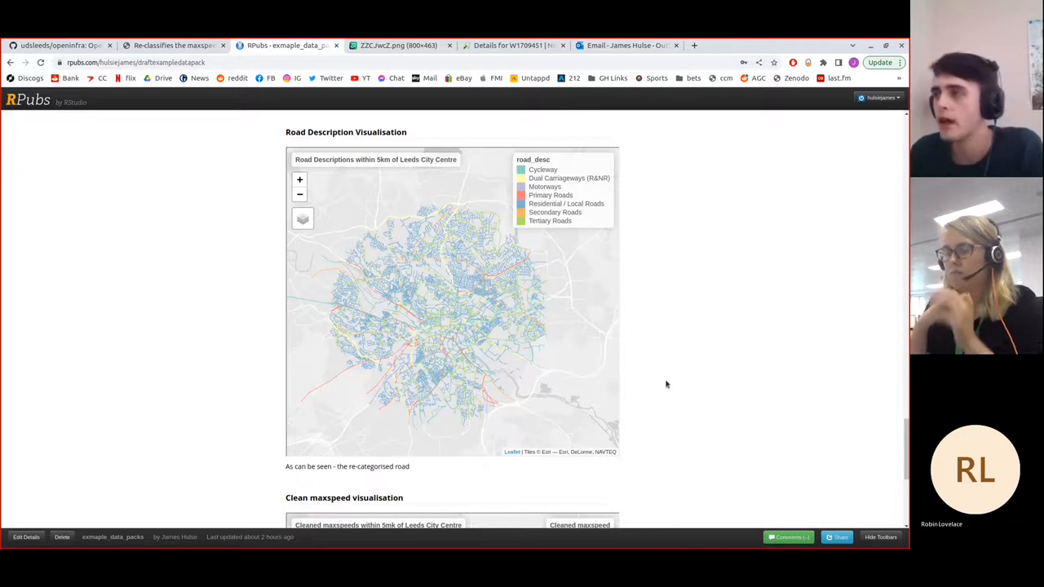
scroll(down, 3)
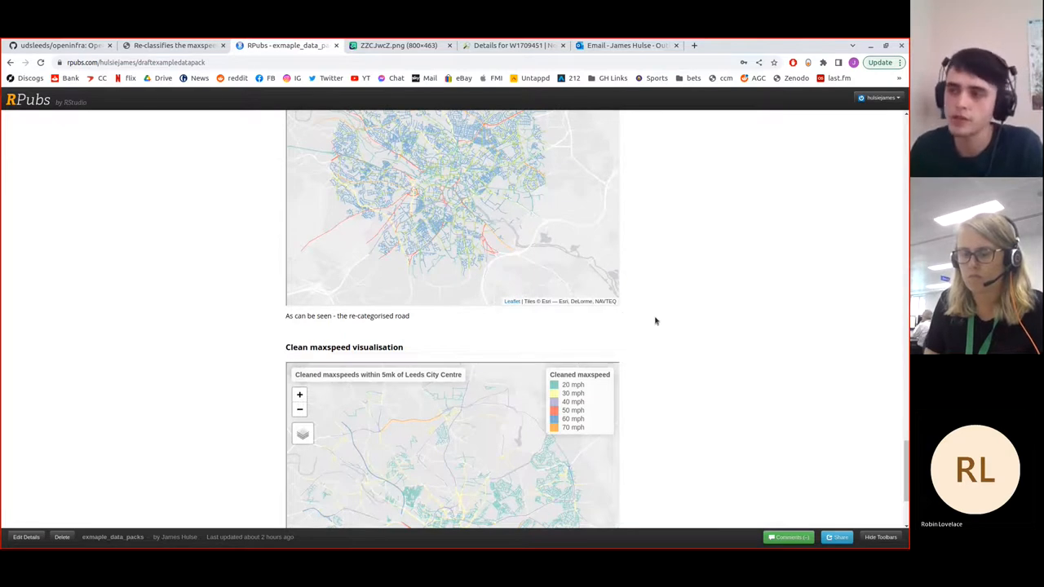
scroll(down, 3)
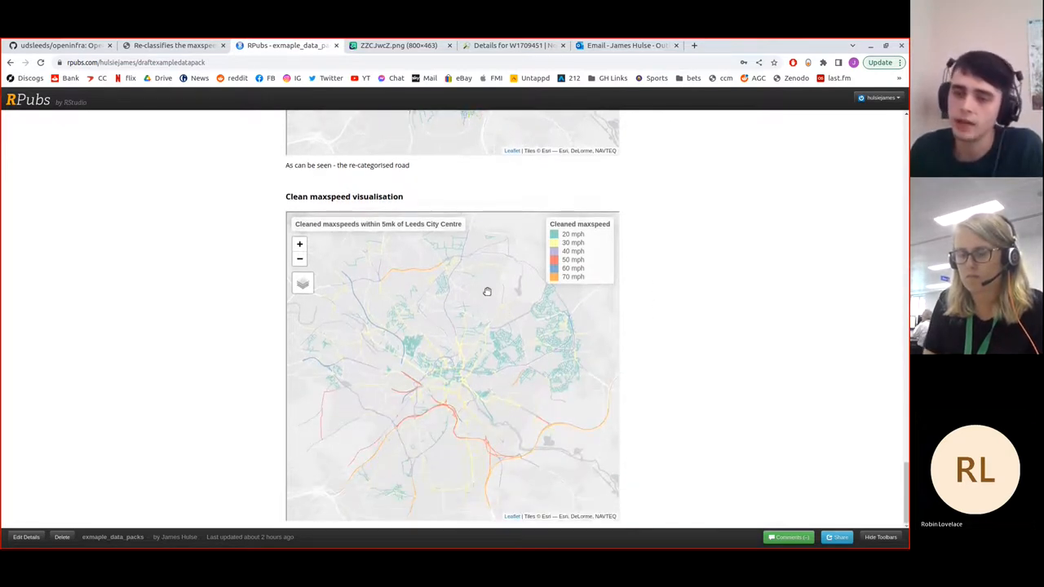
mouse_move(477, 270)
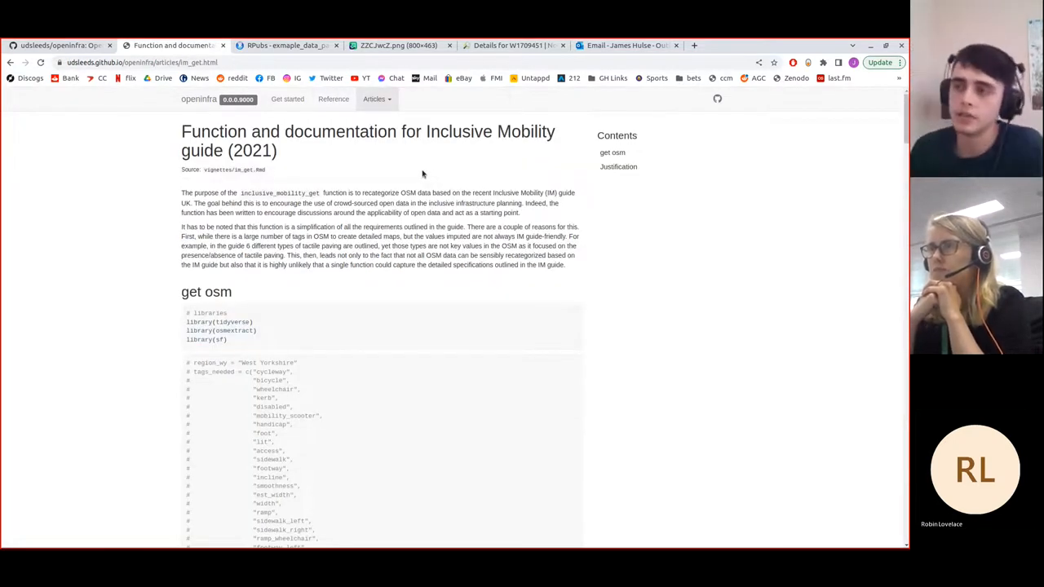
Step: Read through the inclusive_mobility_get code block down to the width recoding
scroll(down, 3)
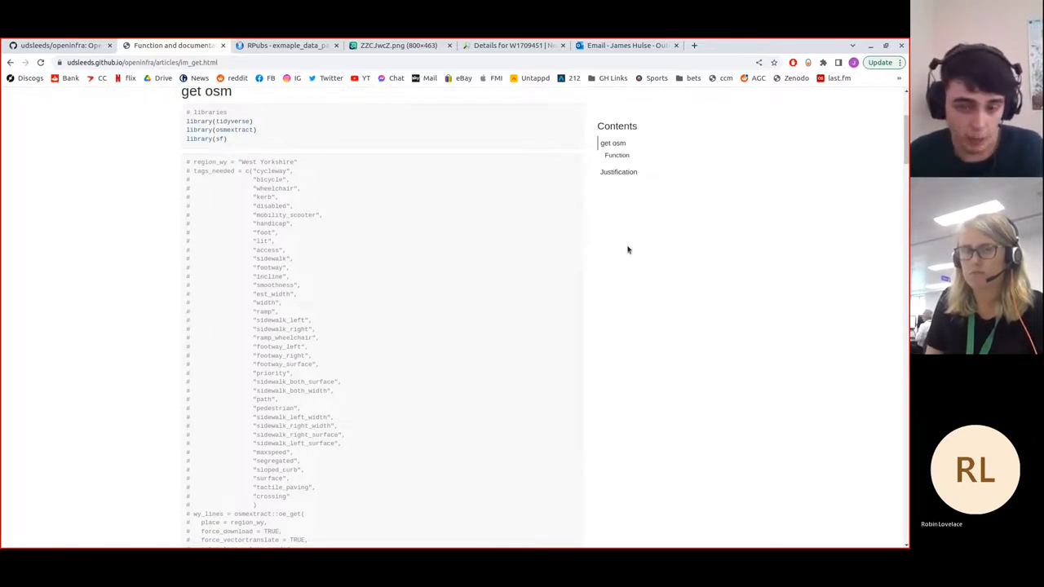
scroll(down, 3)
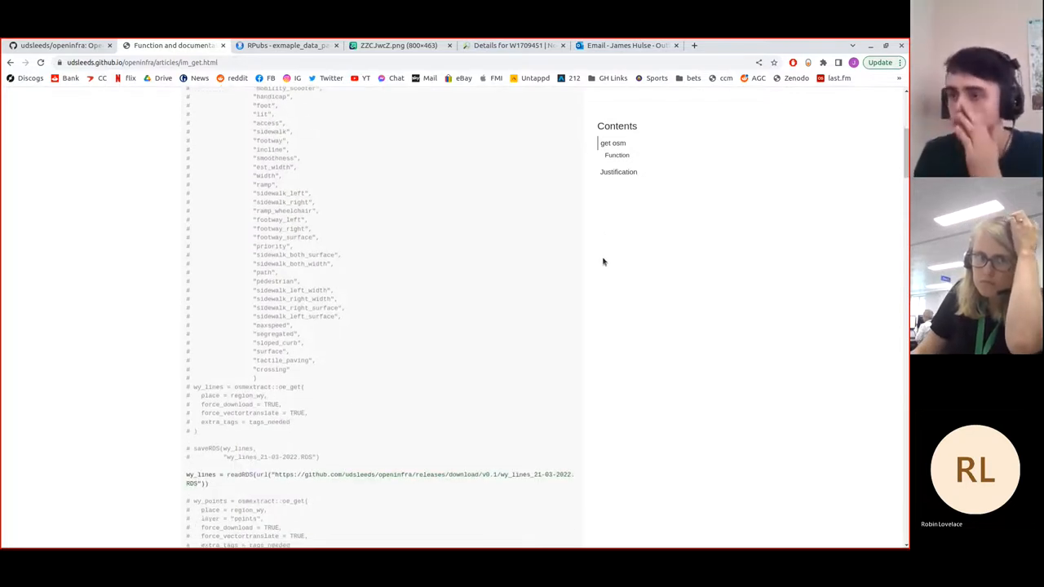
scroll(down, 3)
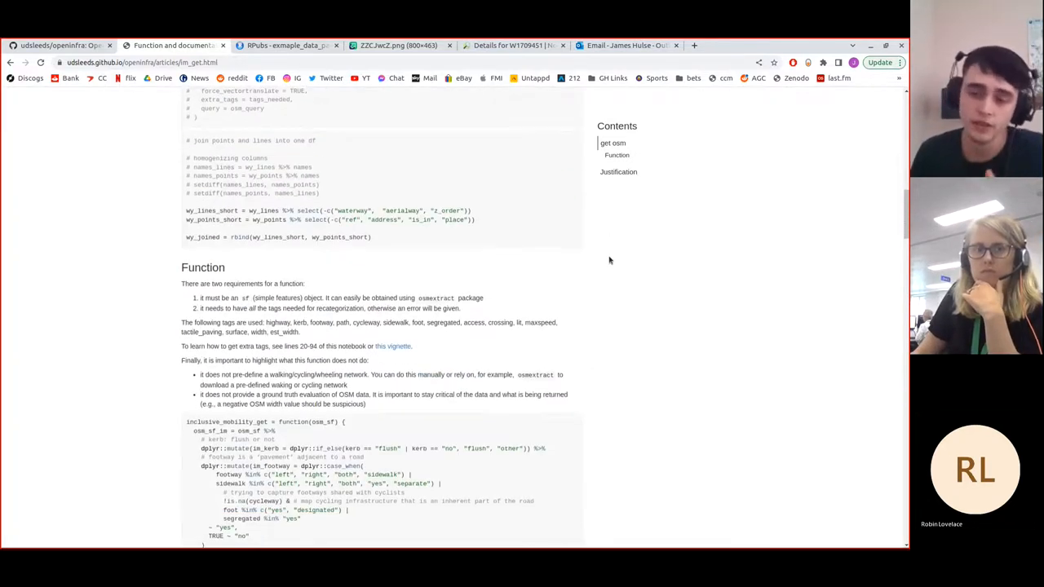
scroll(down, 3)
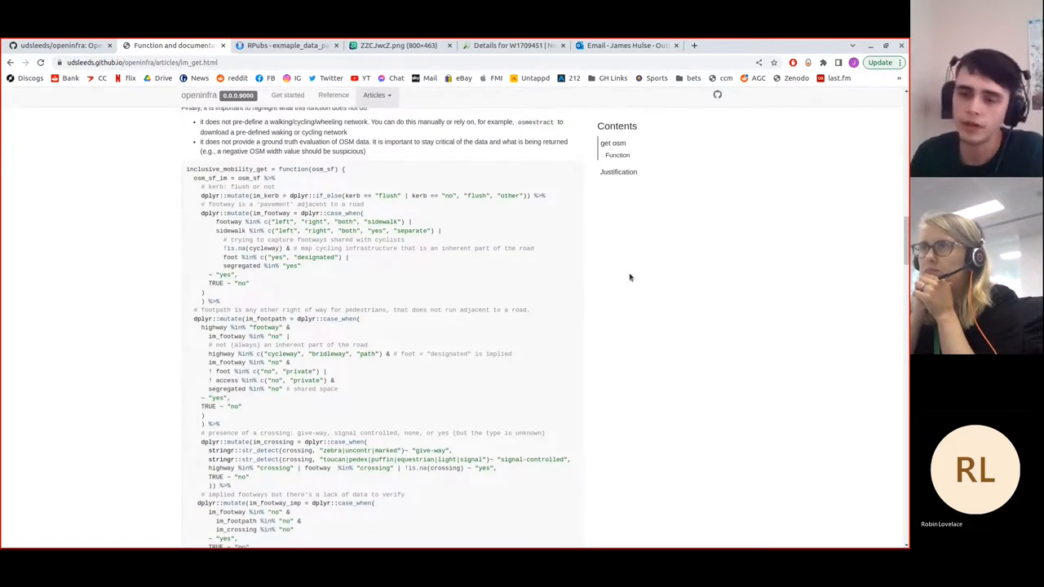
scroll(down, 3)
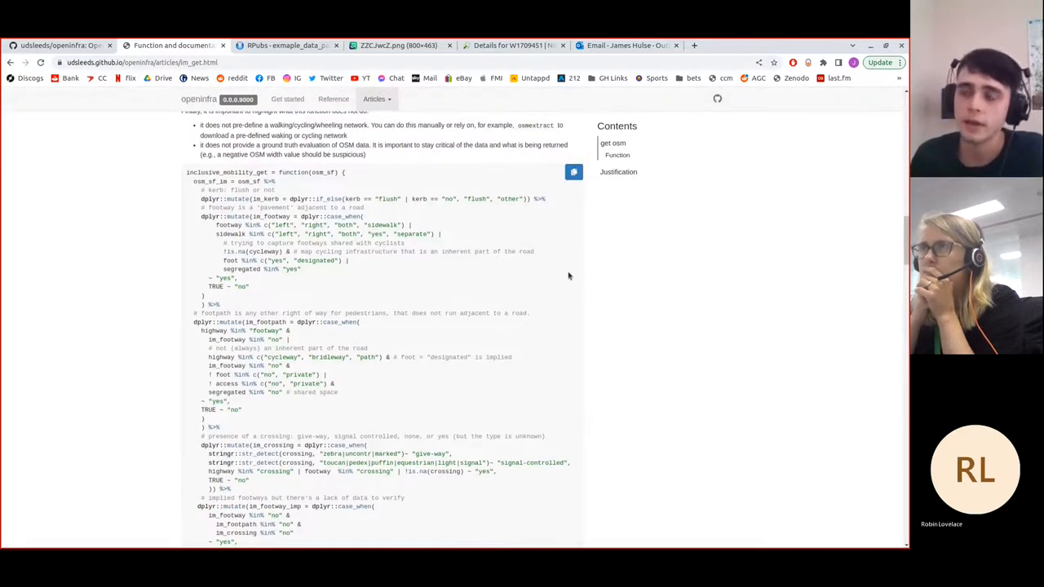
scroll(down, 3)
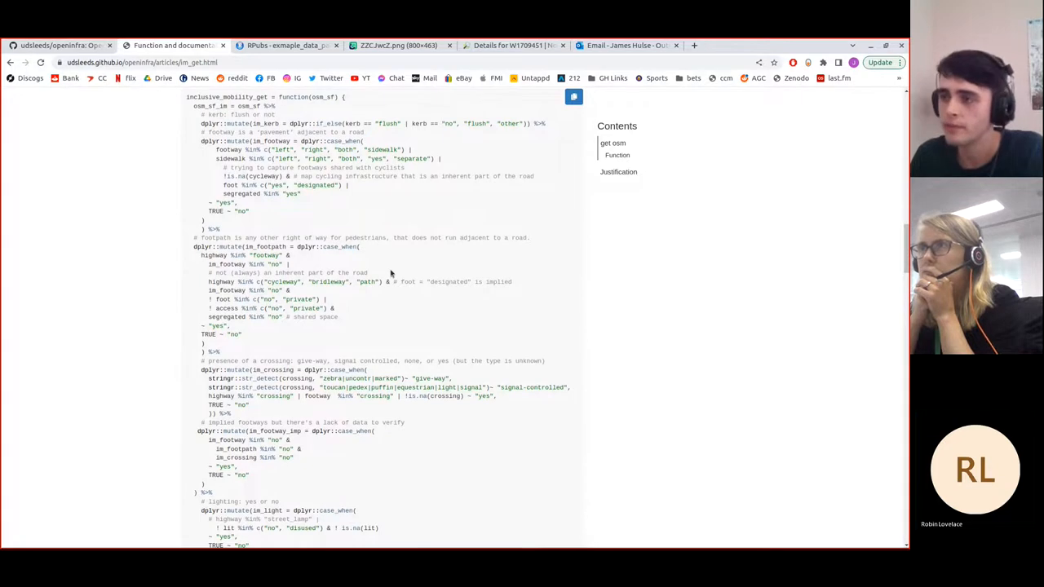
scroll(down, 3)
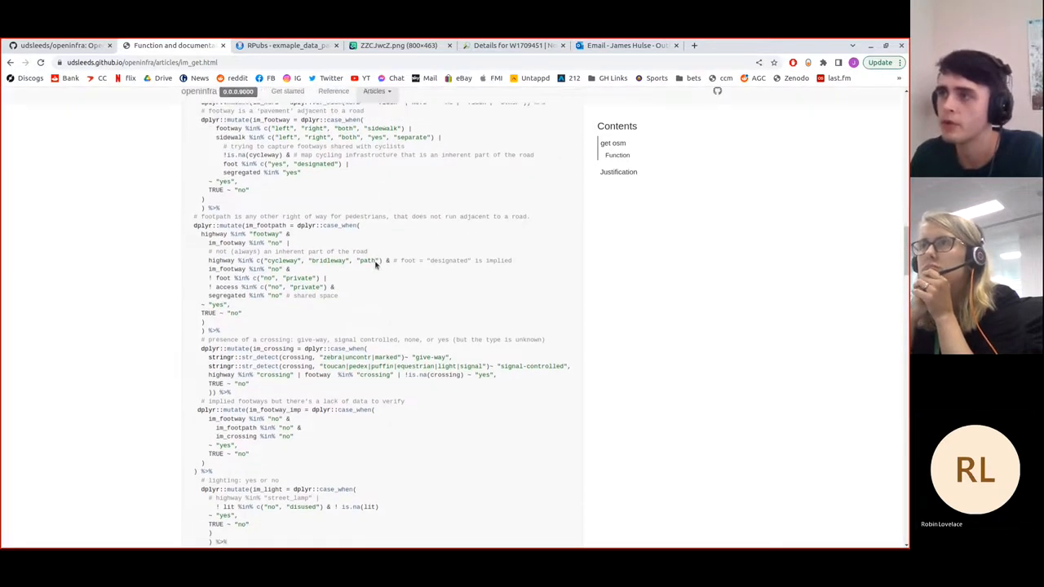
scroll(up, 3)
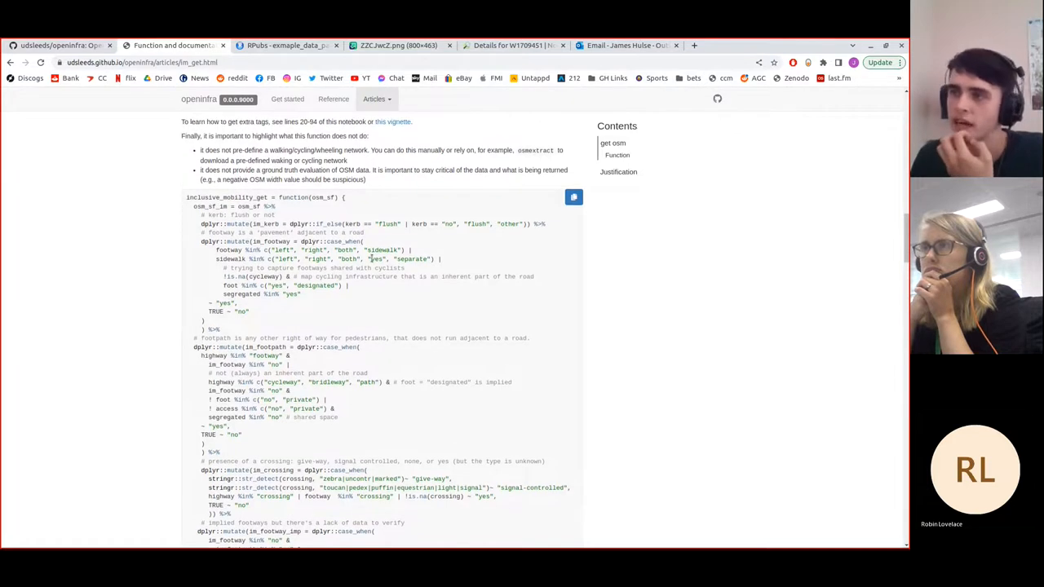
scroll(down, 3)
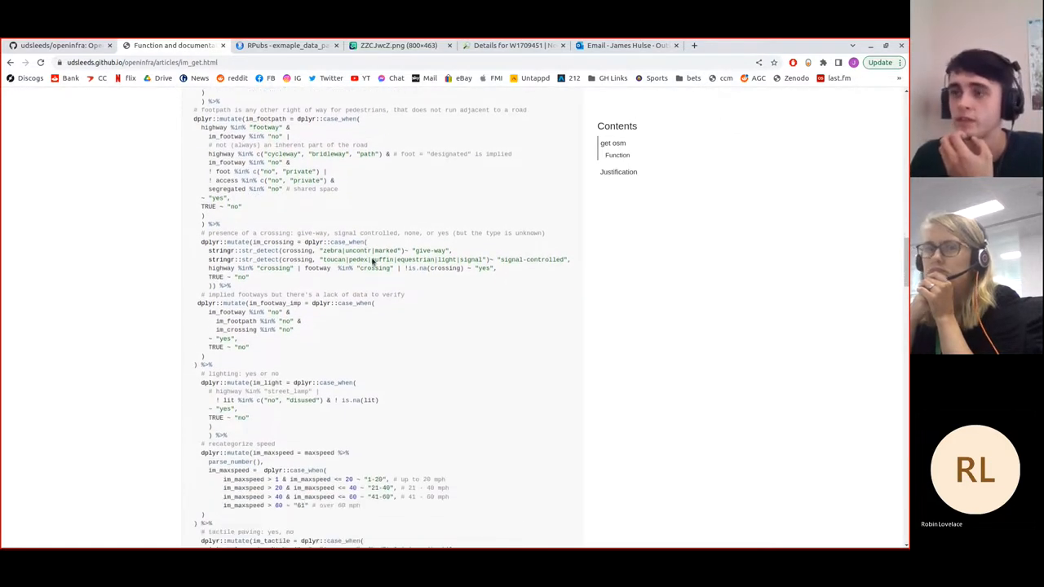
scroll(down, 3)
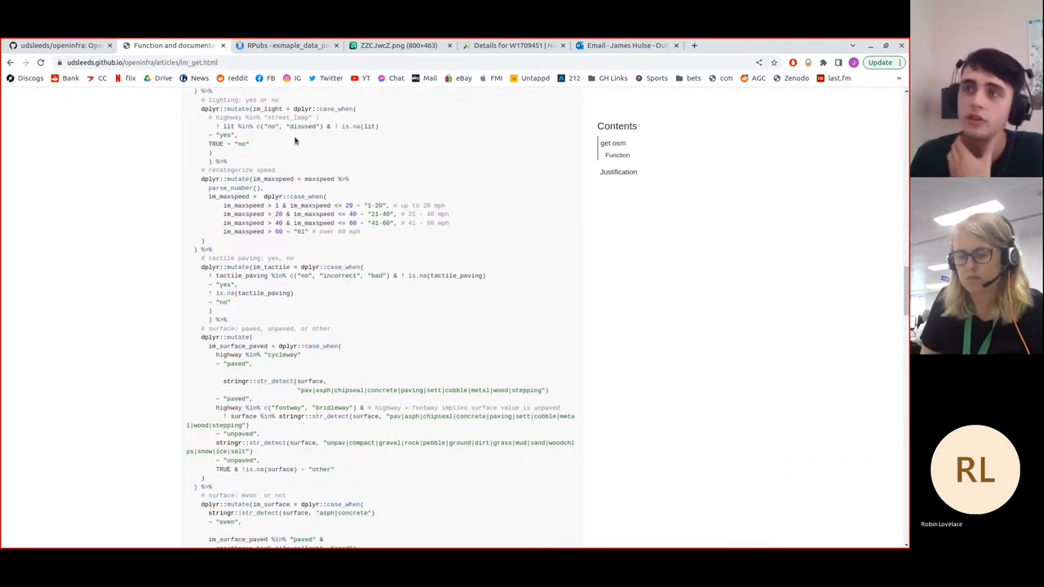
scroll(down, 3)
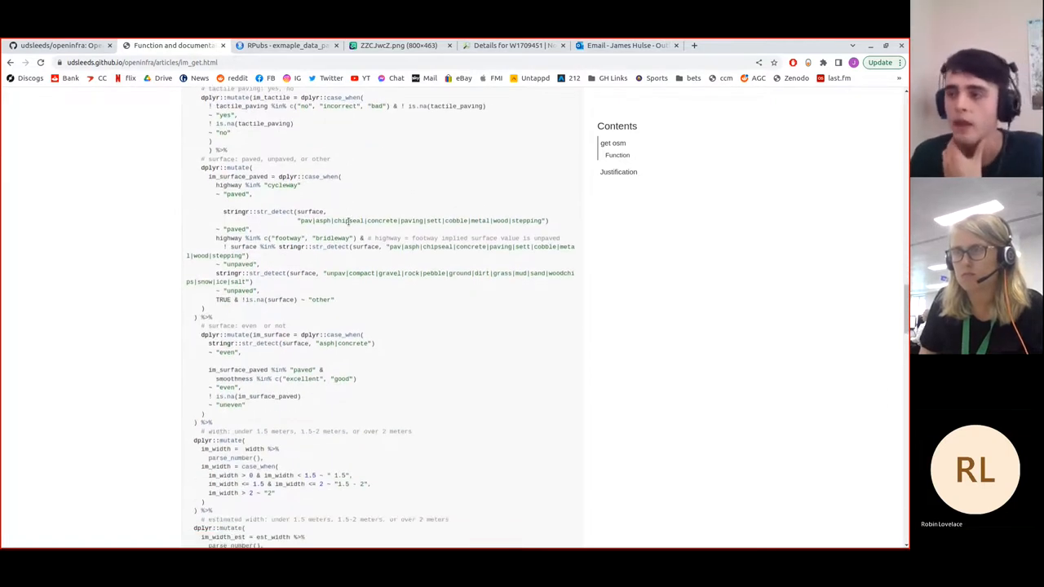
scroll(down, 3)
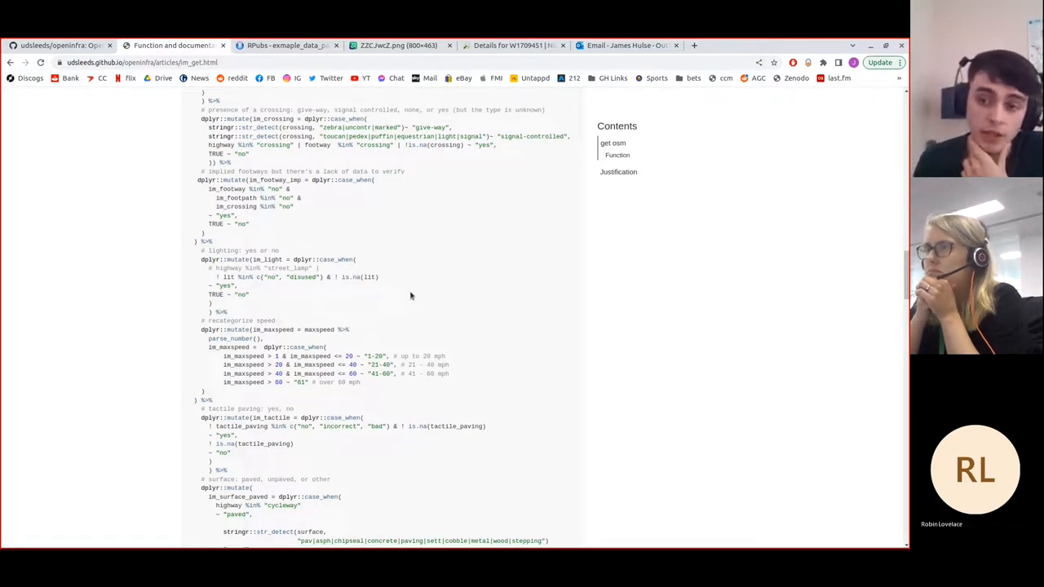
mouse_move(402, 296)
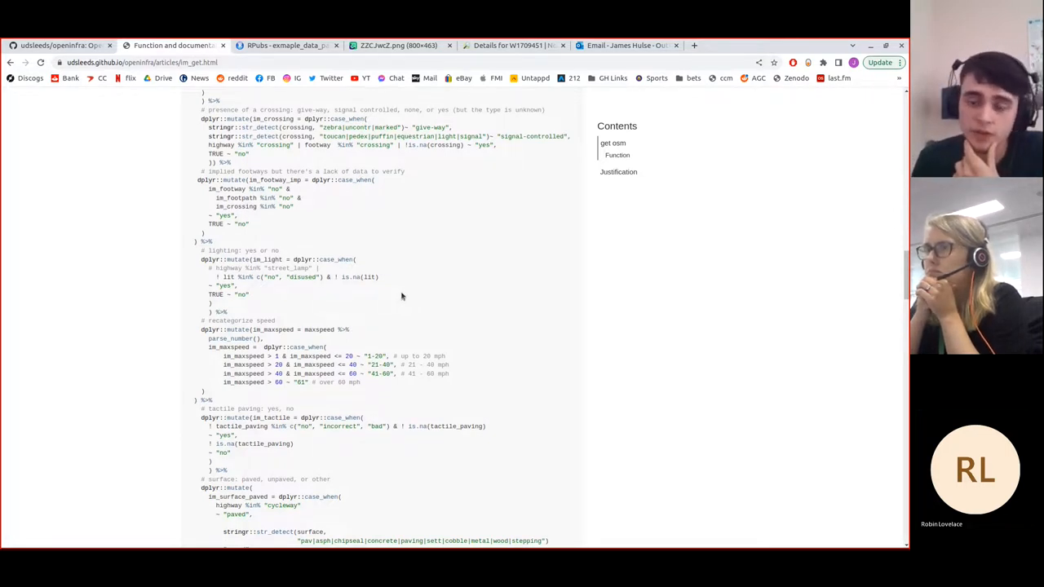
scroll(up, 3)
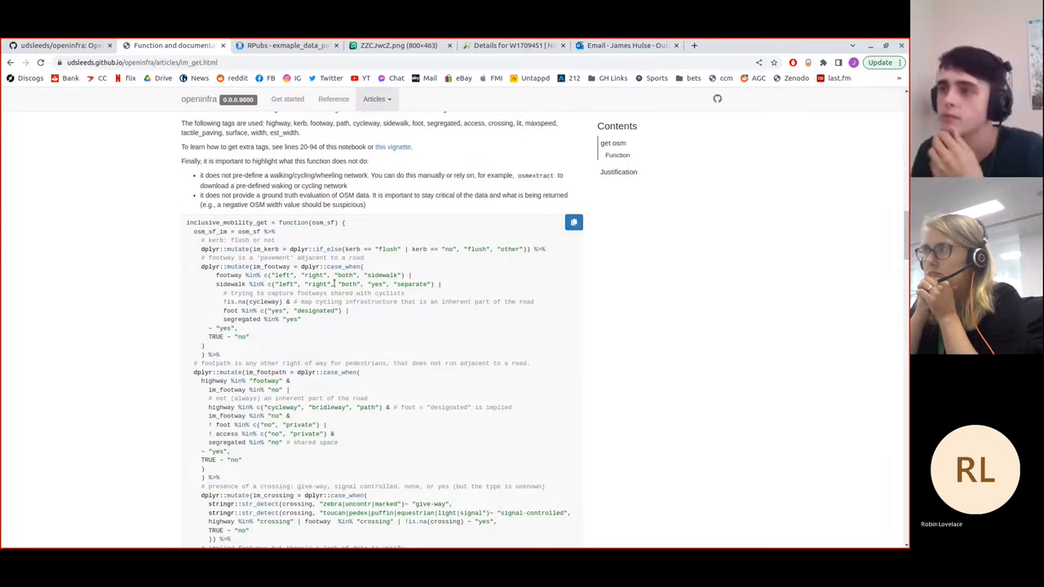
Step: Return the im_get article to its Inclusive Mobility introduction and get osm section
scroll(down, 3)
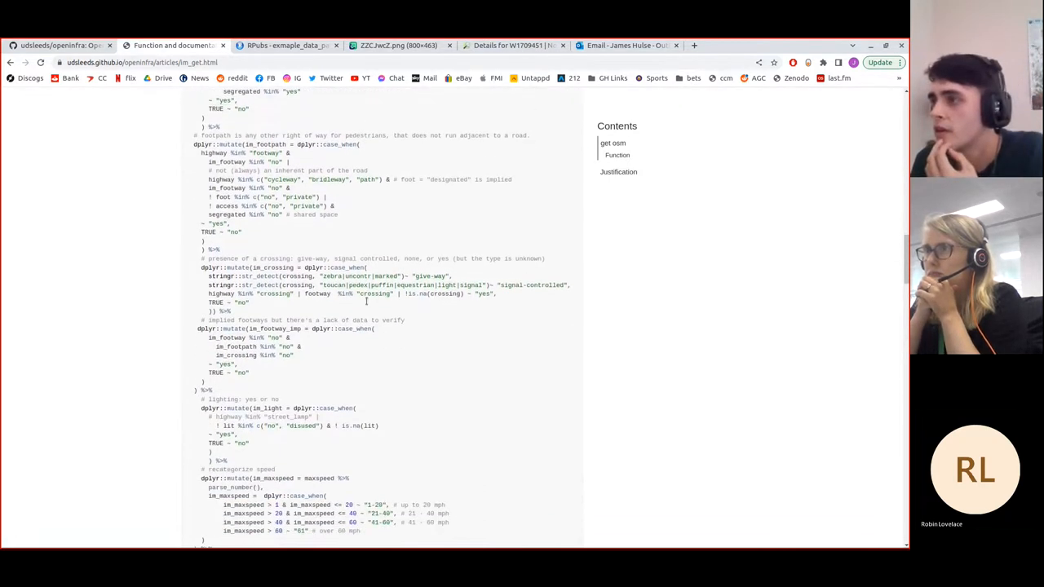
scroll(down, 3)
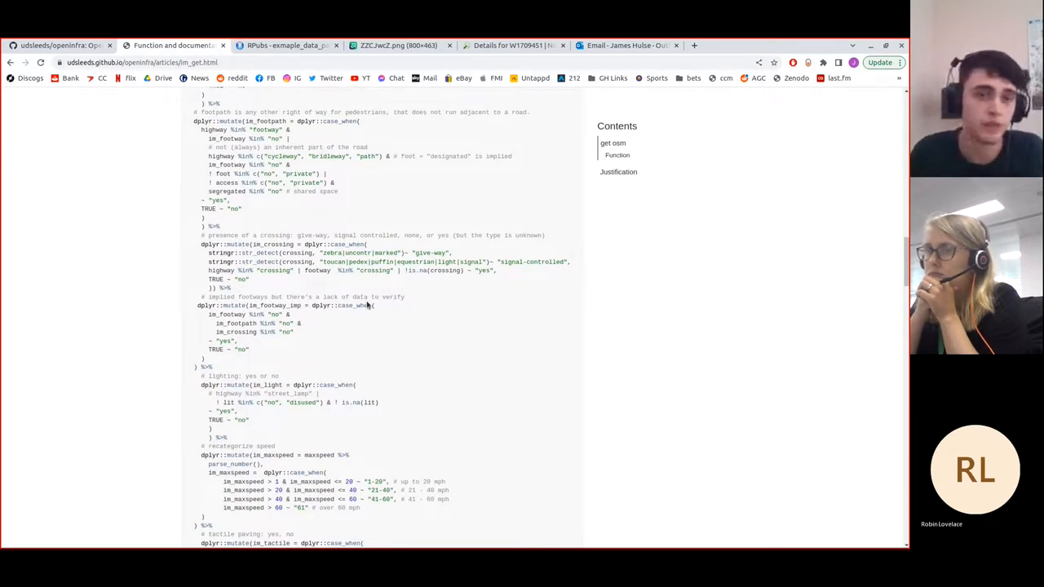
mouse_move(236, 231)
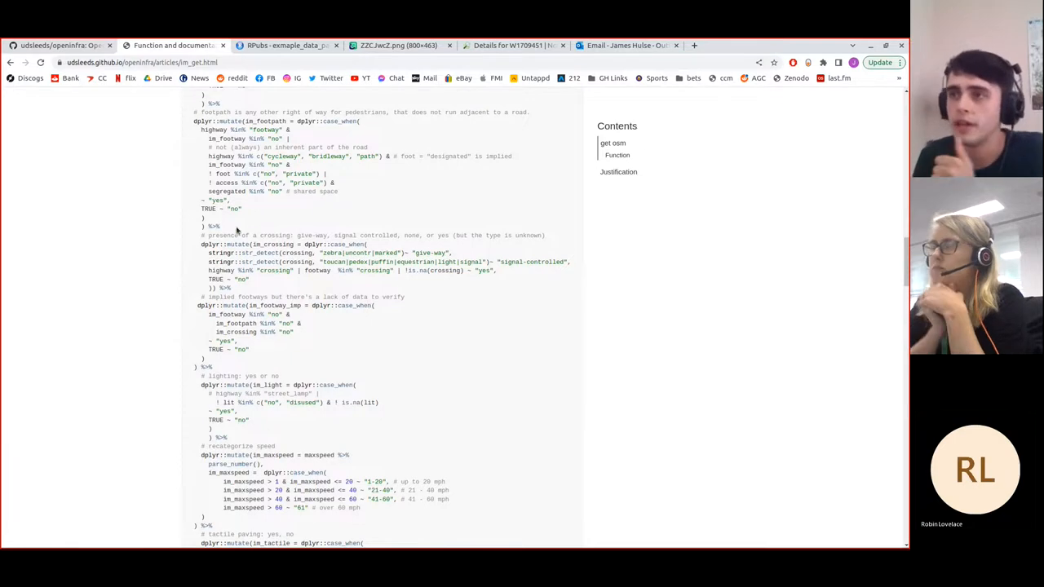
scroll(down, 3)
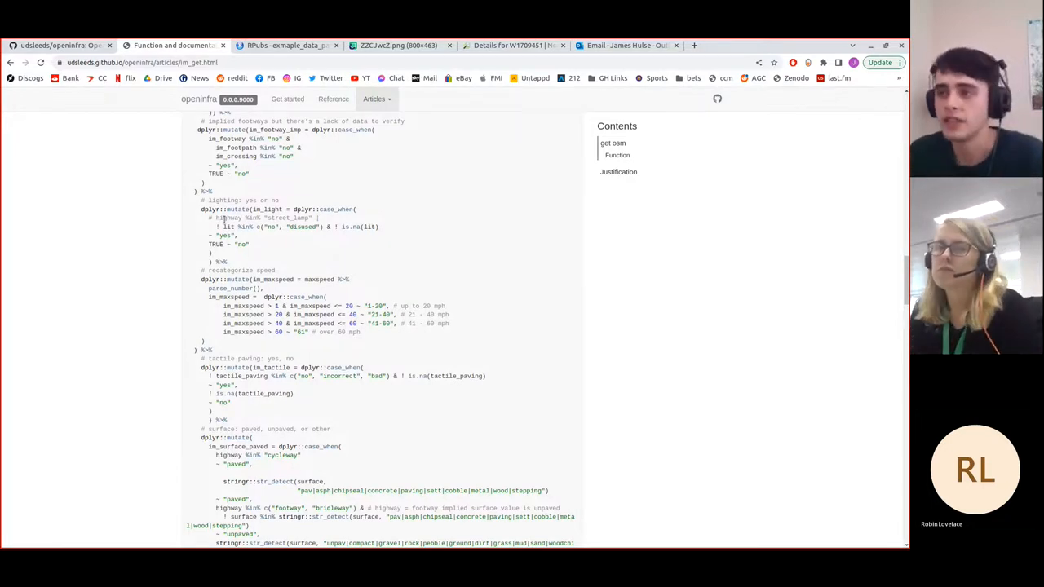
scroll(down, 3)
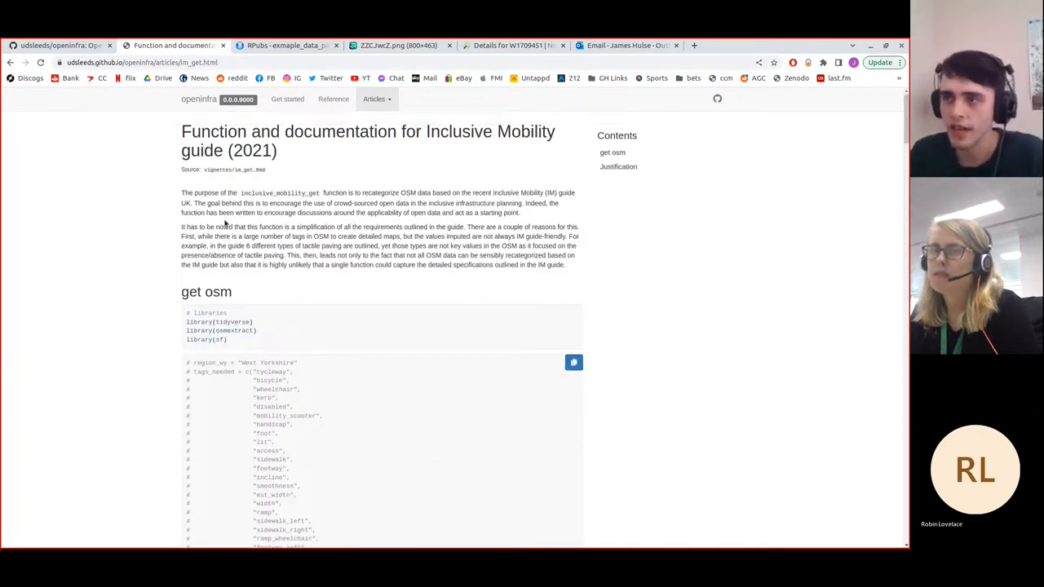
click(376, 98)
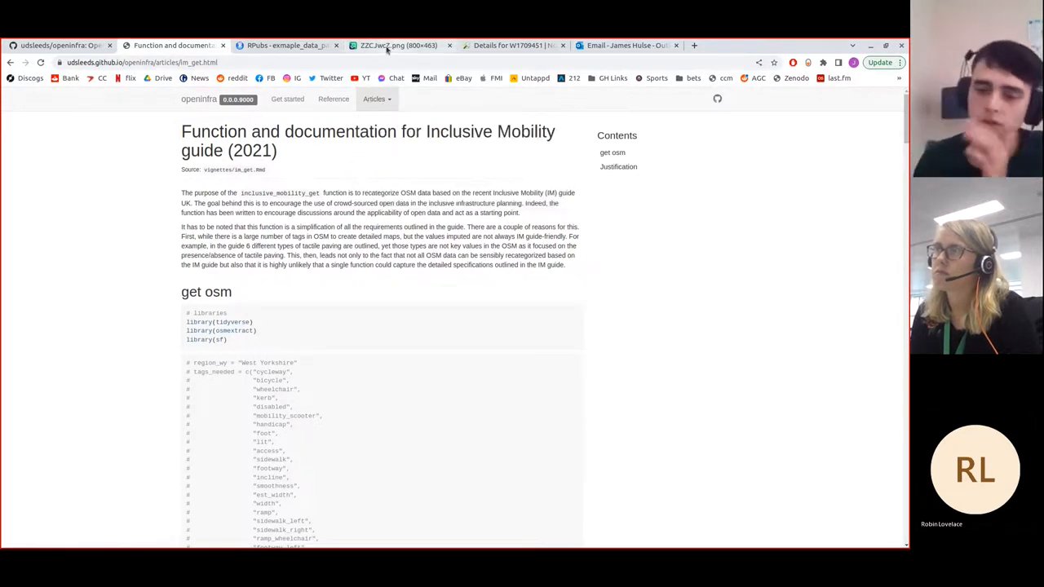
Step: View the Imgur table screenshot with osm_id, highway, road_desc, oi_maxspeed and geometry
click(386, 45)
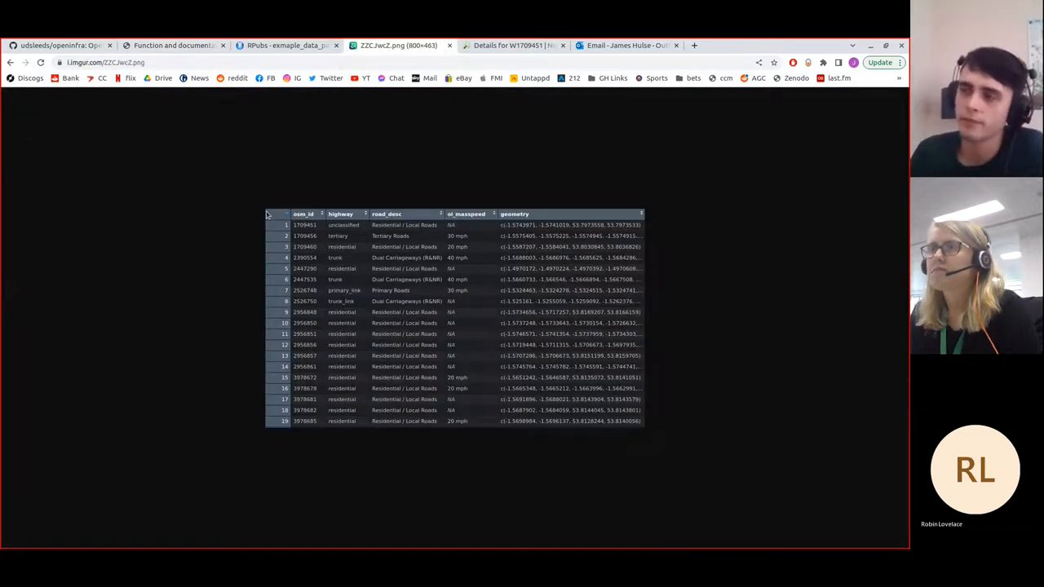
mouse_move(584, 454)
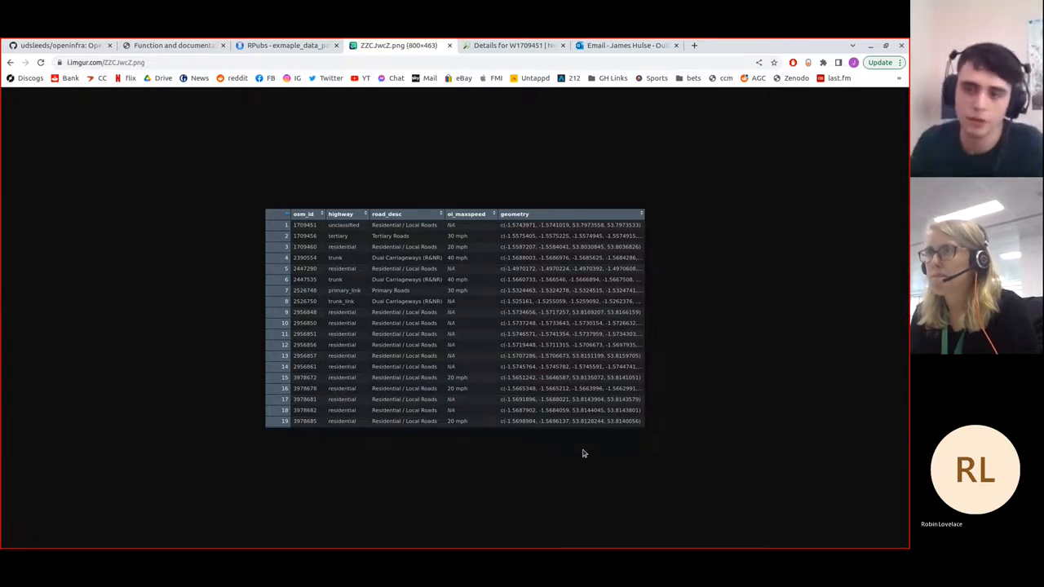
mouse_move(303, 225)
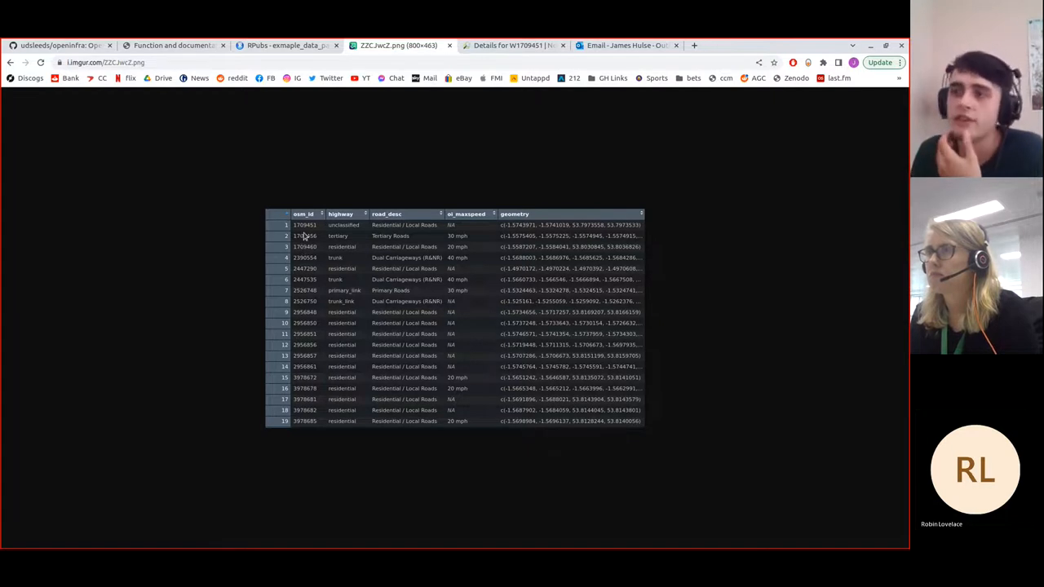
mouse_move(418, 228)
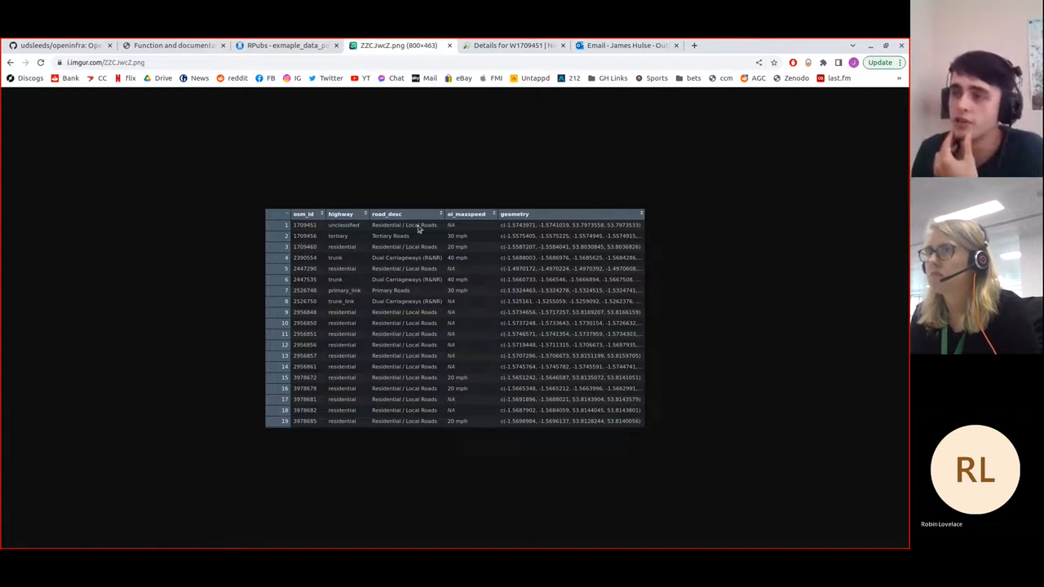
mouse_move(369, 235)
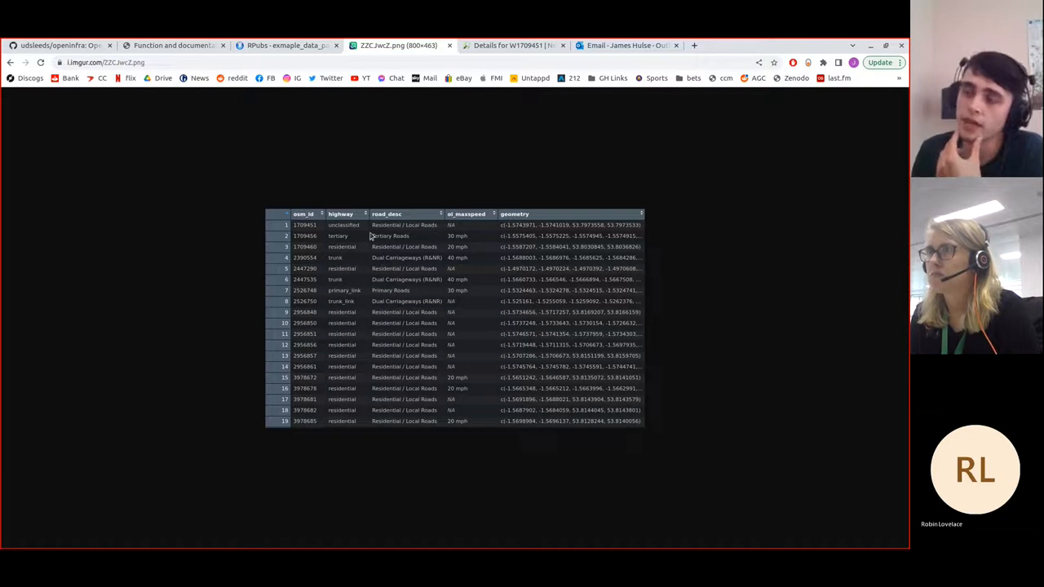
mouse_move(378, 226)
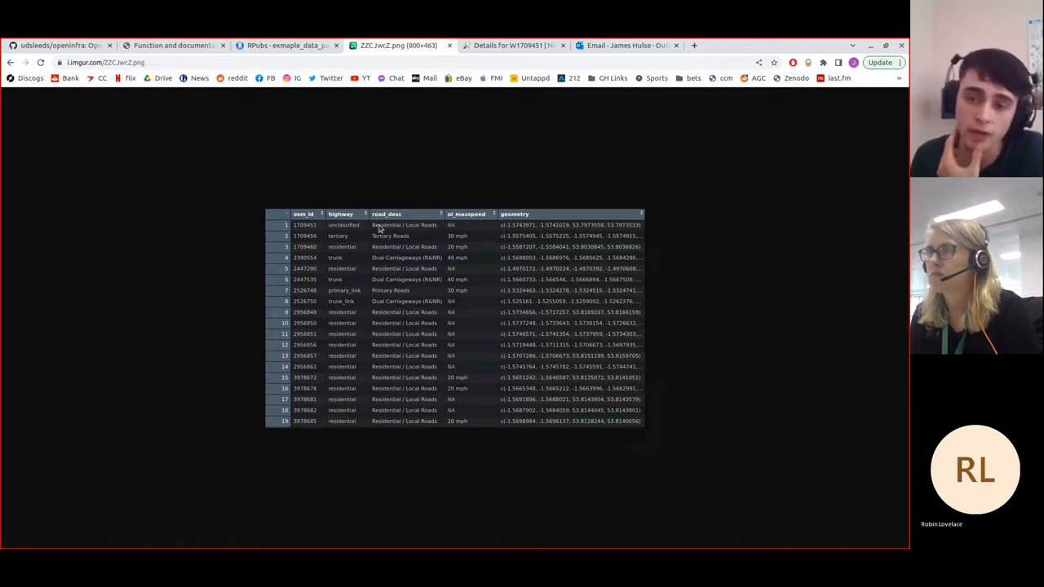
mouse_move(350, 236)
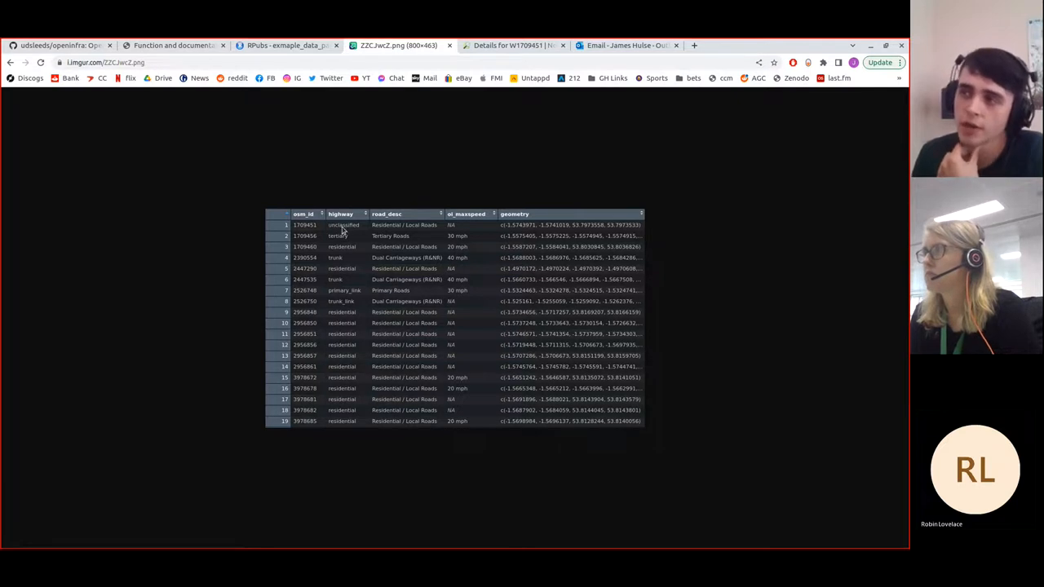
mouse_move(211, 193)
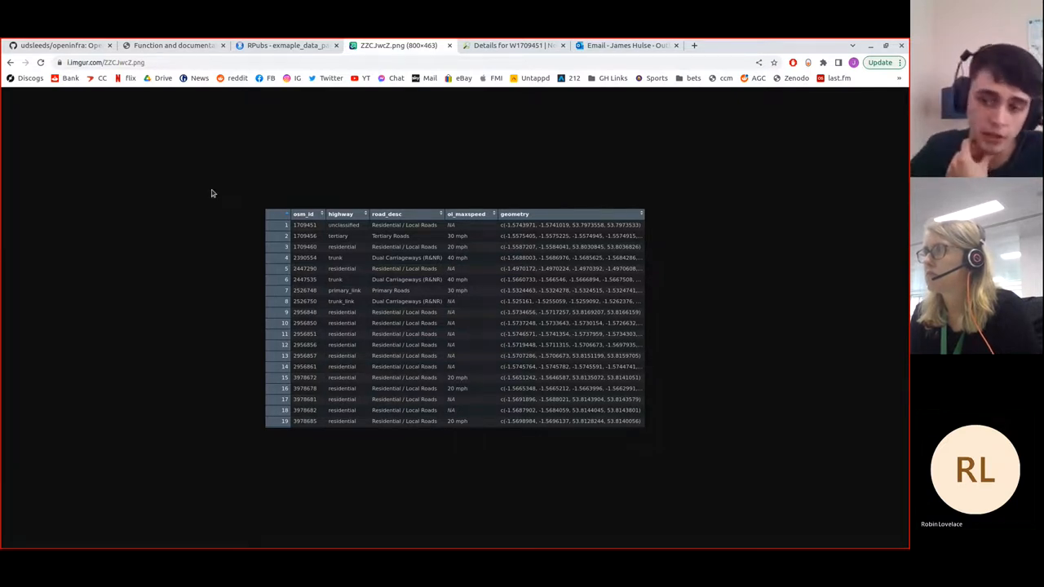
mouse_move(324, 236)
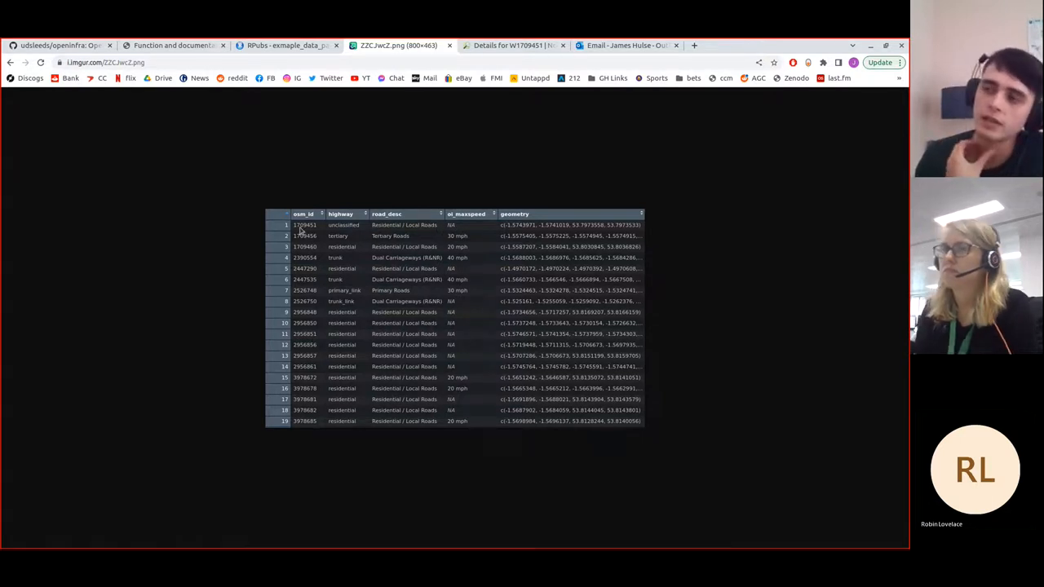
mouse_move(466, 100)
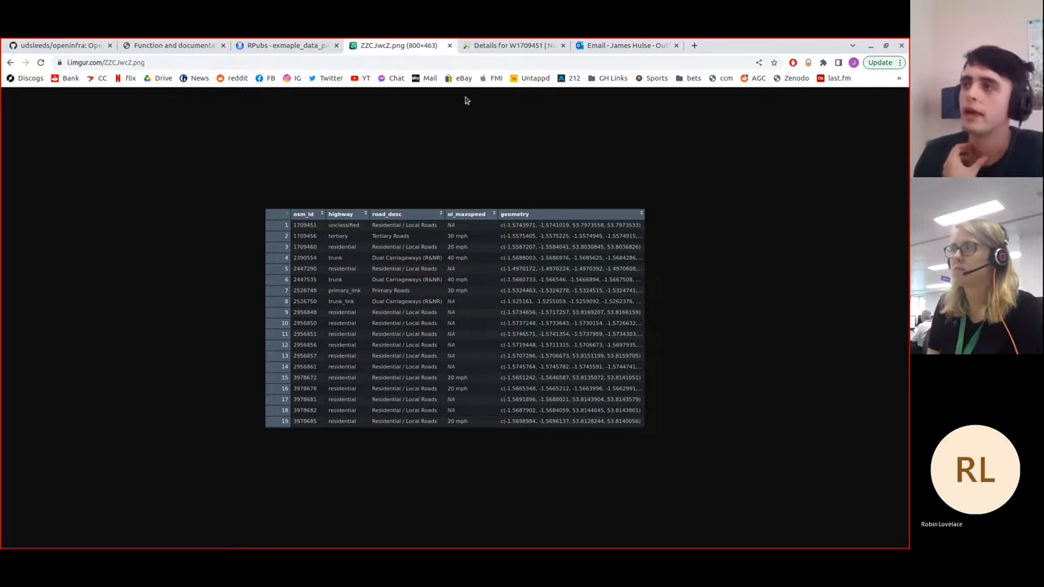
Step: Check Nominatim's details for way 1709451 (Armley Road, unclassified), then return to the Imgur table
click(513, 45)
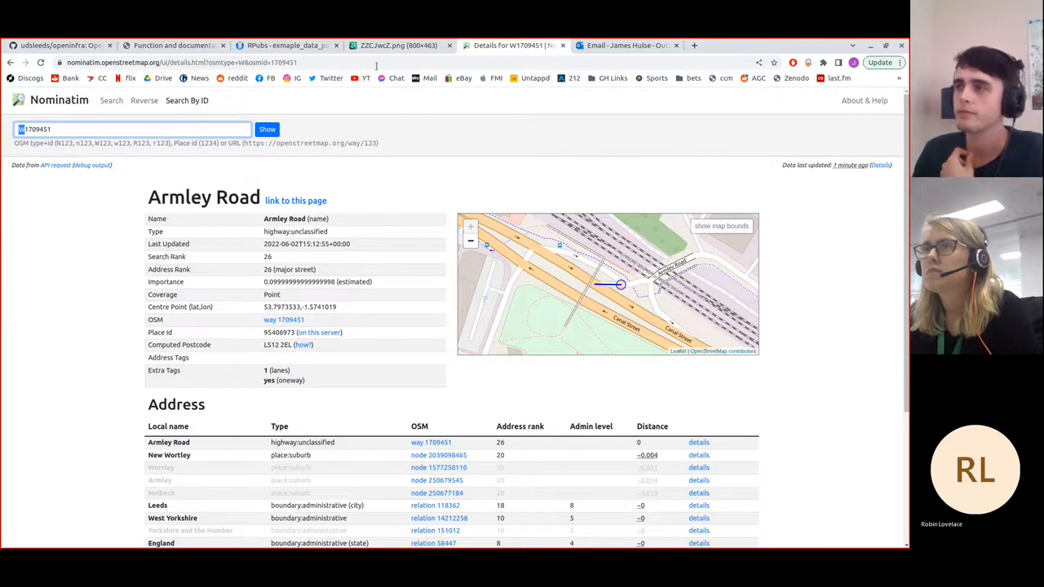
click(391, 45)
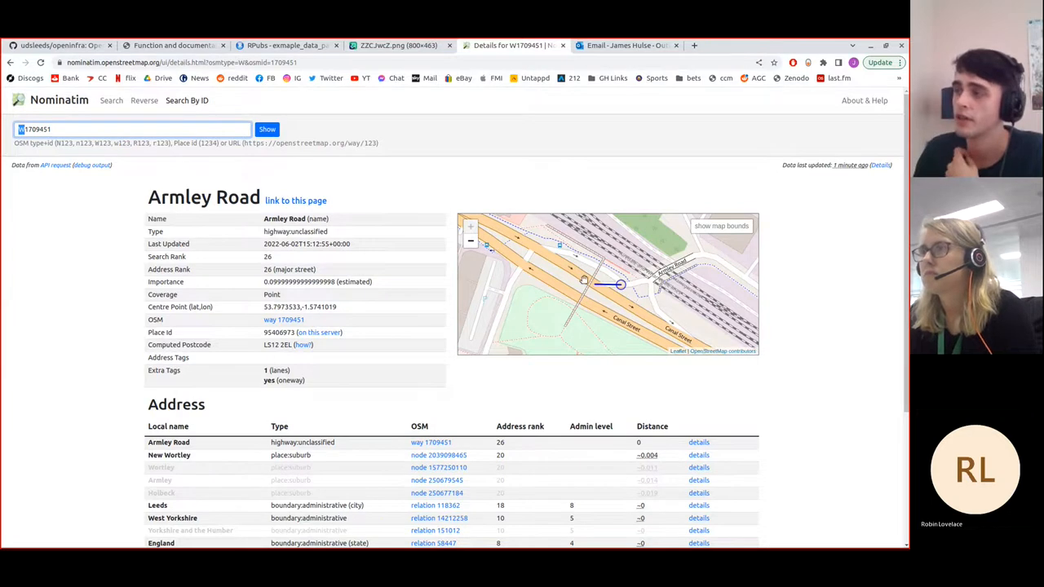
click(391, 45)
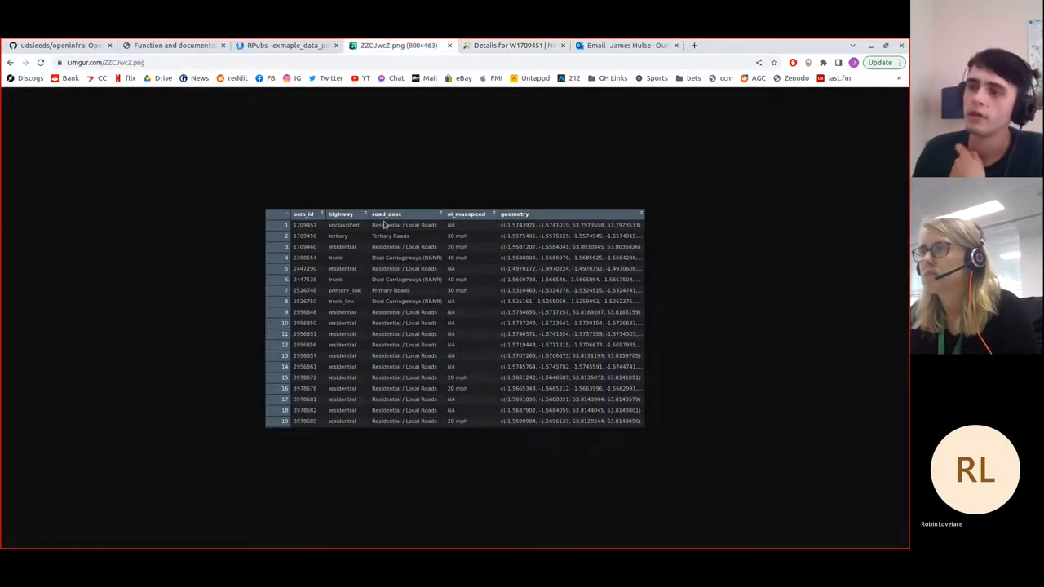
mouse_move(446, 247)
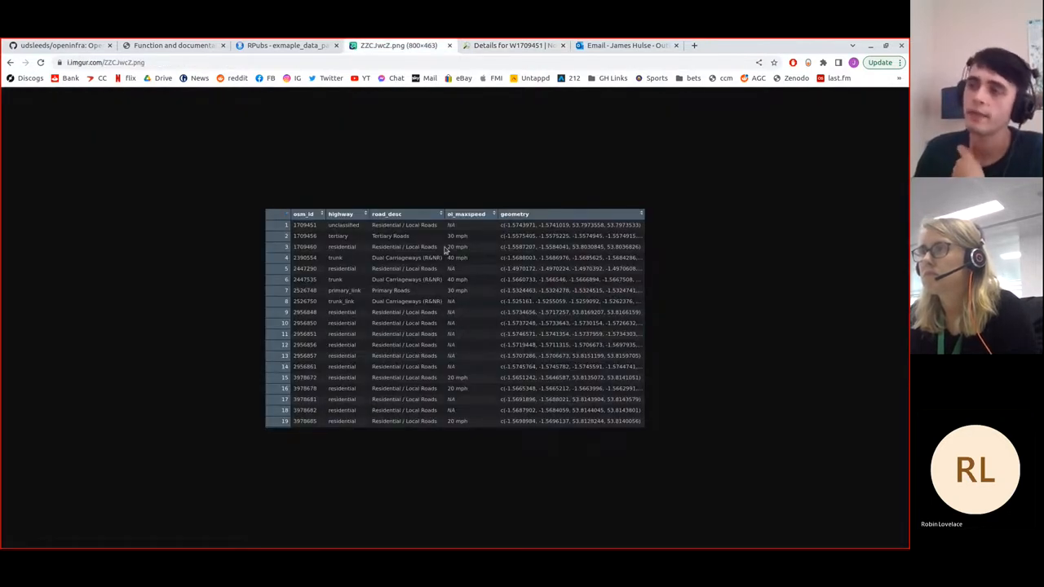
mouse_move(459, 235)
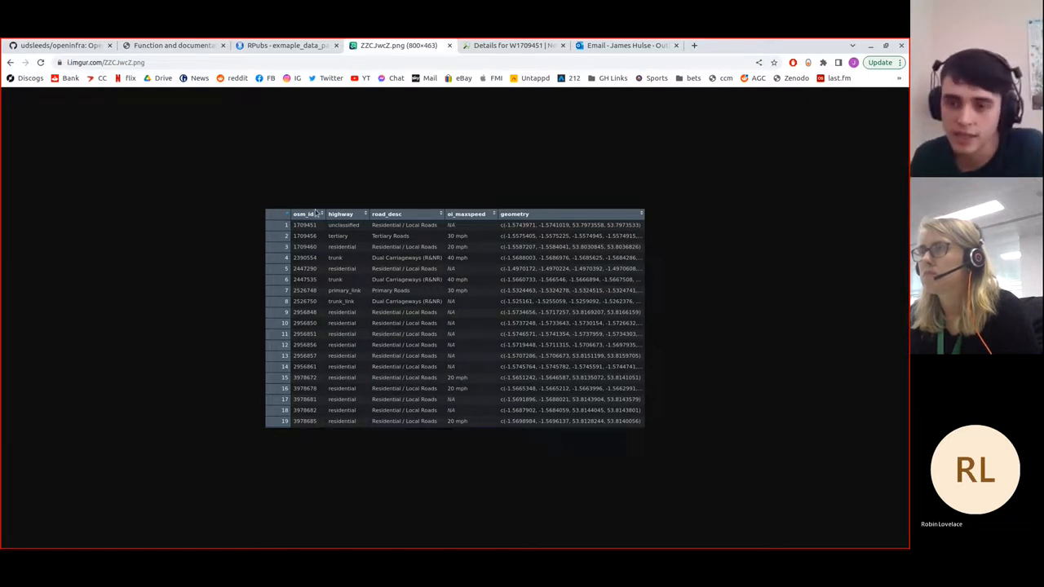
mouse_move(451, 218)
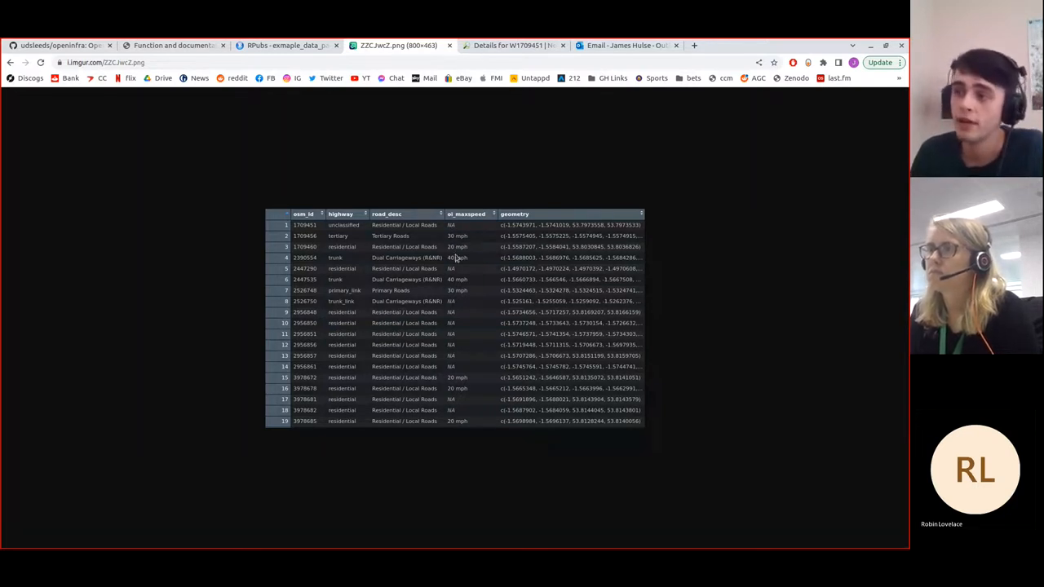
mouse_move(454, 236)
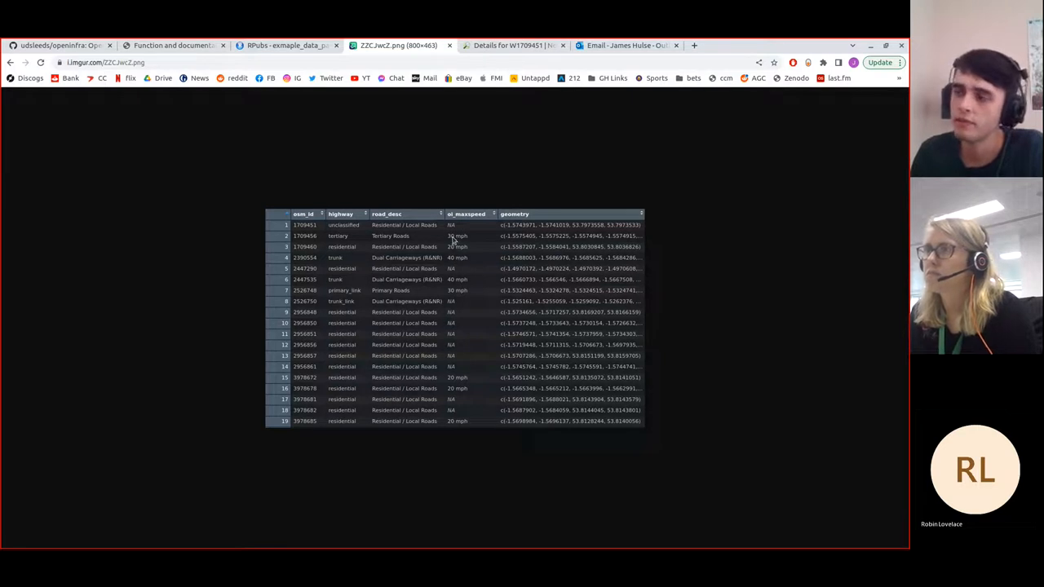
mouse_move(441, 290)
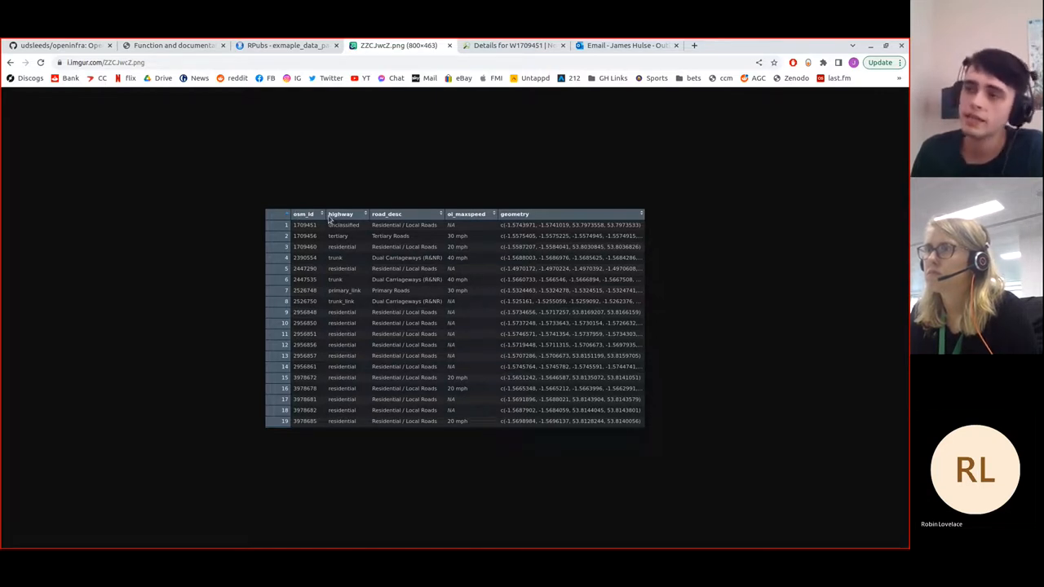
mouse_move(343, 291)
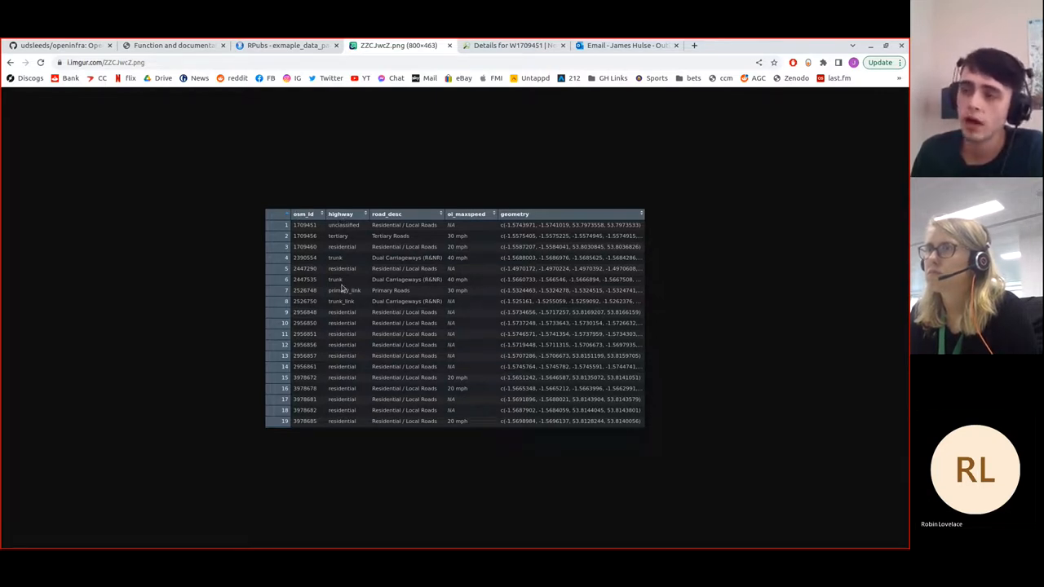
Step: Compare the RPubs Leeds highway maps against the Imgur road attribute table
click(277, 44)
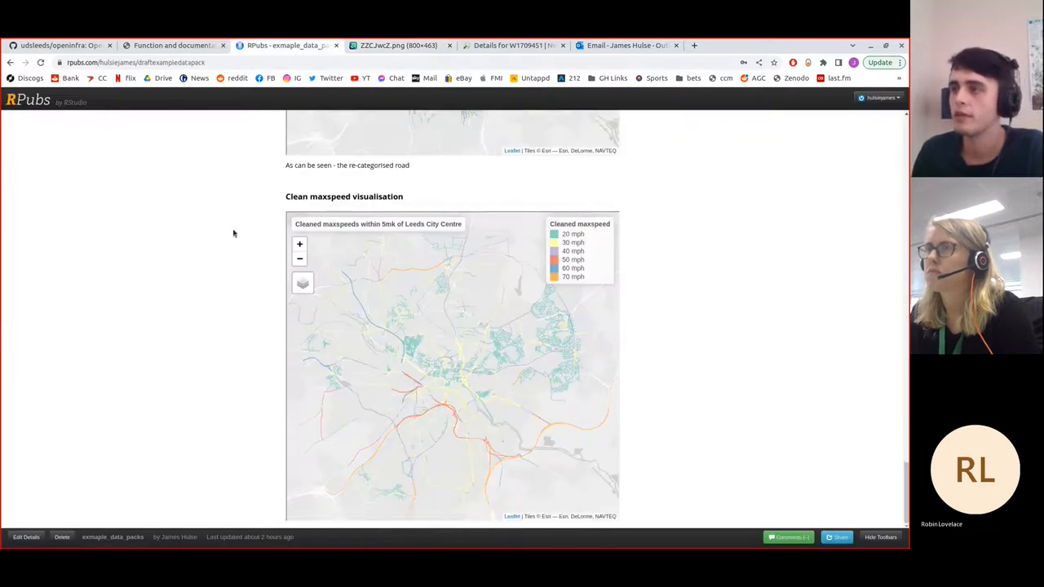
scroll(down, 3)
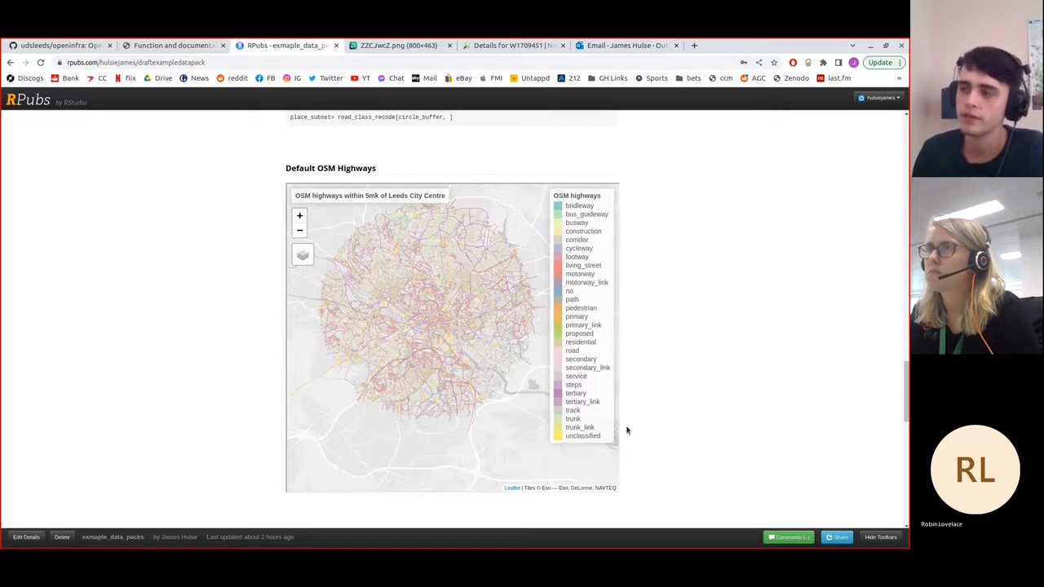
click(389, 45)
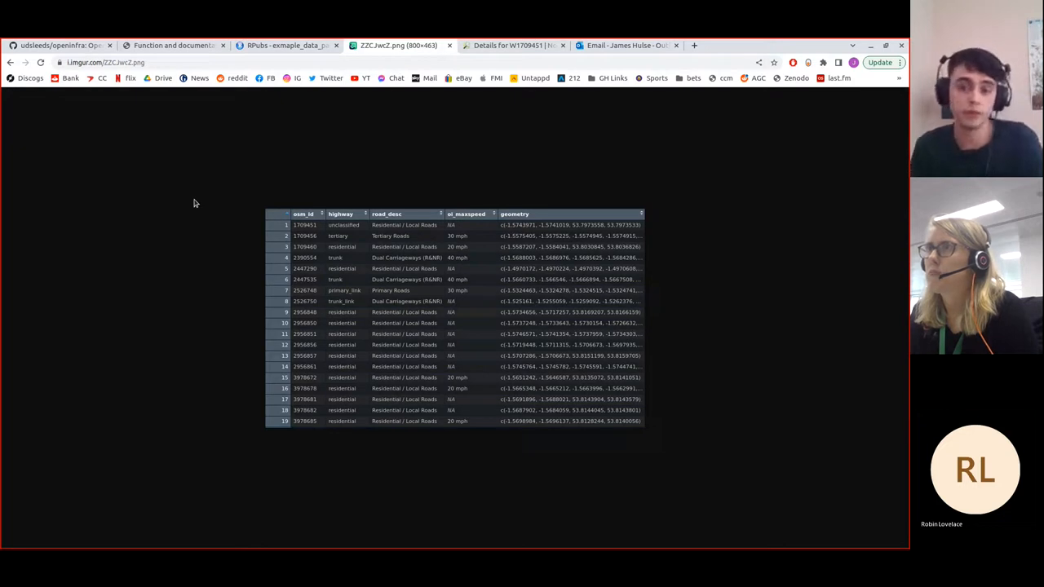
mouse_move(208, 215)
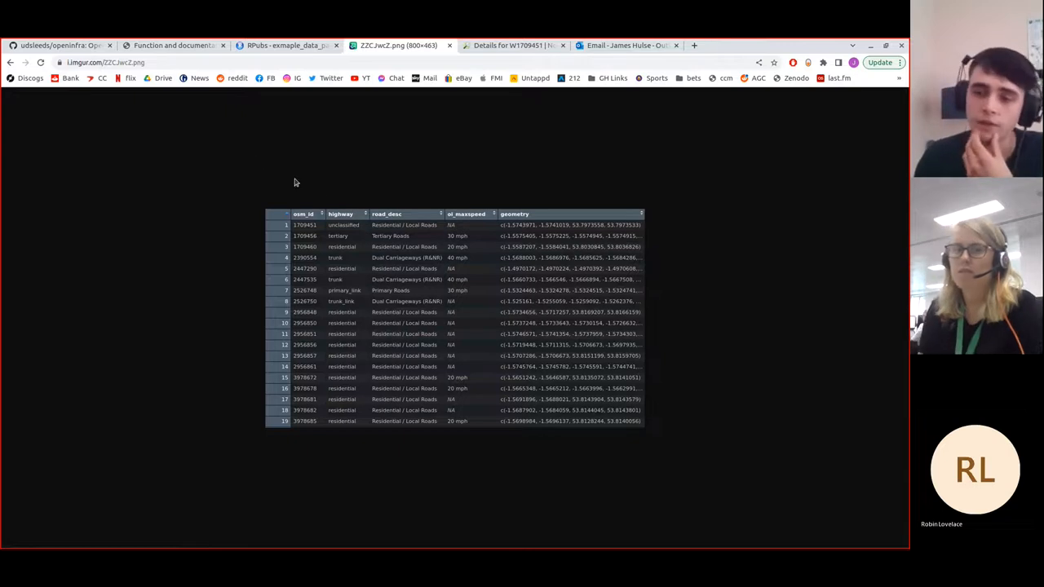
mouse_move(237, 164)
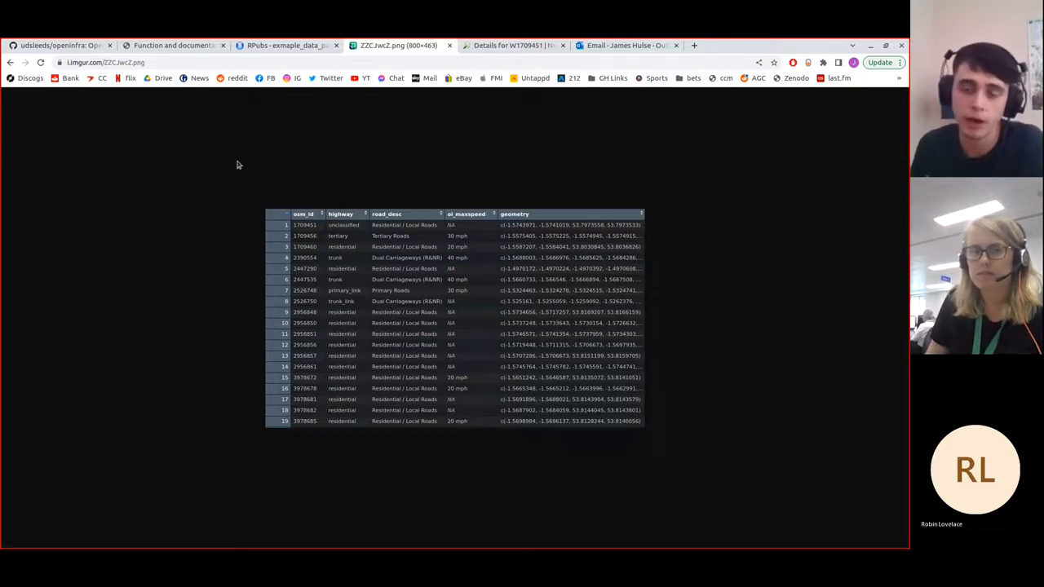
mouse_move(354, 136)
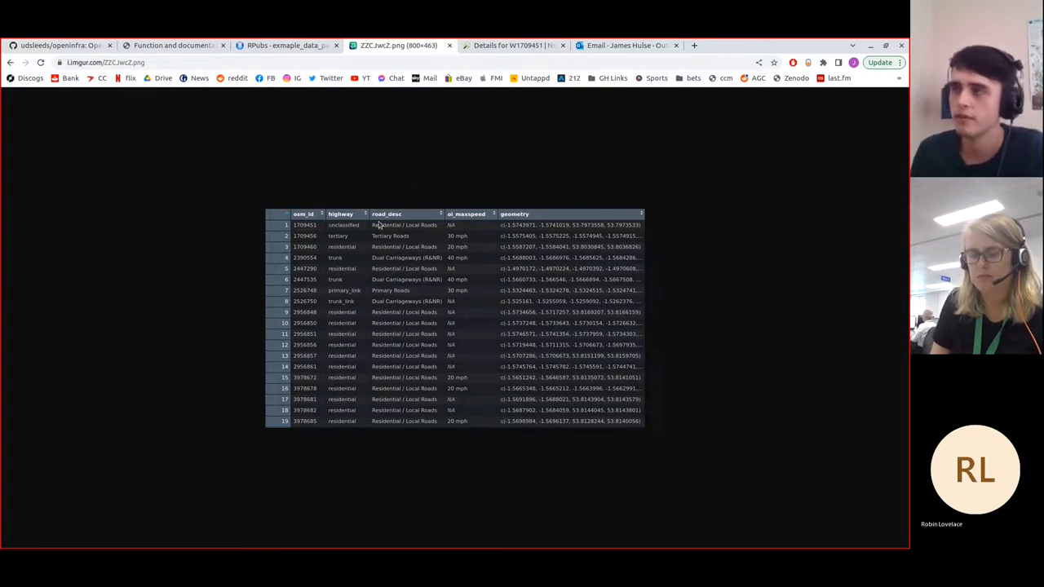
click(286, 45)
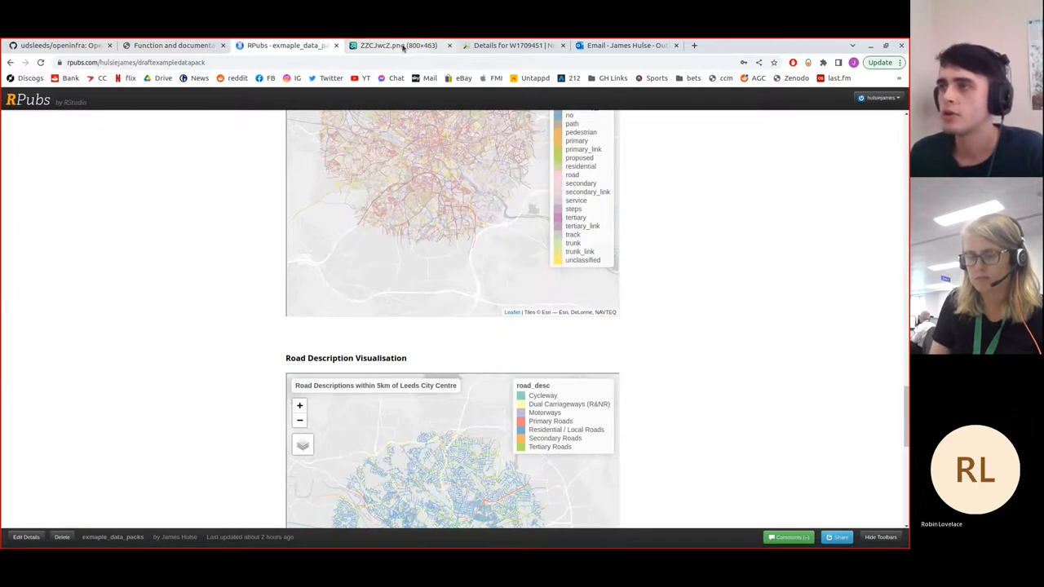
click(387, 44)
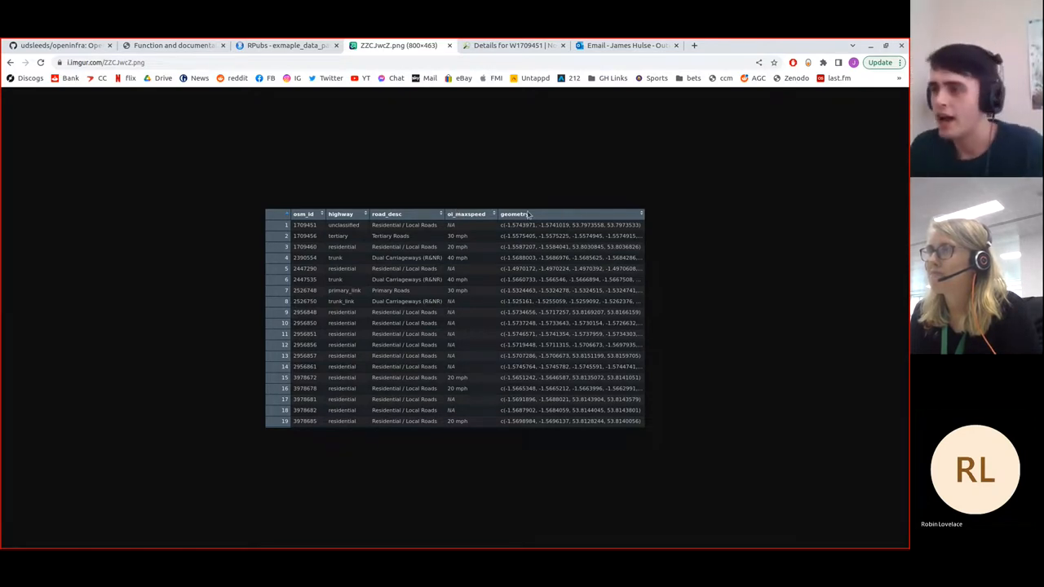
mouse_move(500, 232)
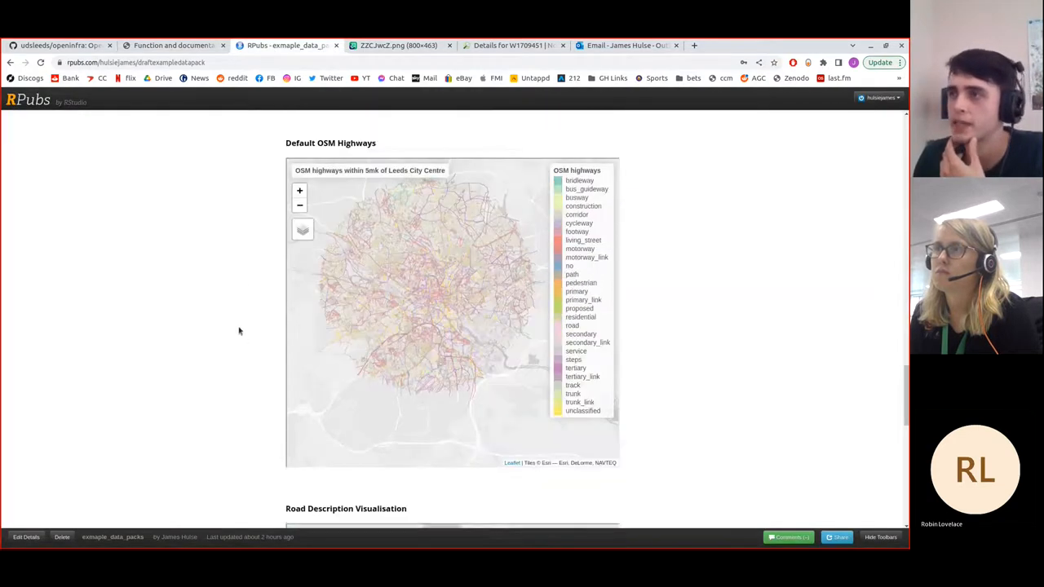
Step: Open the openinfra 'Getting and using OSM data with osmextract' article and scroll through it
scroll(up, 3)
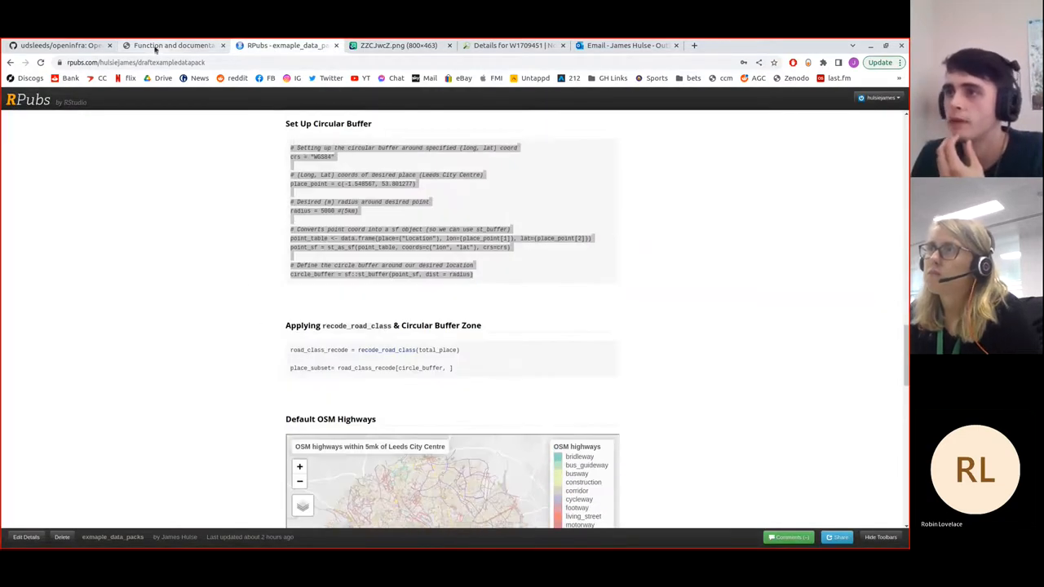
click(173, 44)
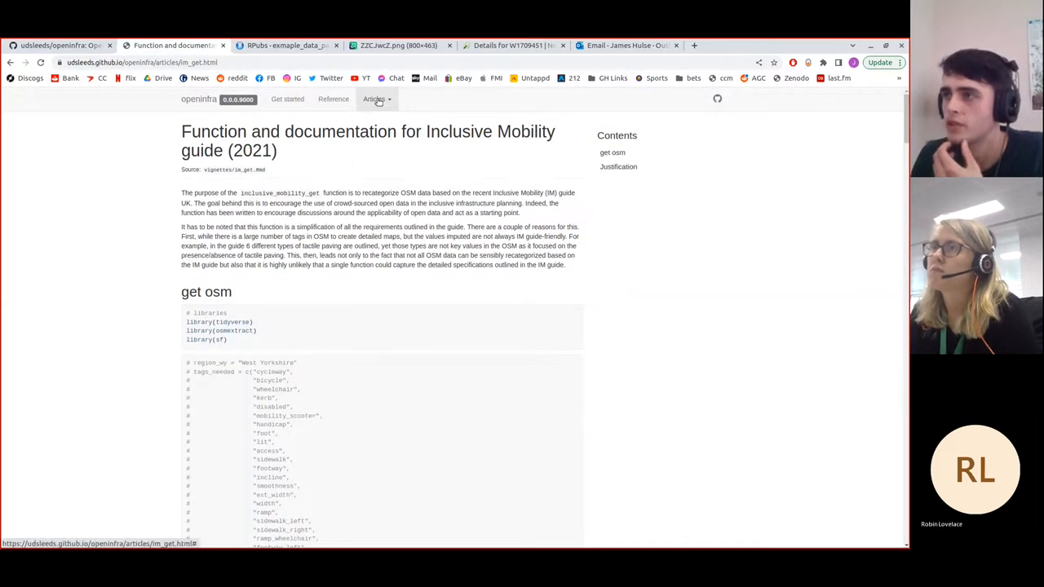
click(374, 99)
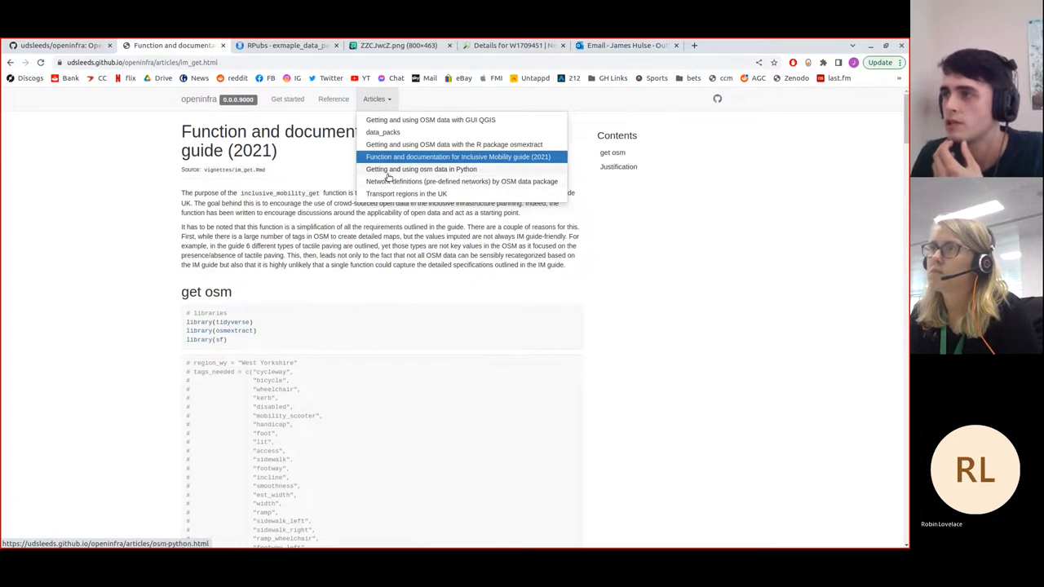
mouse_move(390, 147)
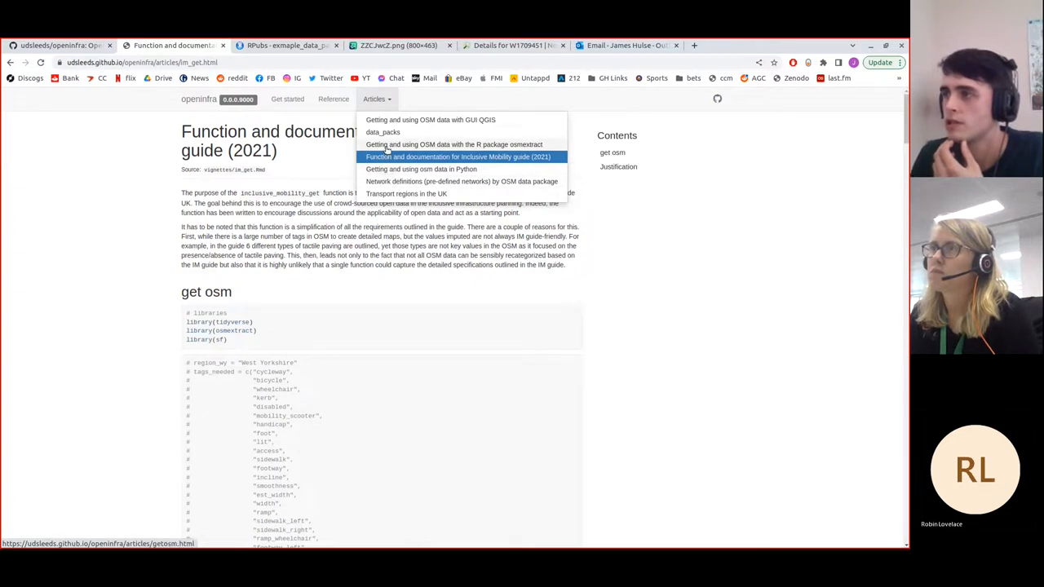
click(419, 169)
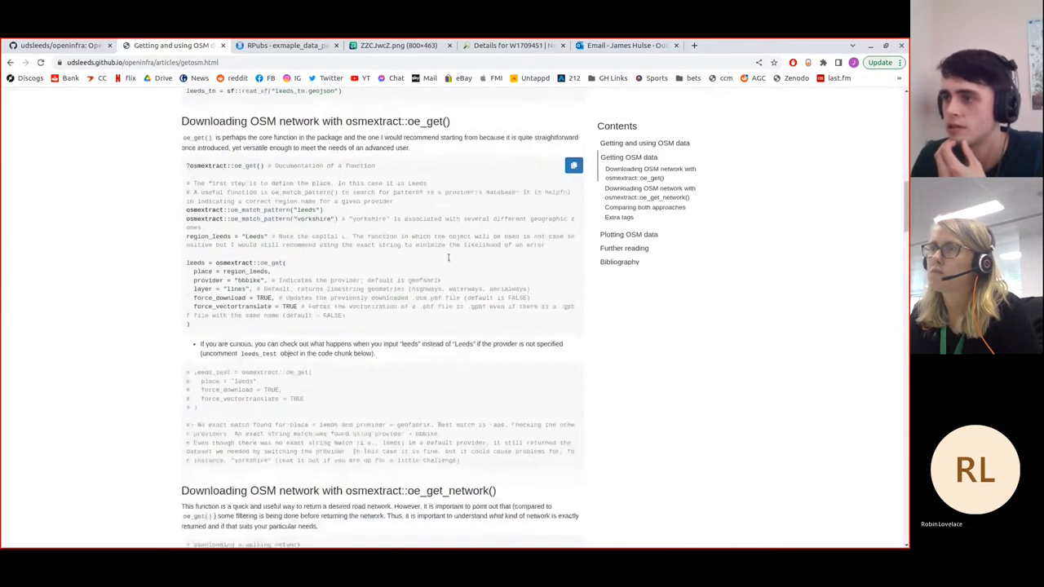
scroll(down, 3)
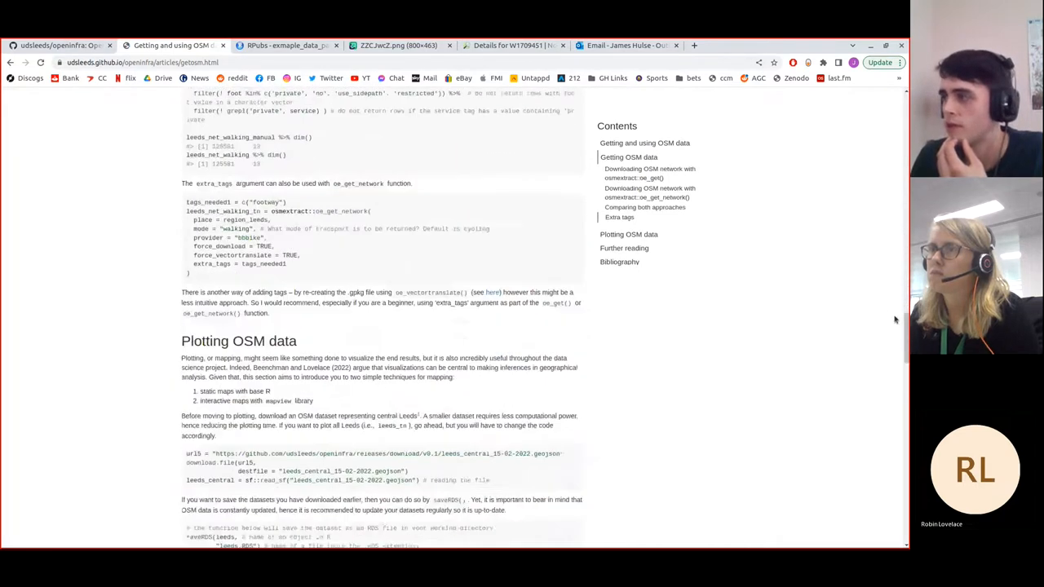
scroll(down, 3)
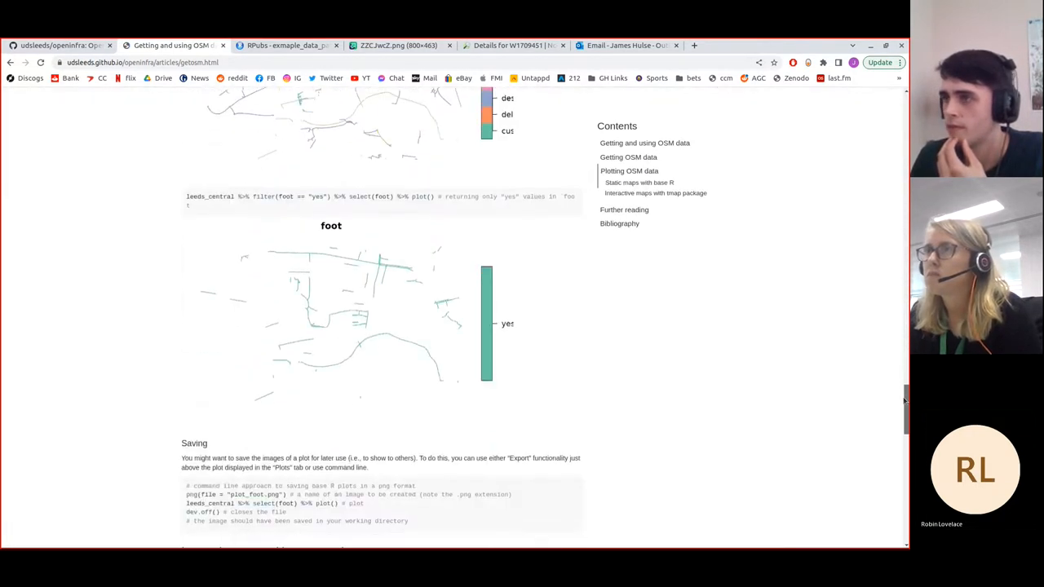
scroll(down, 3)
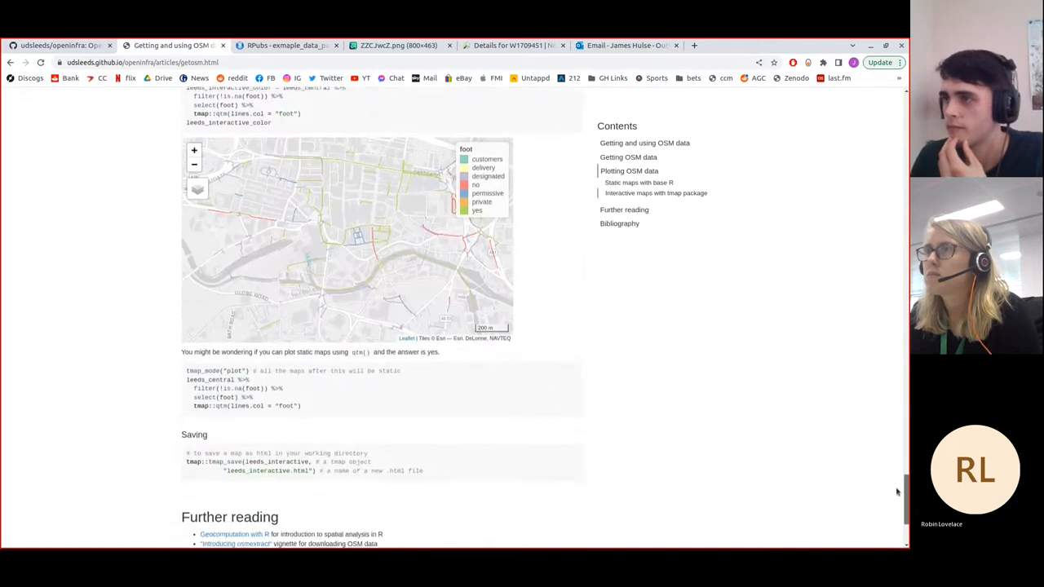
scroll(down, 3)
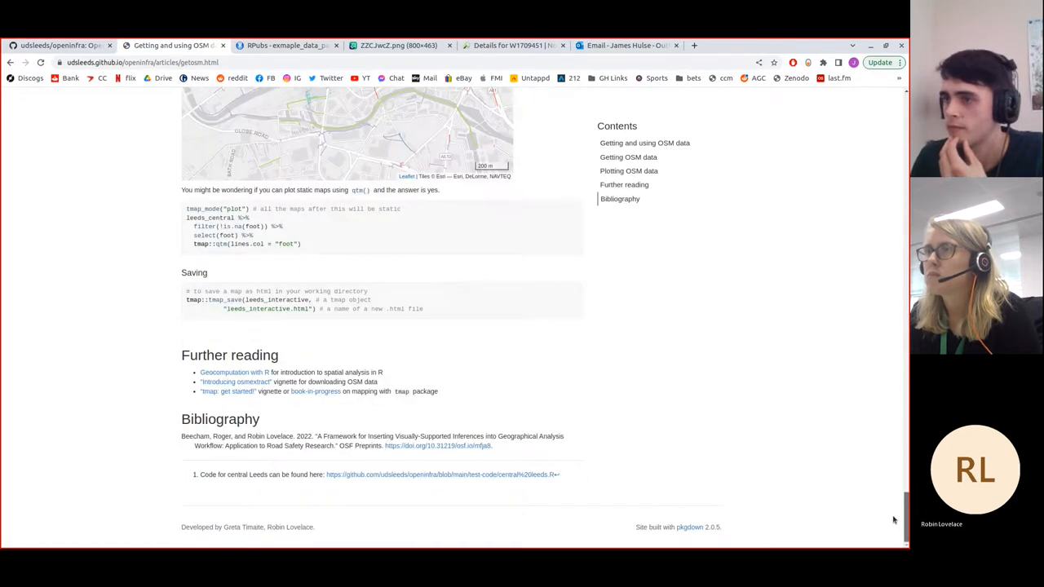
Step: Glance at RPubs, then open the Inclusive Mobility guide article and reopen Articles
click(284, 45)
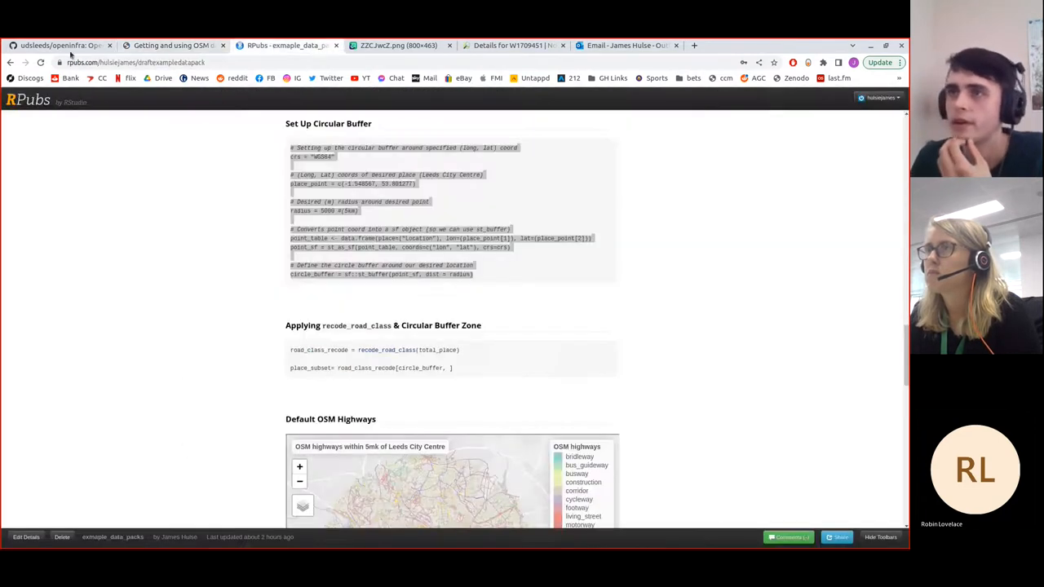
click(175, 45)
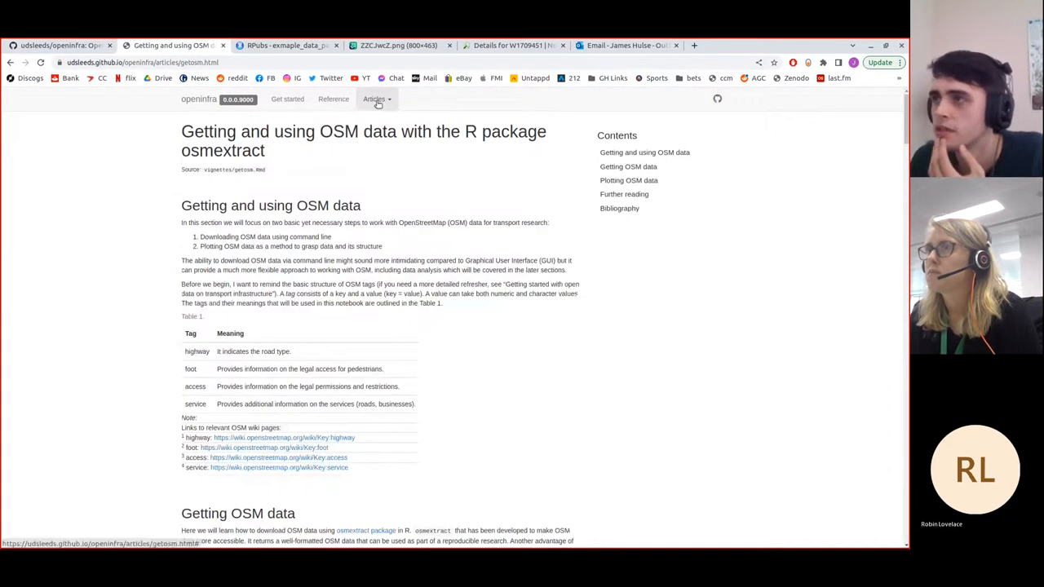
click(374, 99)
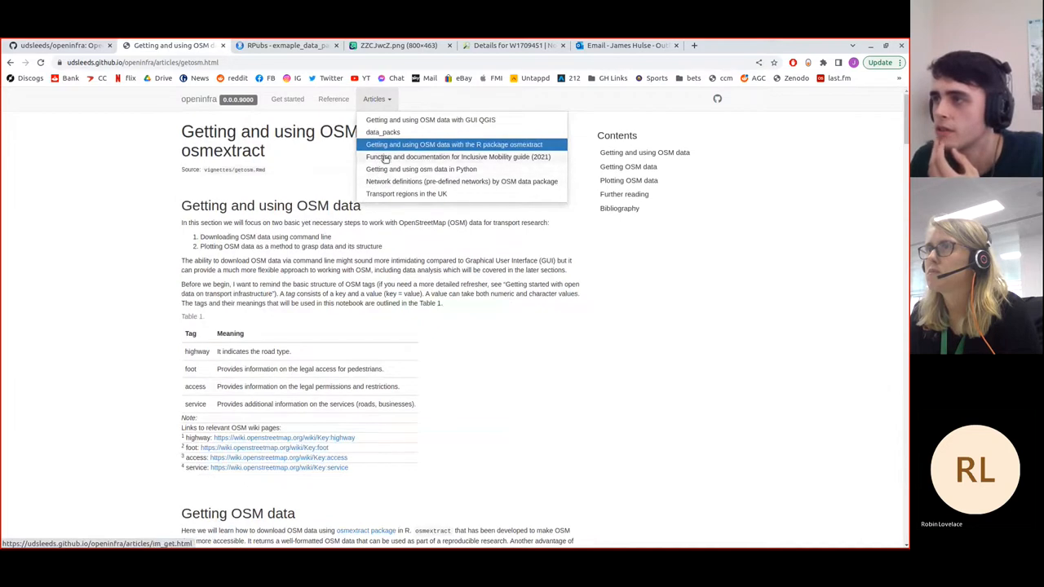
click(453, 144)
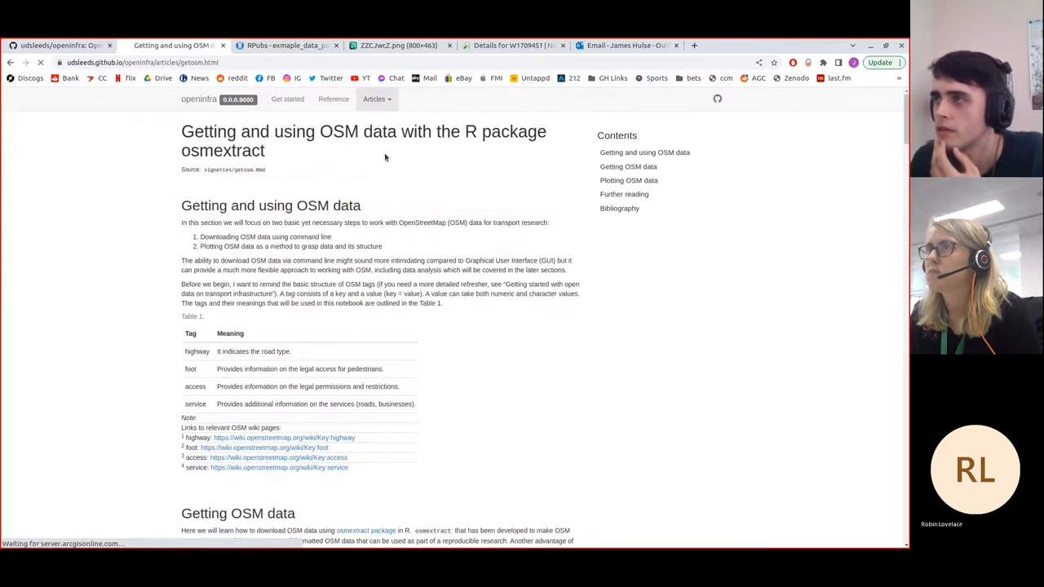
click(457, 157)
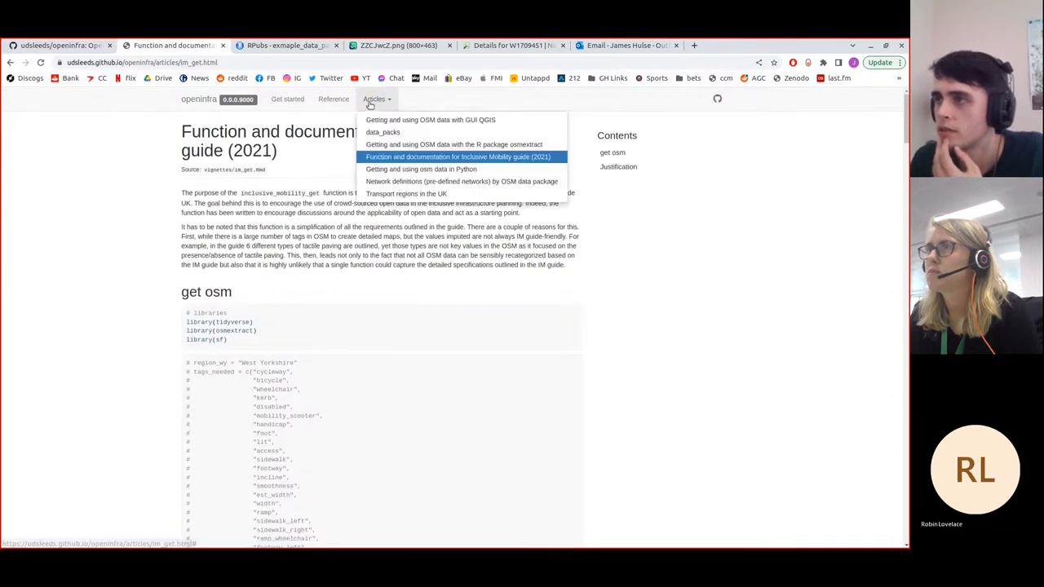
mouse_move(421, 169)
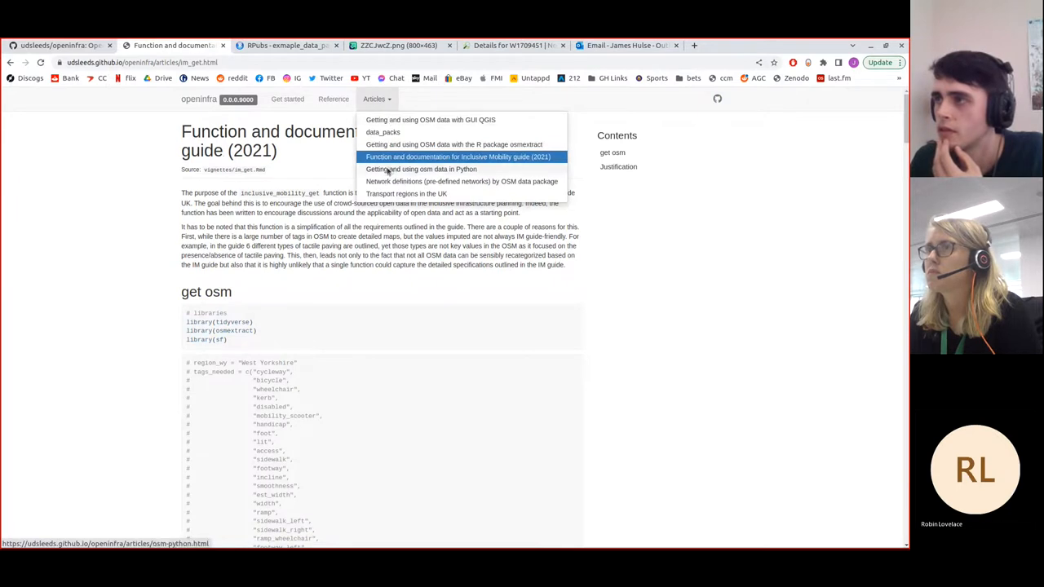
Step: Open the Python OSM data article and scroll to the Network Visualisation Leeds plots
click(419, 168)
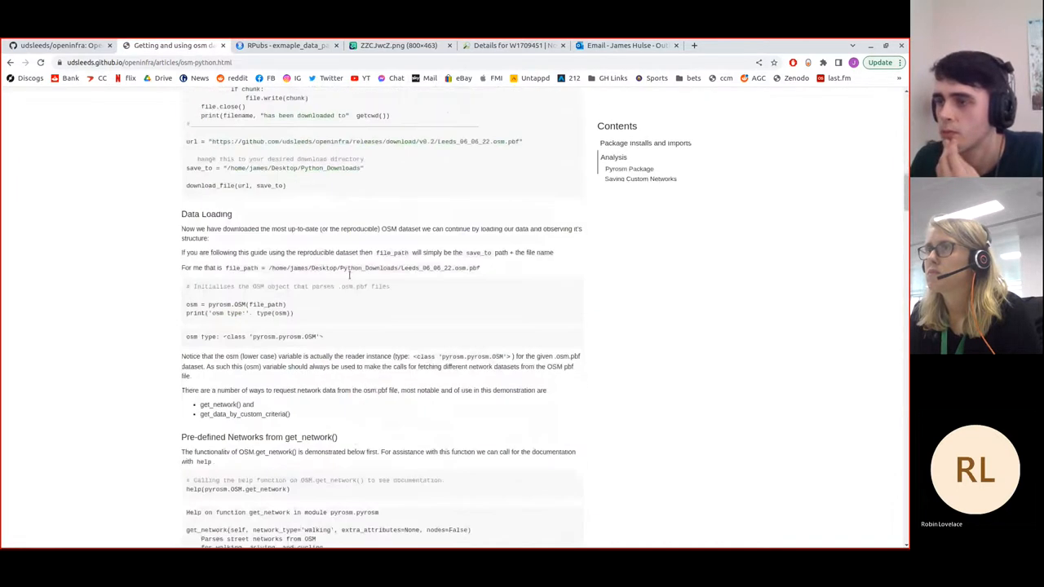
scroll(down, 3)
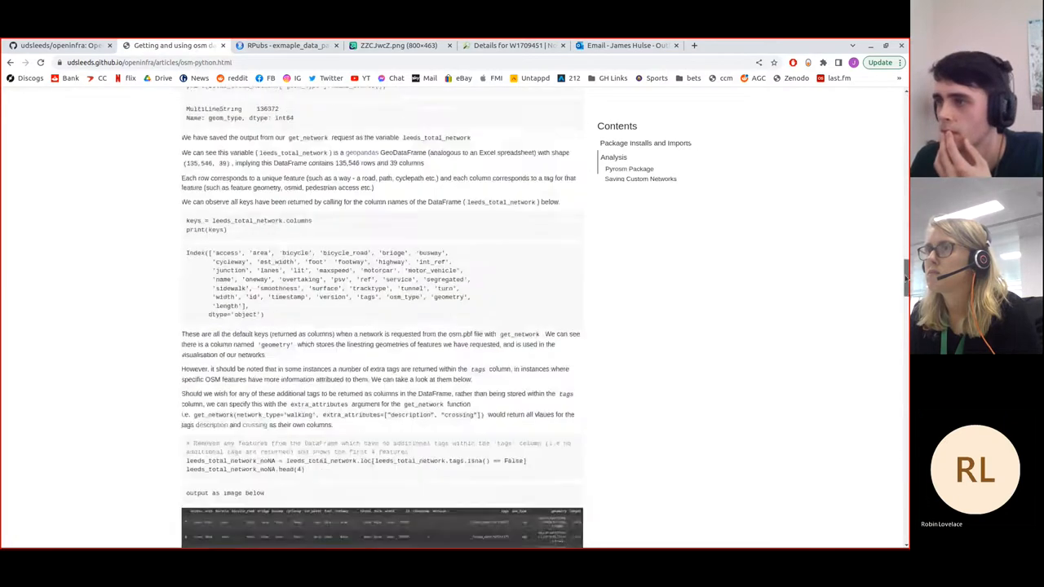
scroll(down, 3)
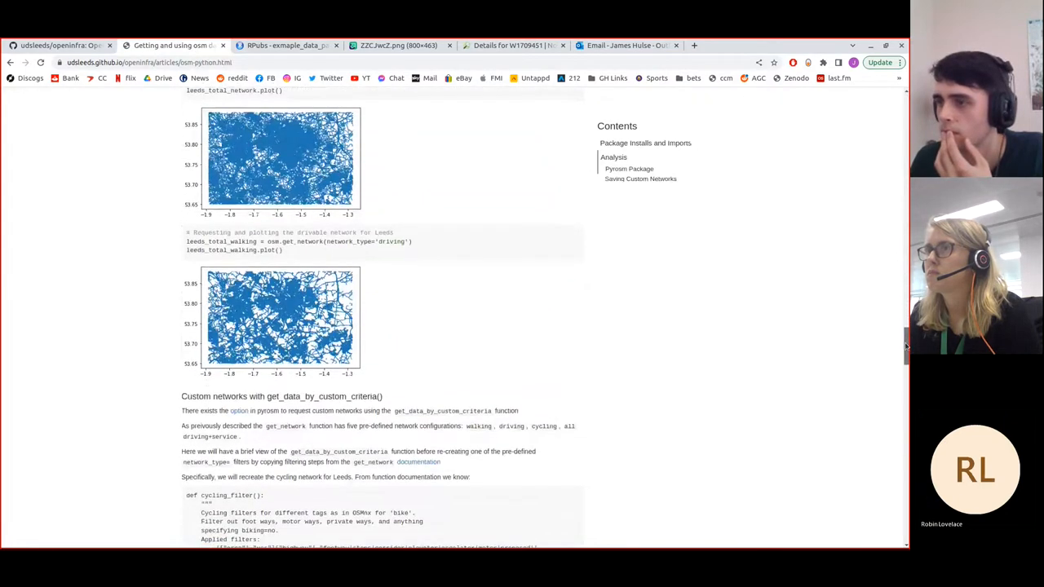
scroll(down, 3)
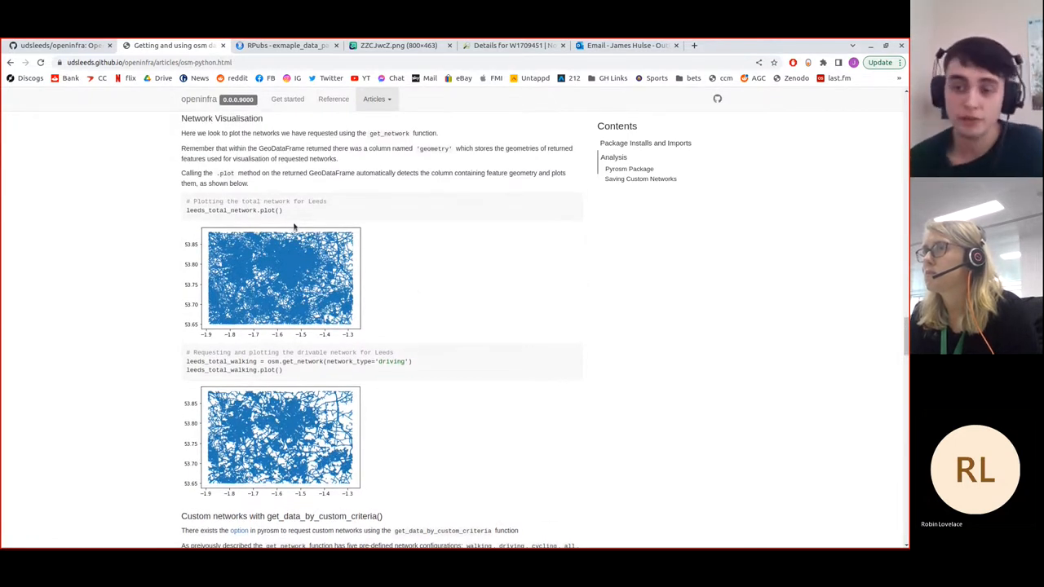
scroll(down, 3)
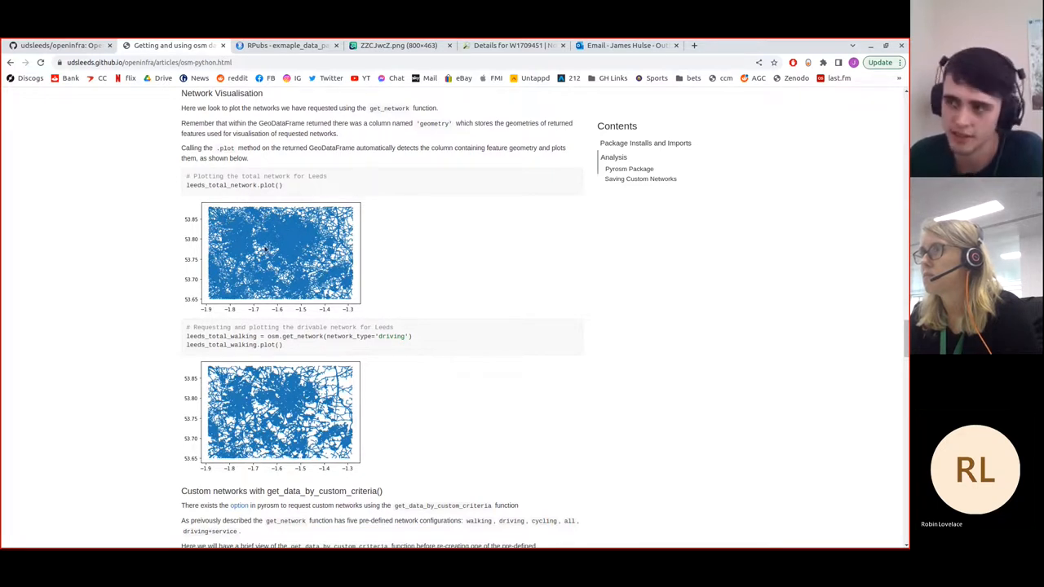
mouse_move(233, 245)
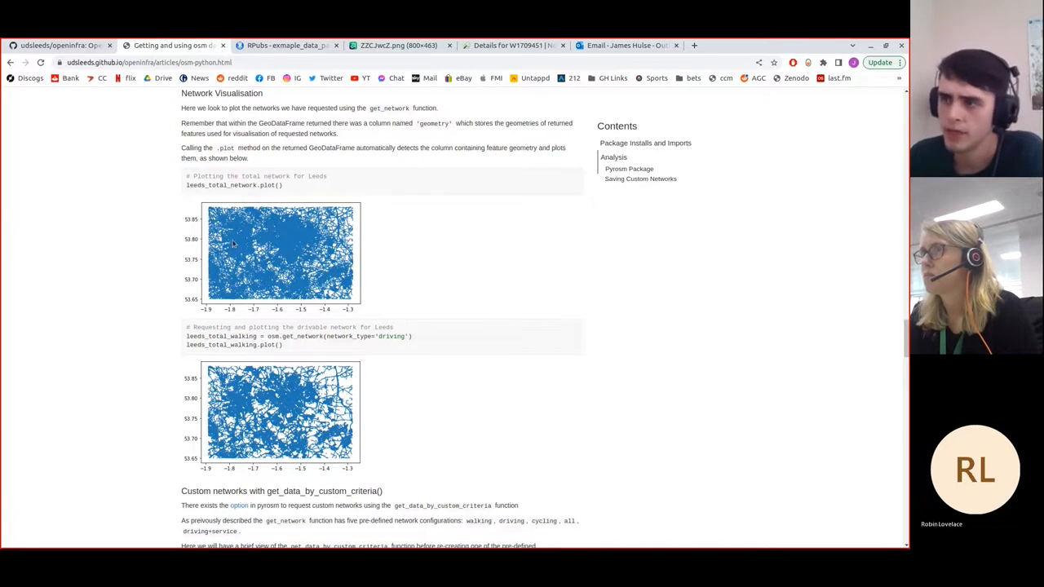
mouse_move(269, 244)
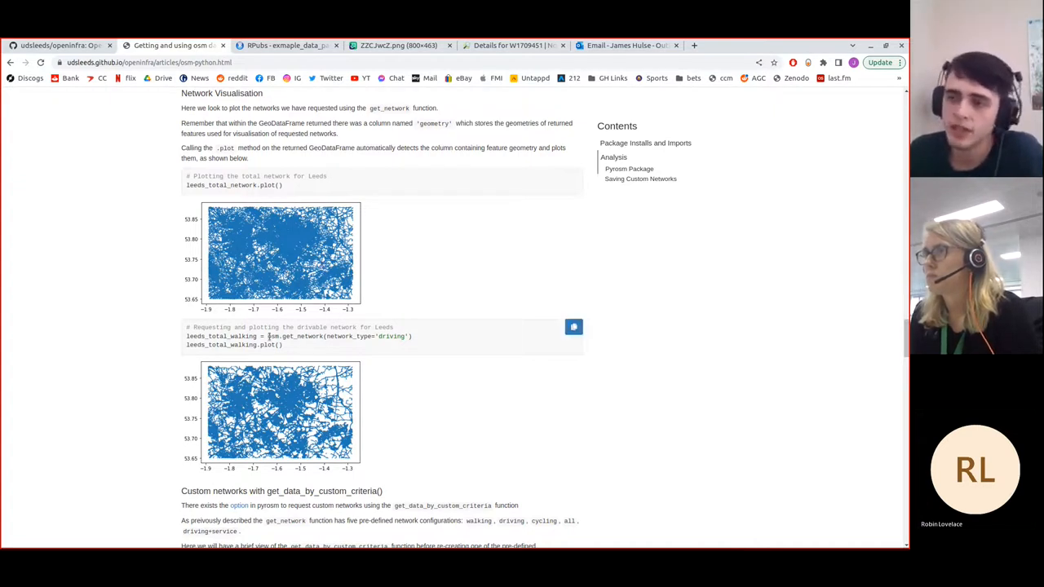
drag(269, 336, 343, 336)
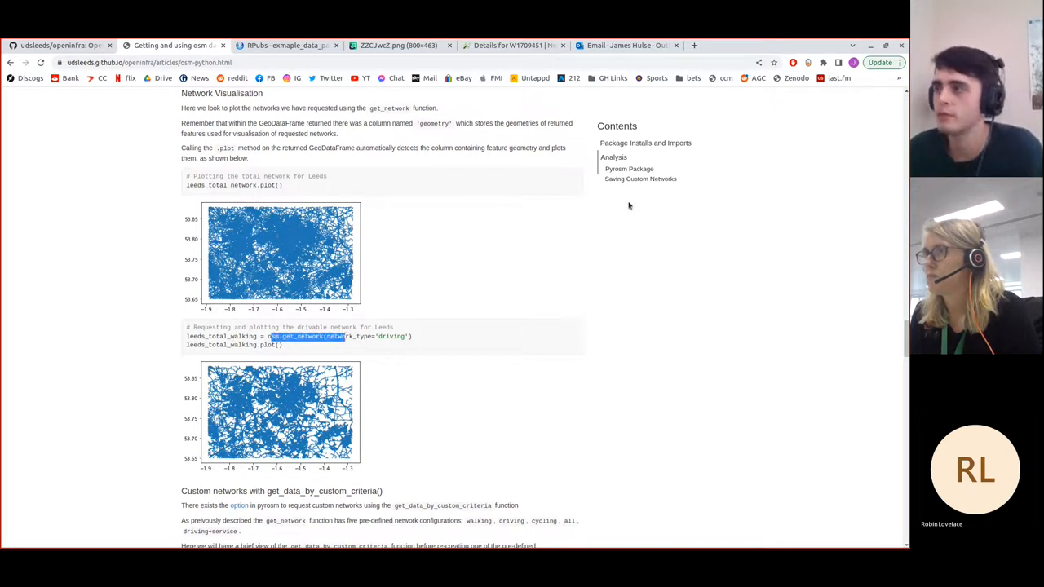
mouse_move(156, 334)
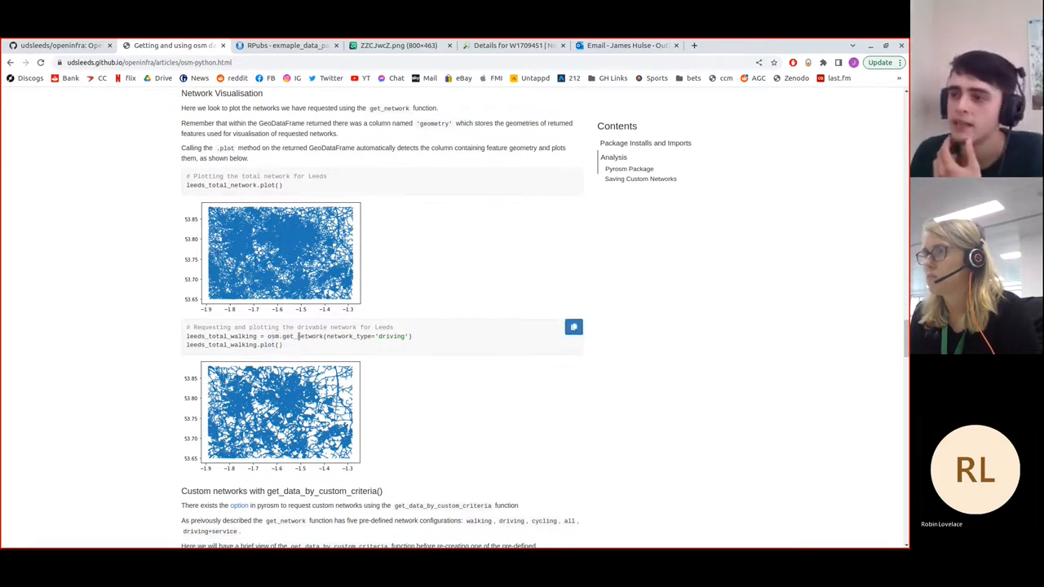
mouse_move(377, 347)
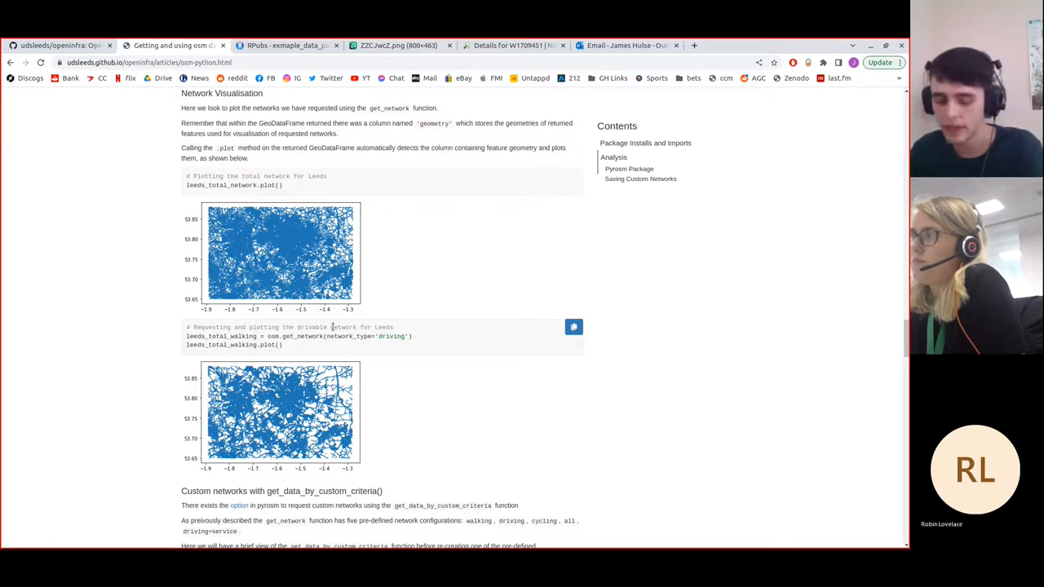
mouse_move(558, 242)
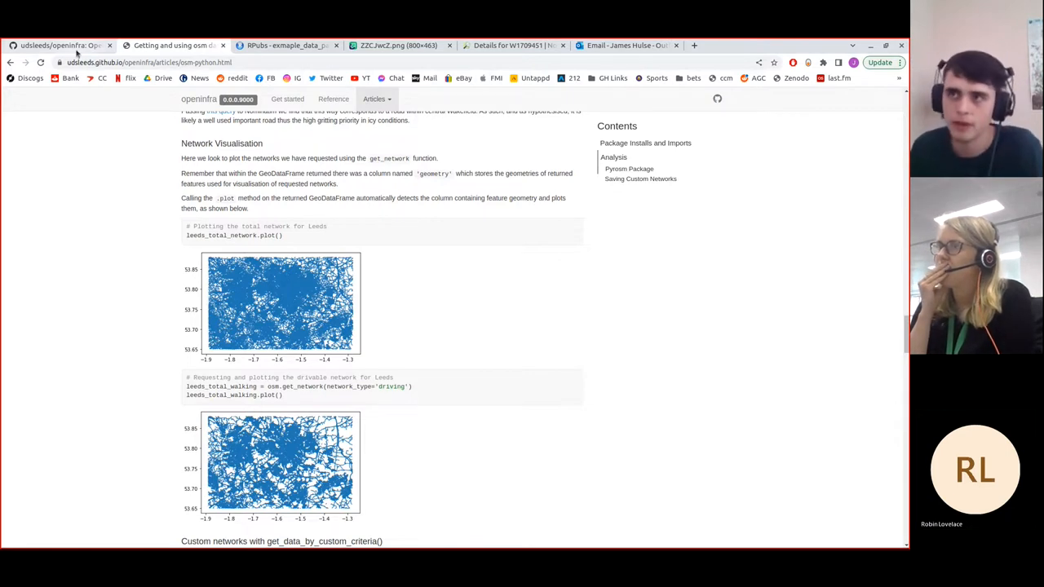
Step: Show the openinfra GitHub open issues list, down to the Example datapack for Leeds issue
click(61, 43)
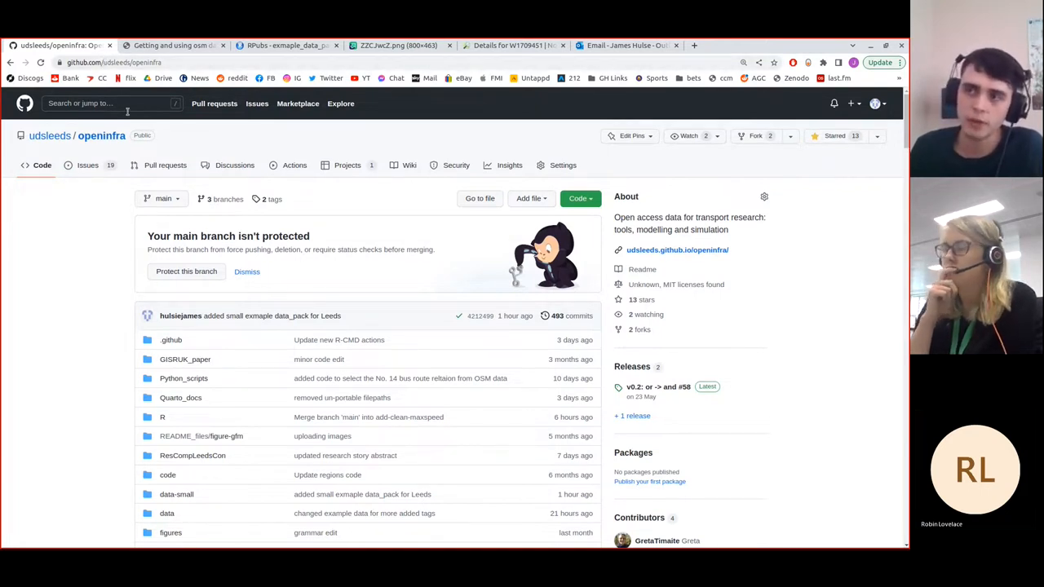
click(86, 165)
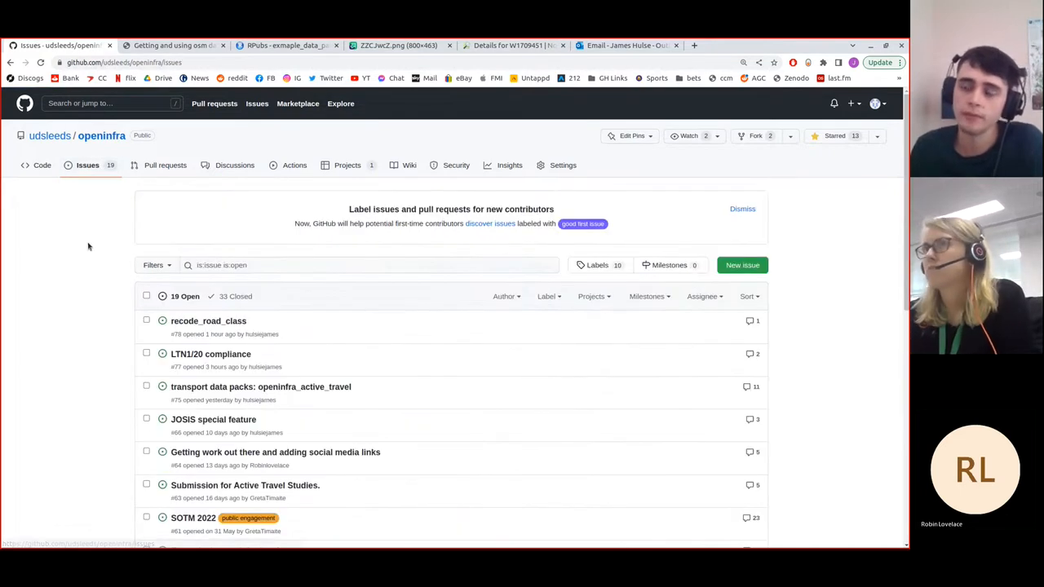
scroll(down, 3)
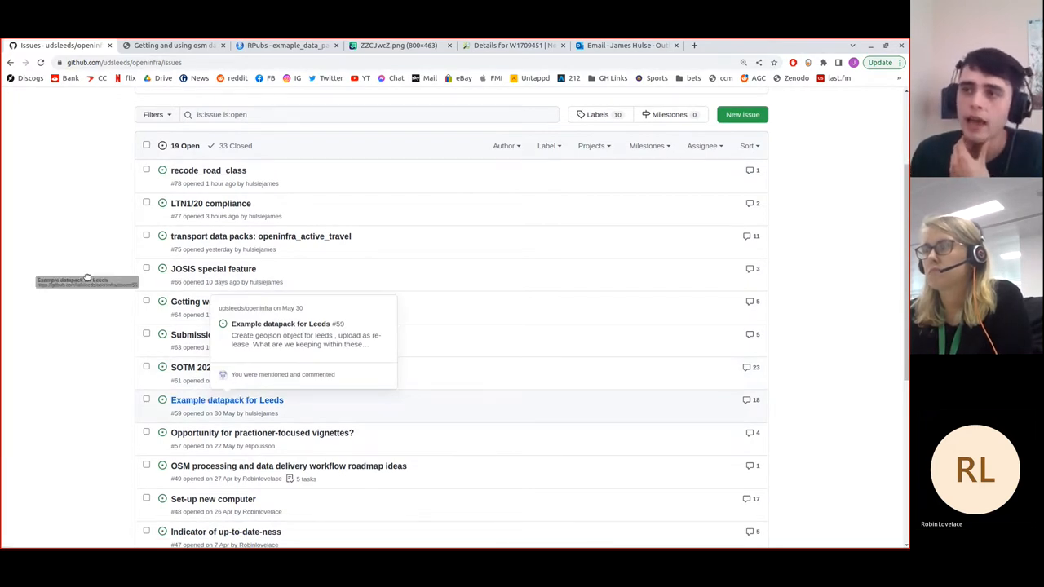
mouse_move(208, 169)
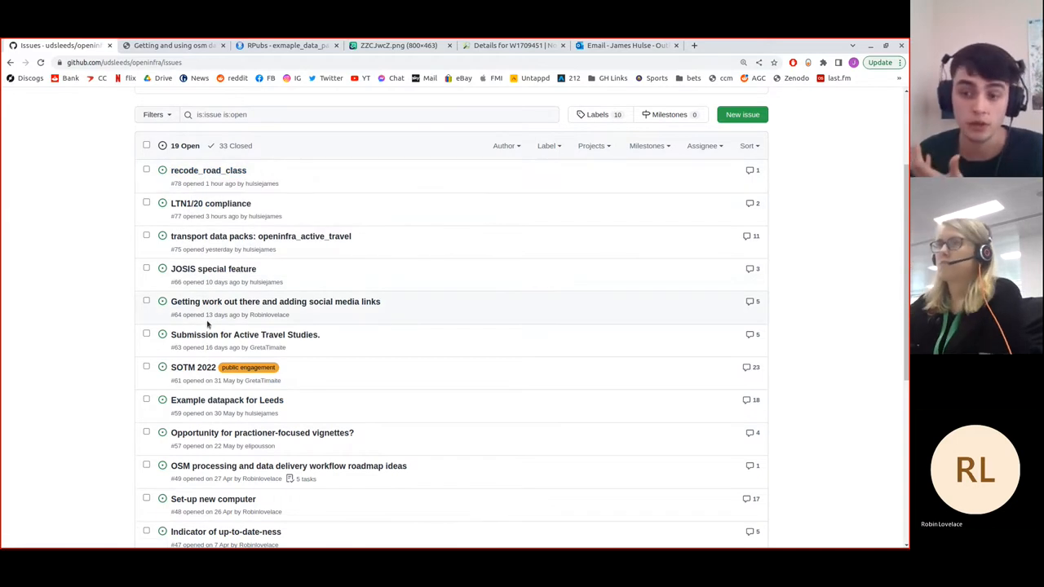
mouse_move(227, 401)
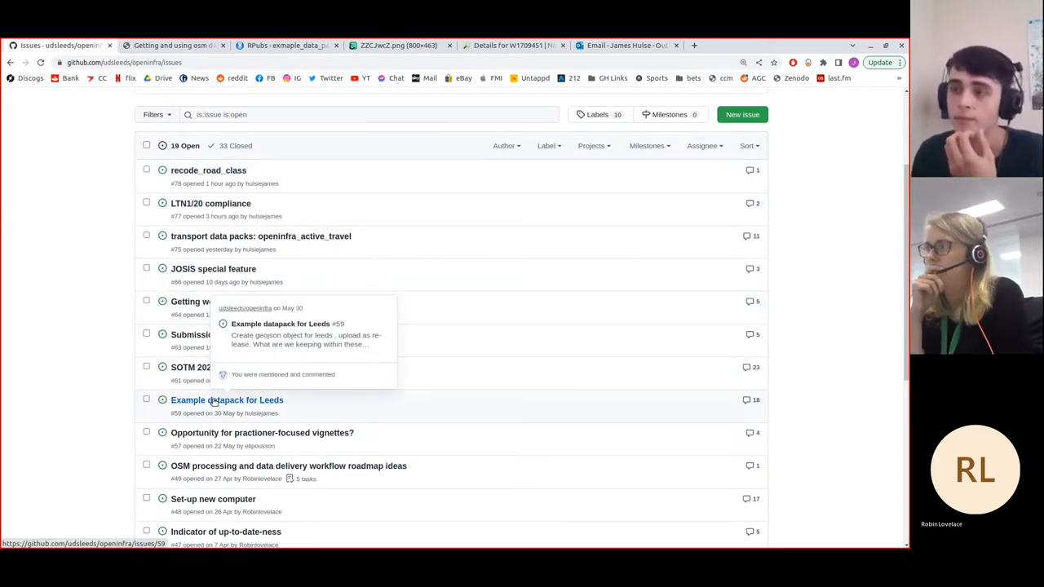
click(226, 400)
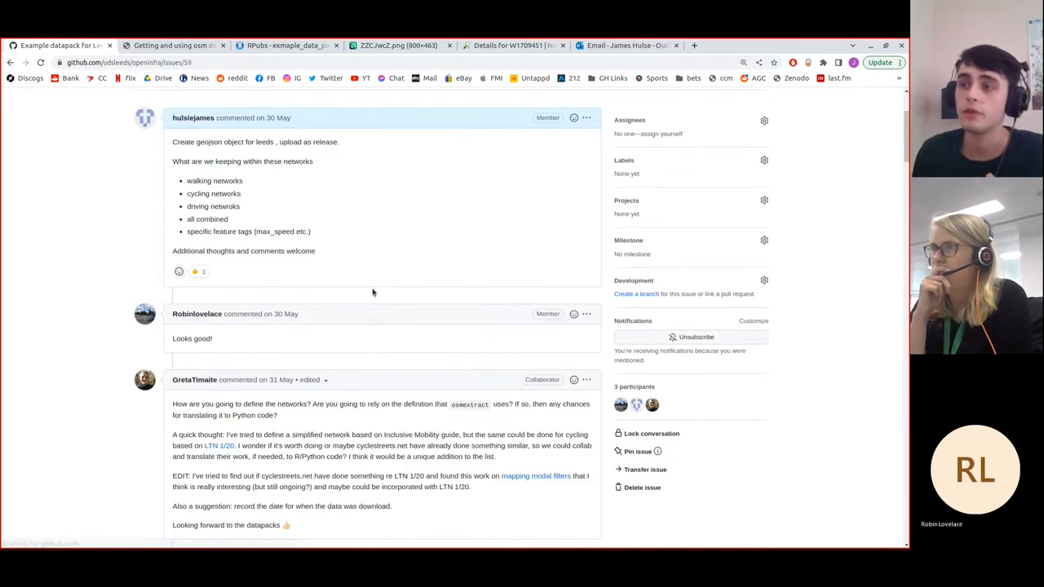
scroll(down, 3)
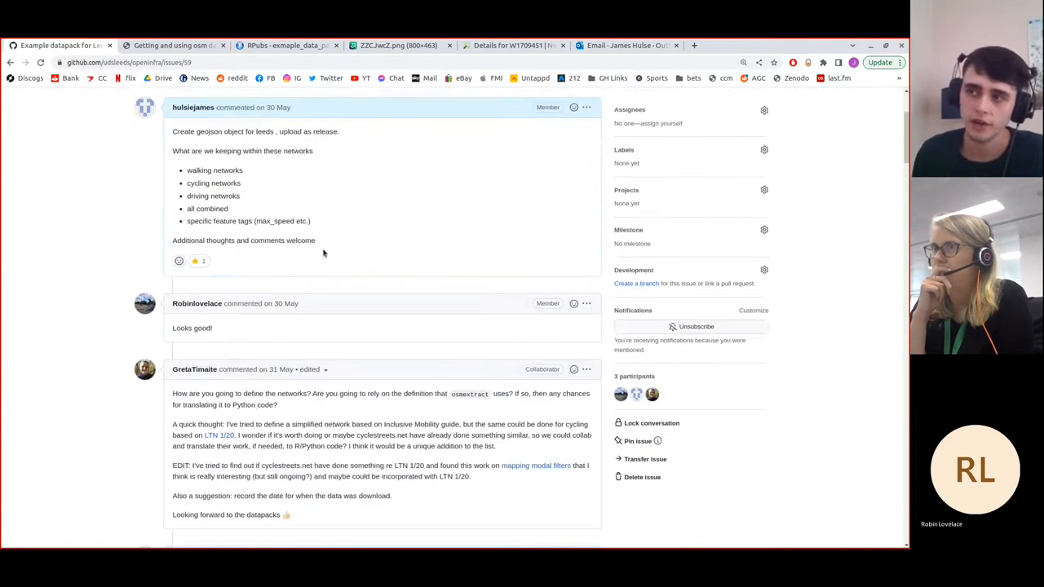
scroll(down, 3)
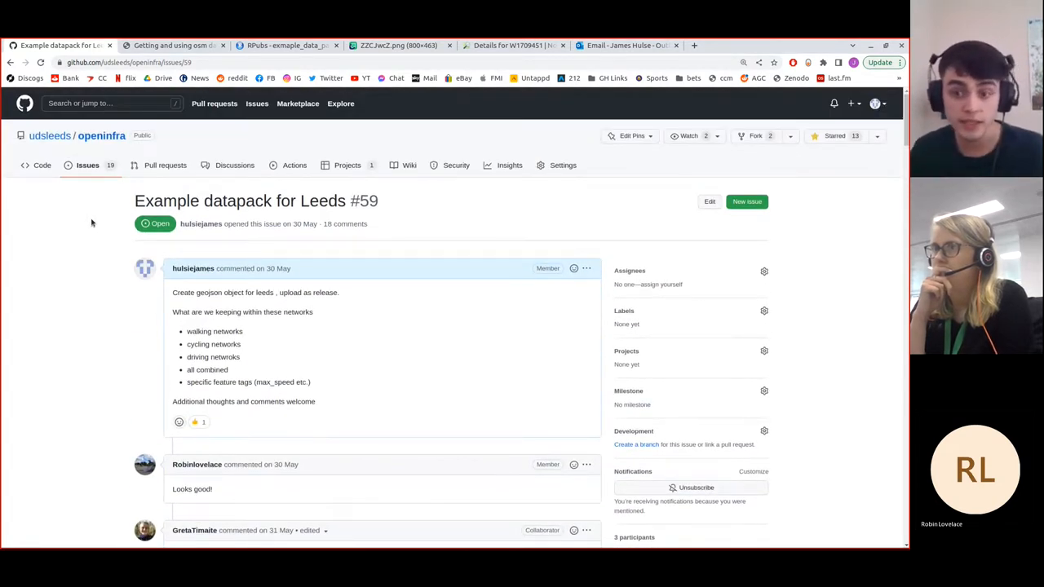
scroll(down, 3)
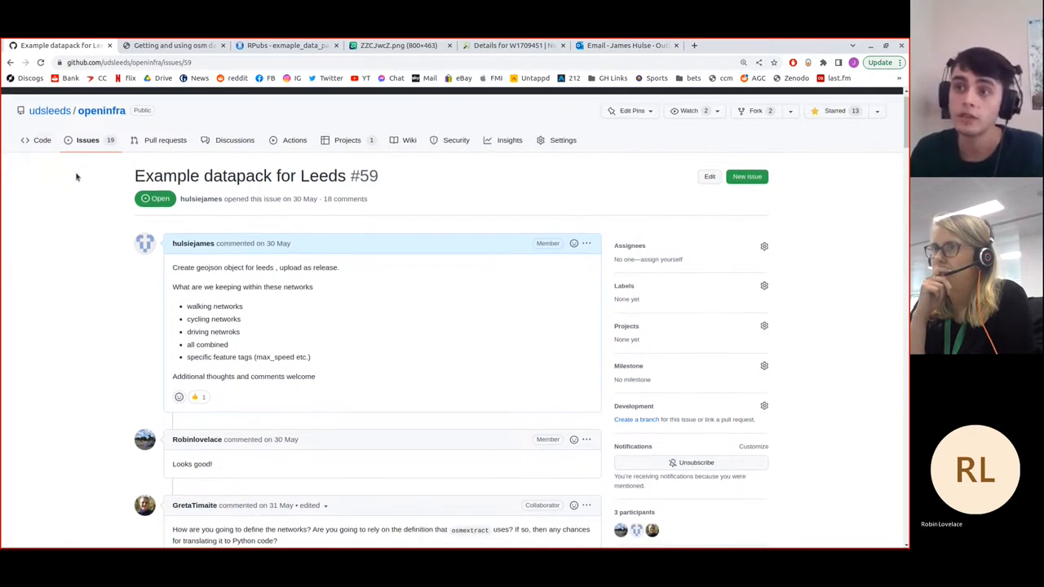
mouse_move(44, 158)
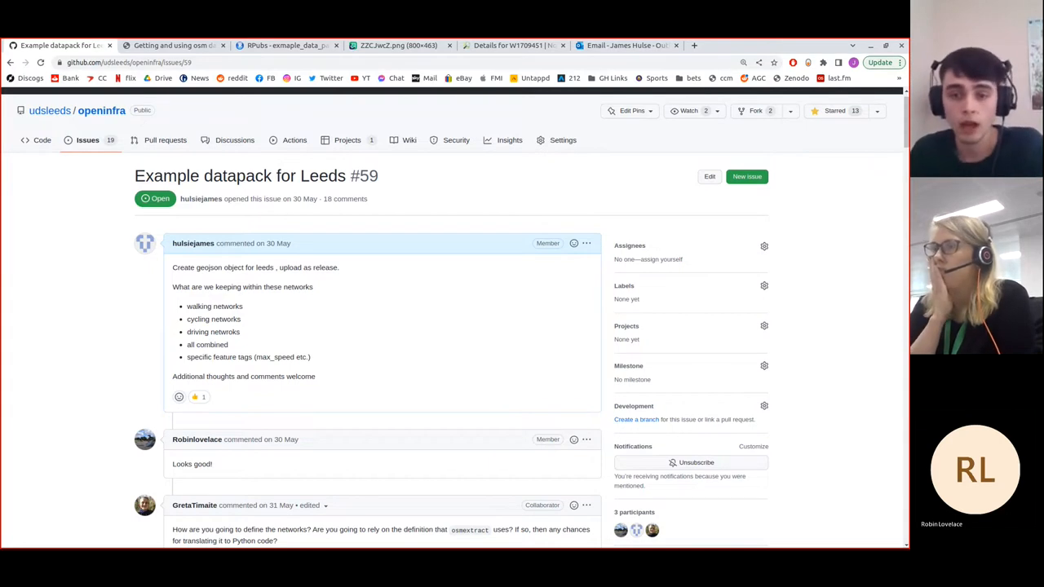
mouse_move(437, 192)
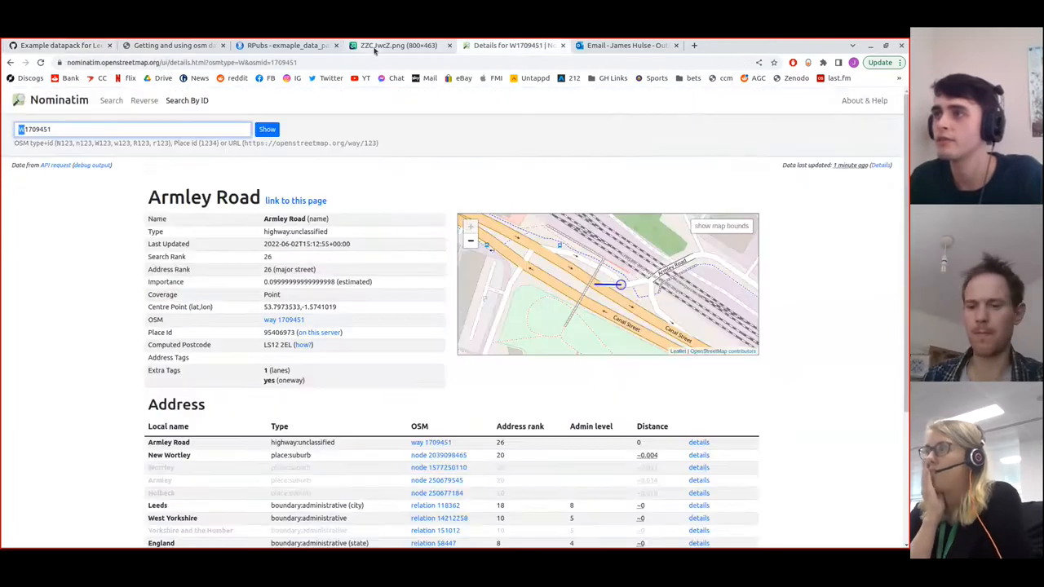
Step: Switch from Nominatim's Armley Road details to the RPubs data pack's circular buffer code
click(286, 45)
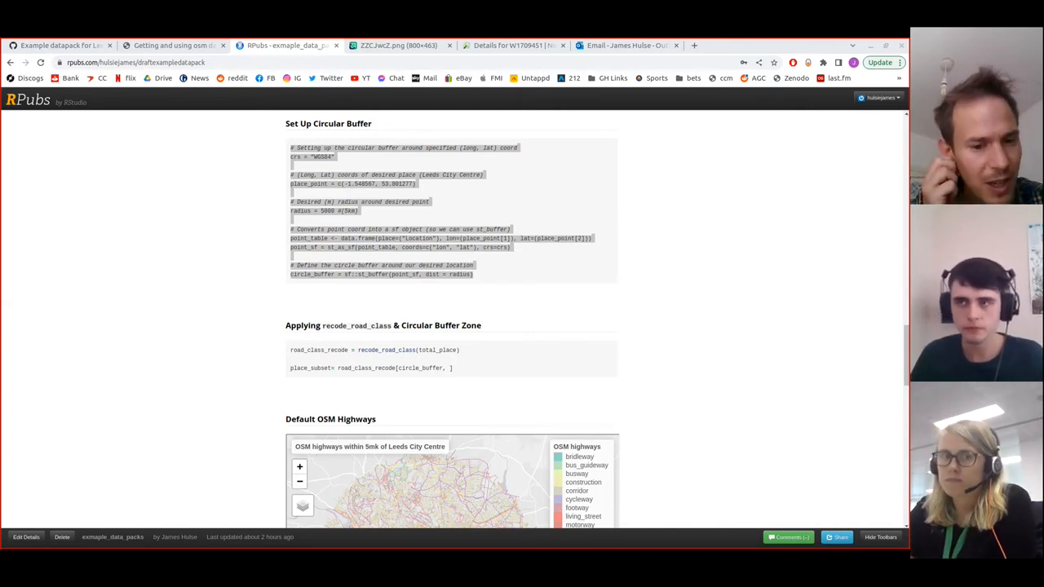
click(185, 299)
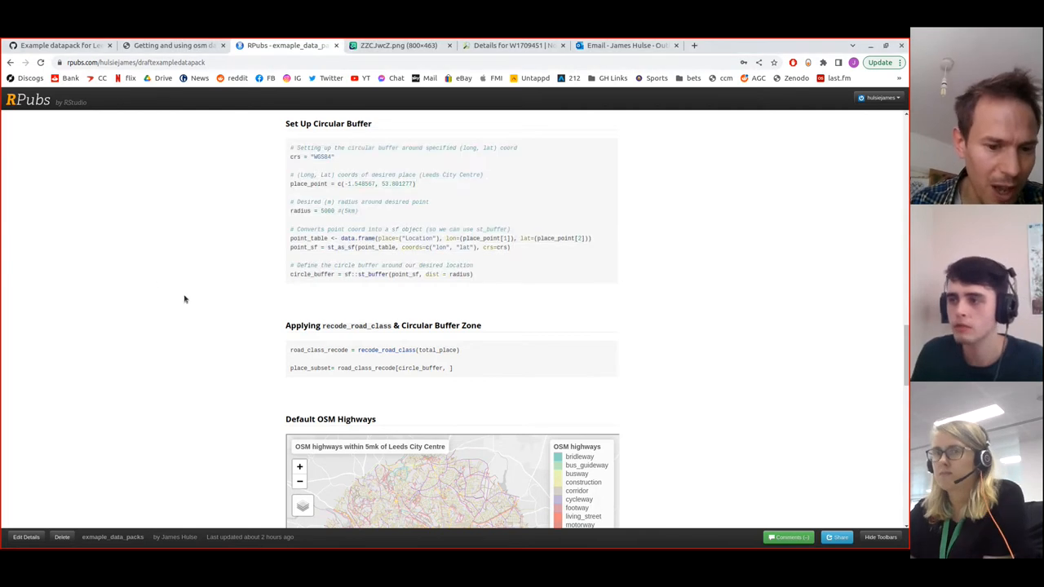
scroll(down, 3)
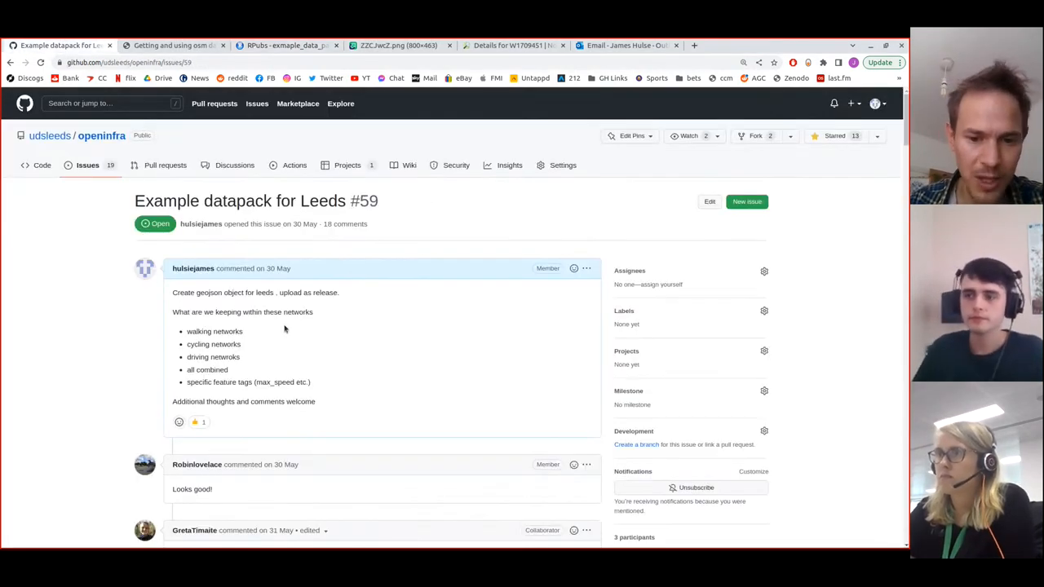
scroll(down, 3)
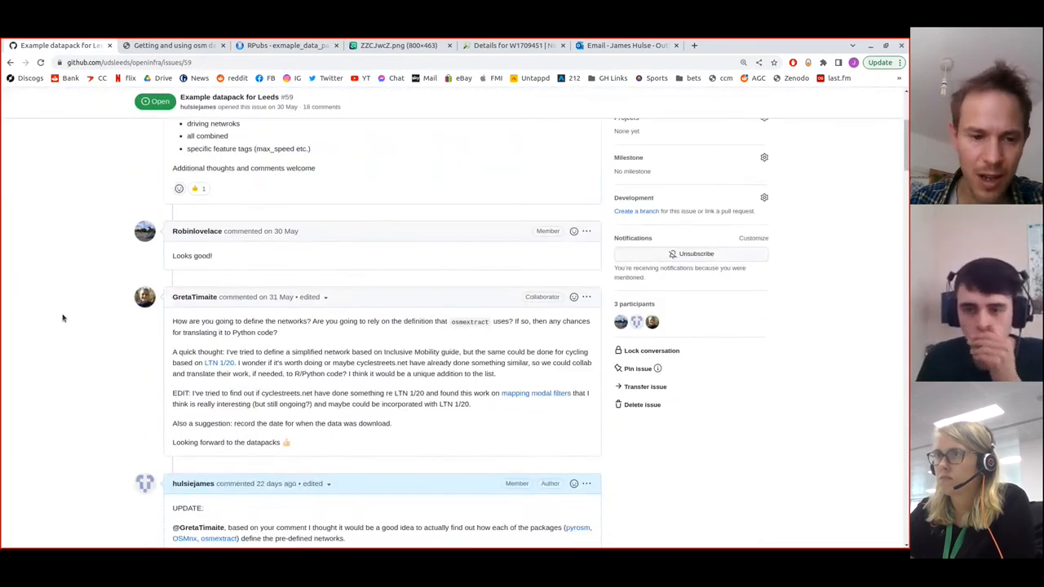